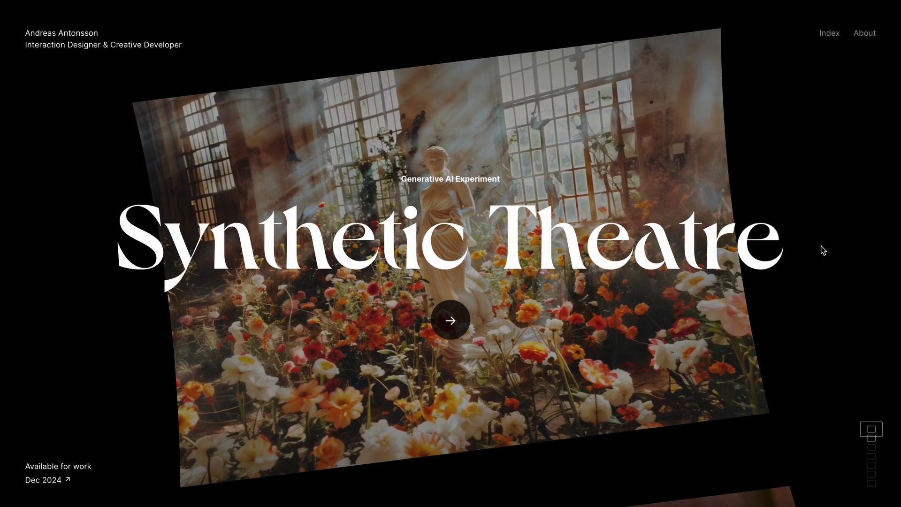
Add the YouTube Channel tagline, Index and About nav links, and an empty footer element for Experiment 0410
left_click(450, 319)
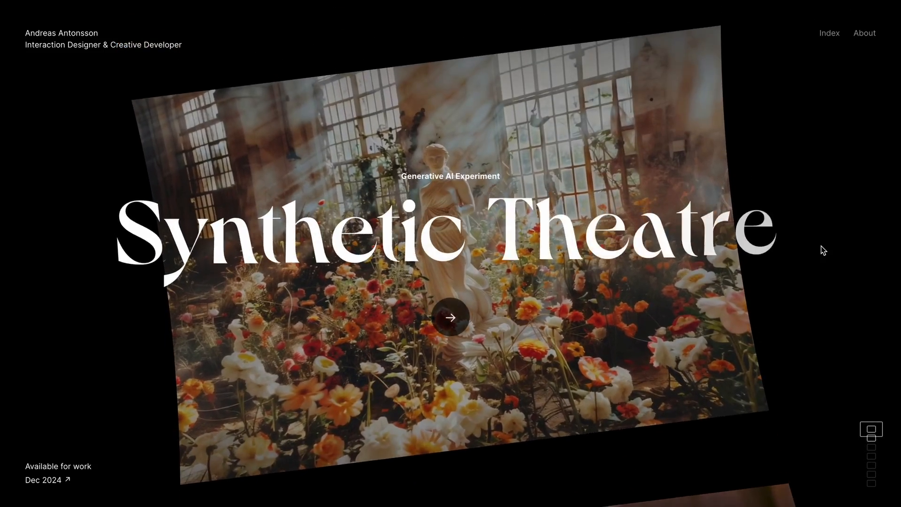
scroll("down", 3)
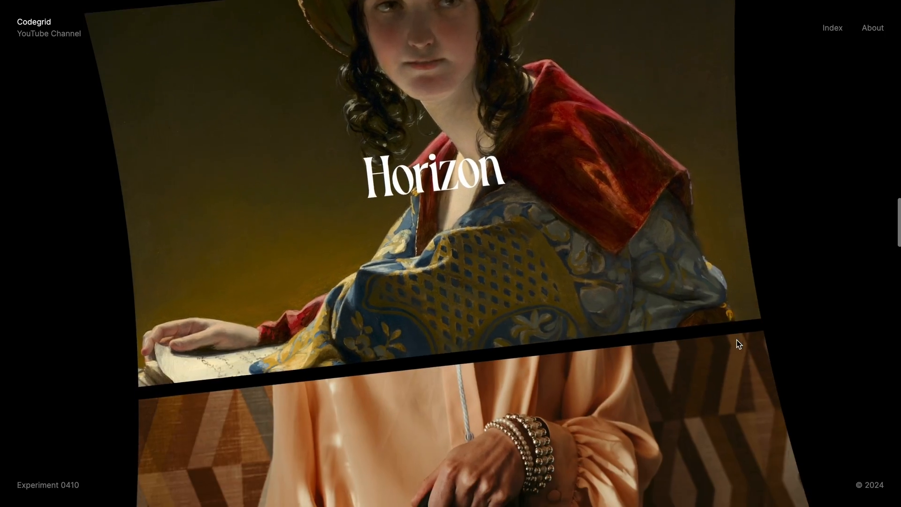
scroll("down", 3)
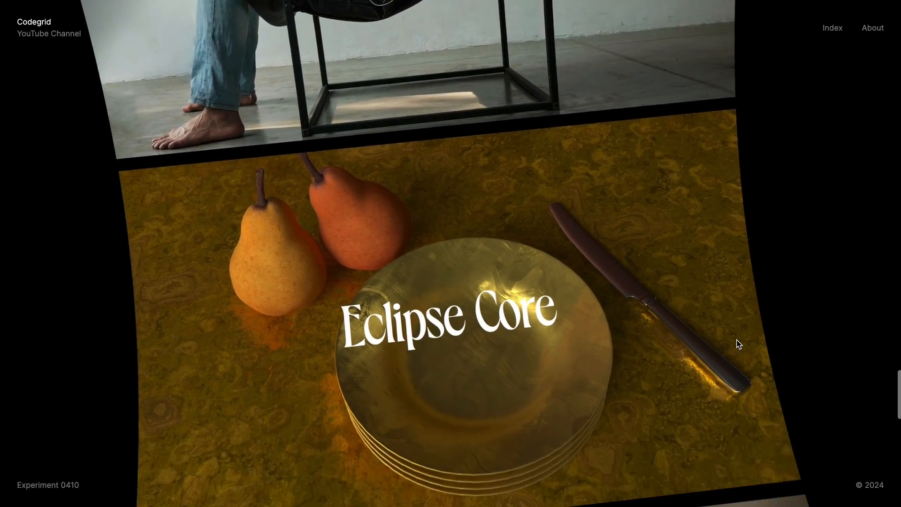
scroll("down", 3)
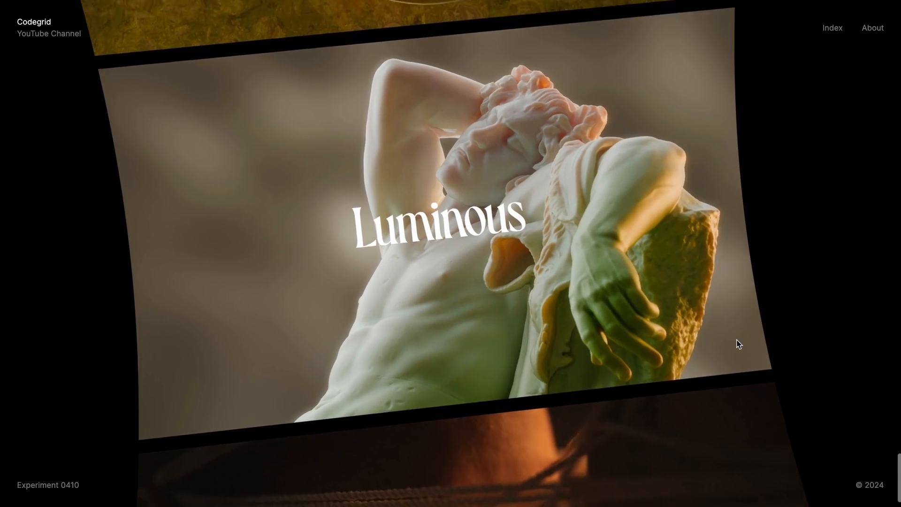
scroll("down", 3)
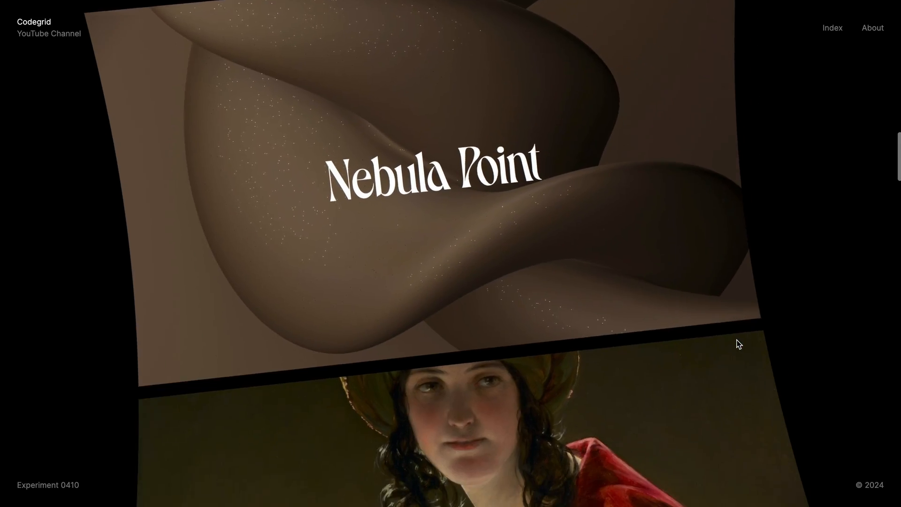
scroll("down", 3)
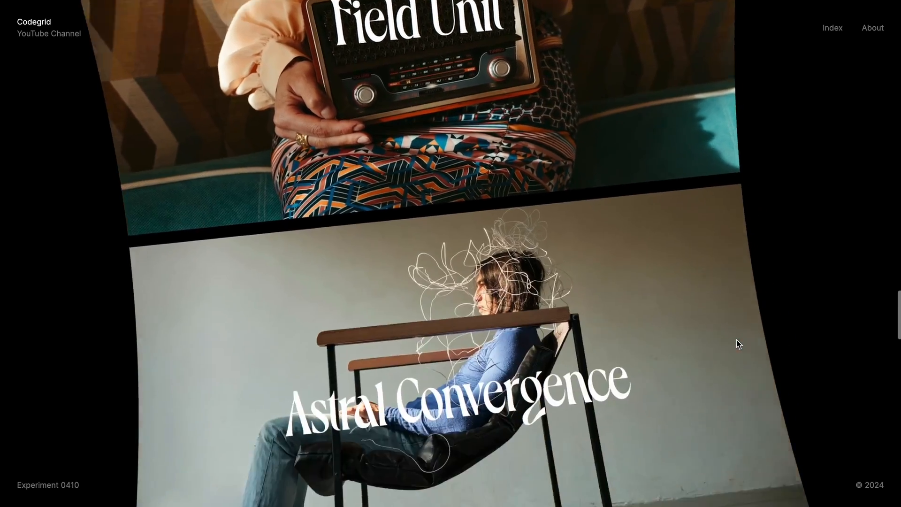
scroll("down", 3)
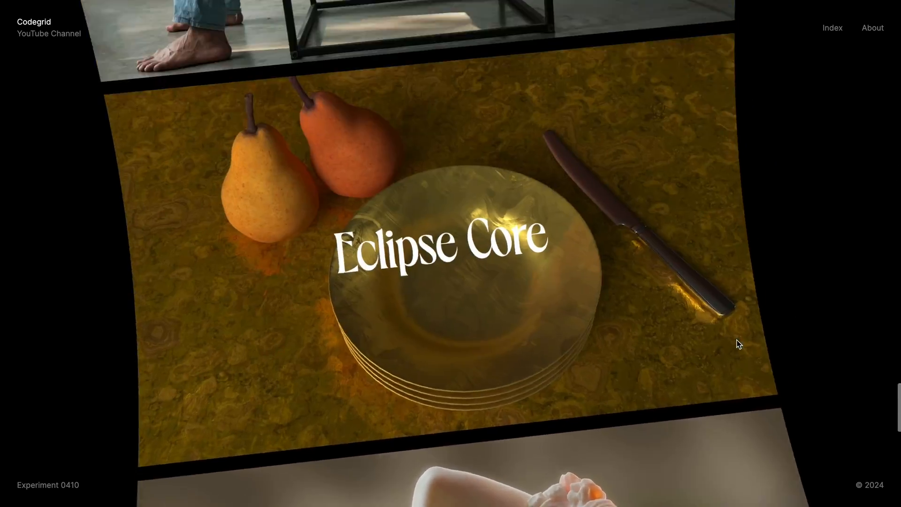
scroll("down", 3)
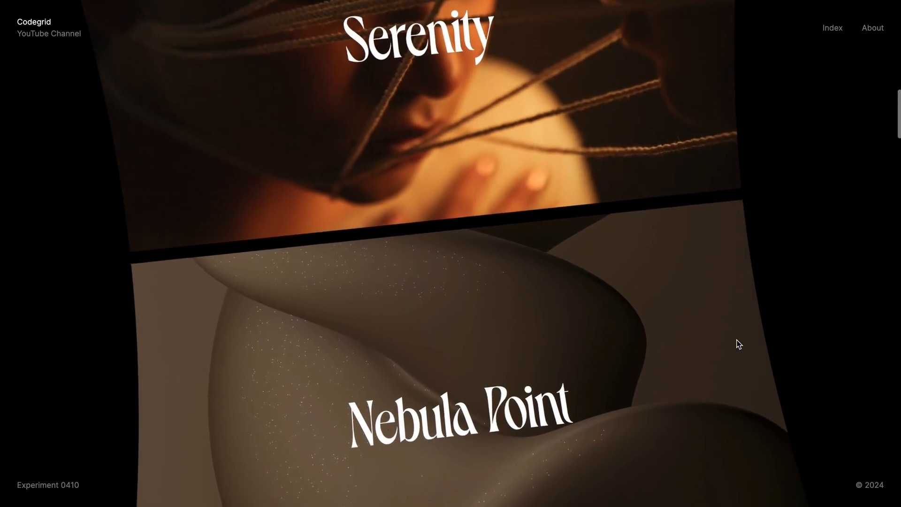
scroll("down", 3)
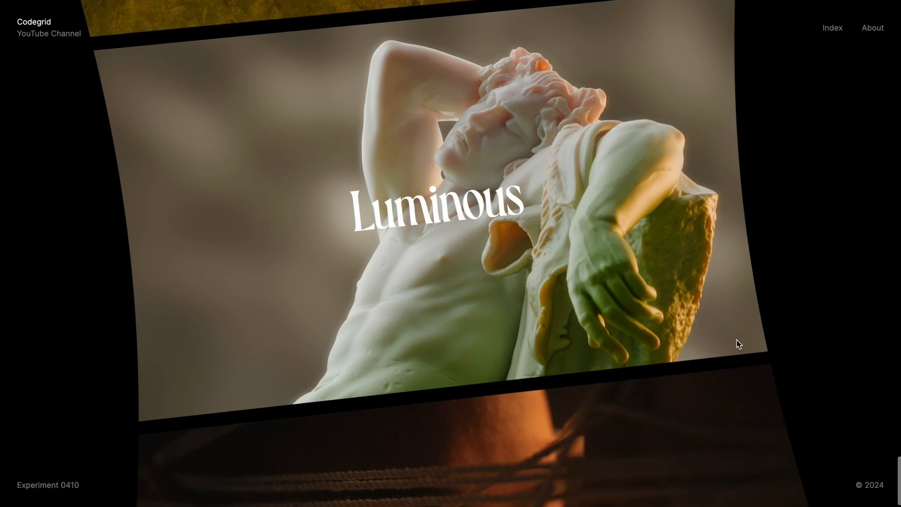
scroll("down", 3)
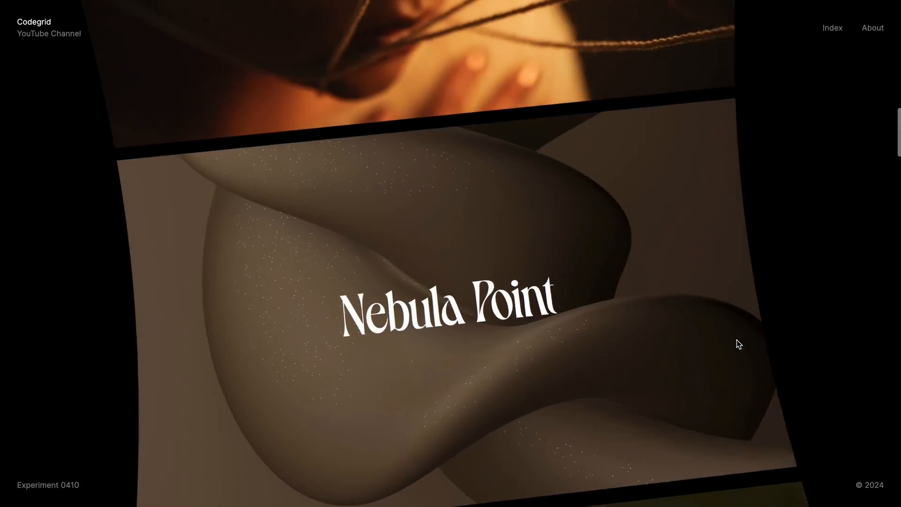
scroll("down", 3)
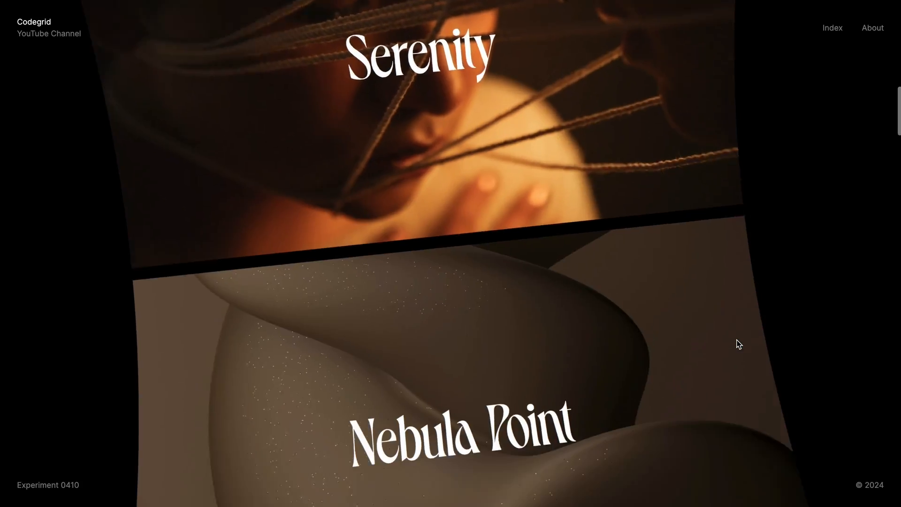
scroll("down", 3)
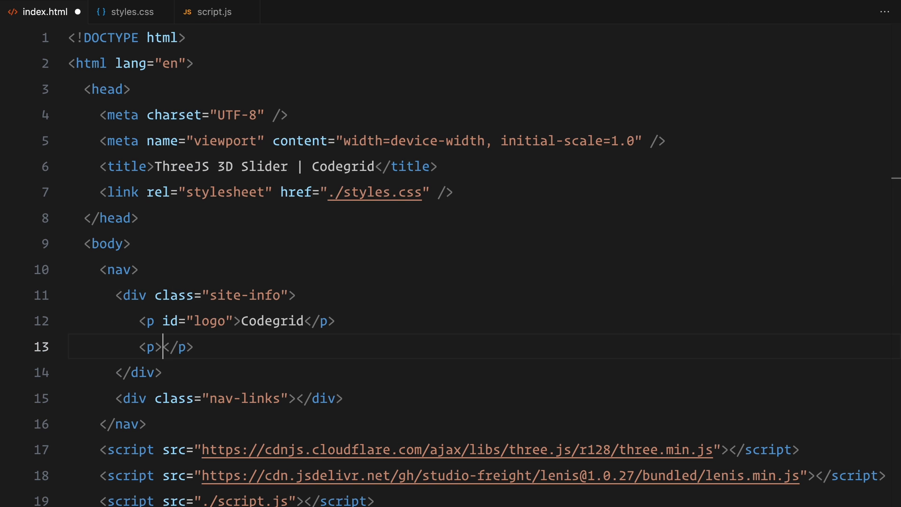
type("YouTube Channel")
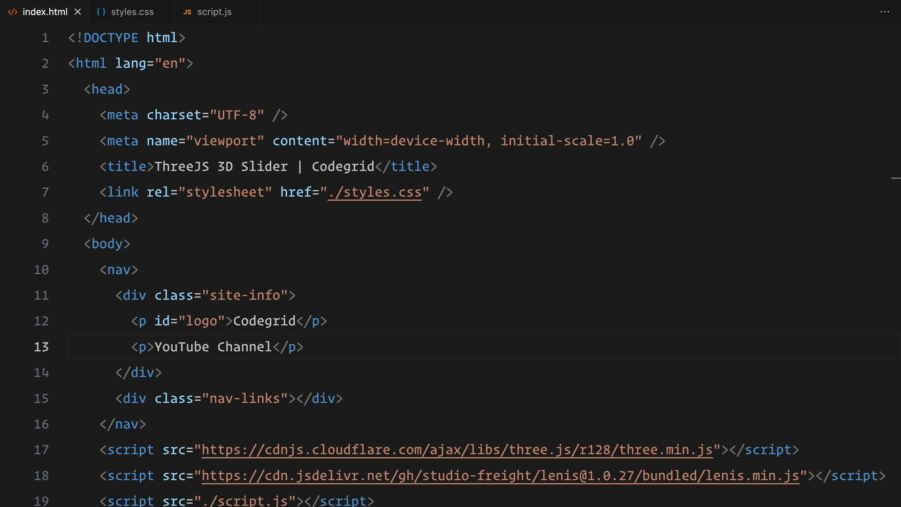
type("Index</p>")
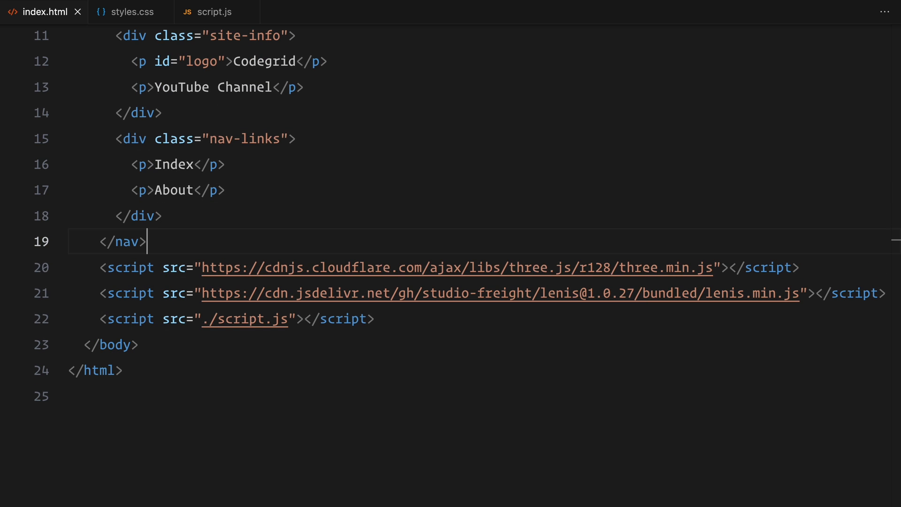
type("<footer></footer>")
type("<p>Experiment 0410</p>")
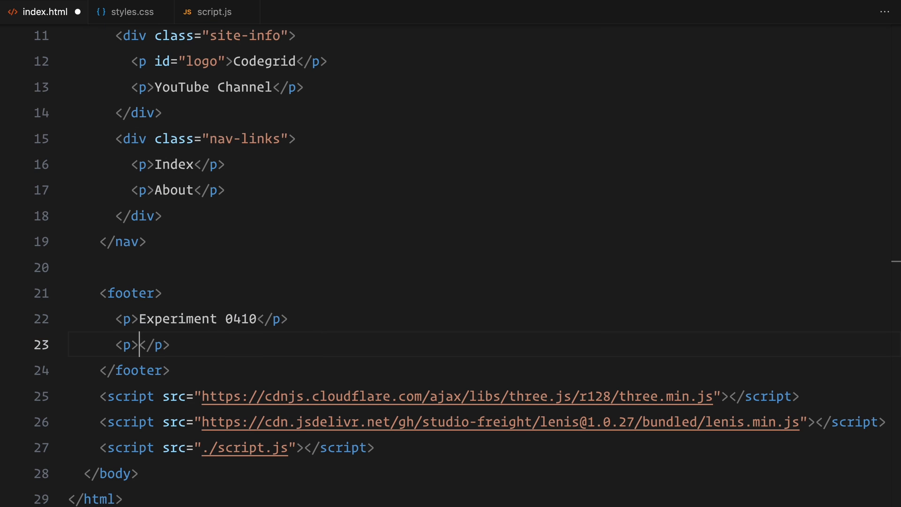
Add &copy; 2024 to the footer, a .slider-wrapper with a canvas, an overlay div, then move to styles.css
type("&copy; 20")
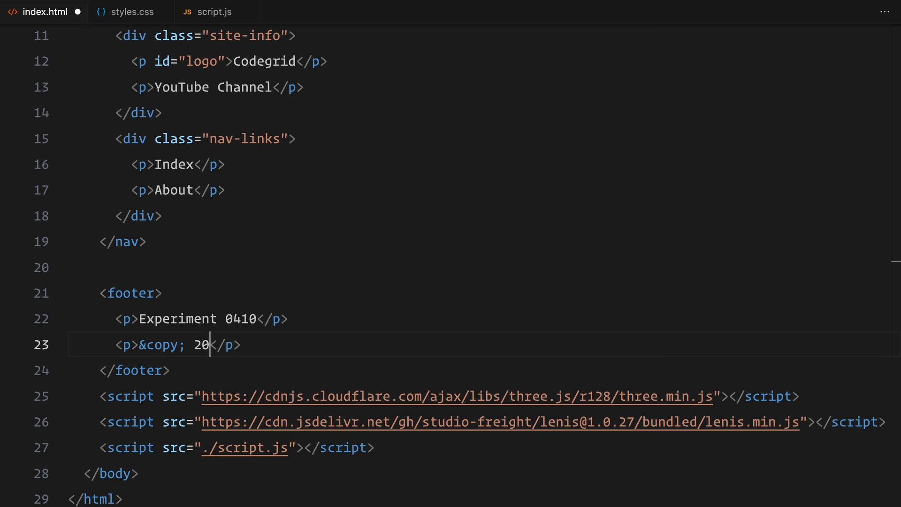
type("24")
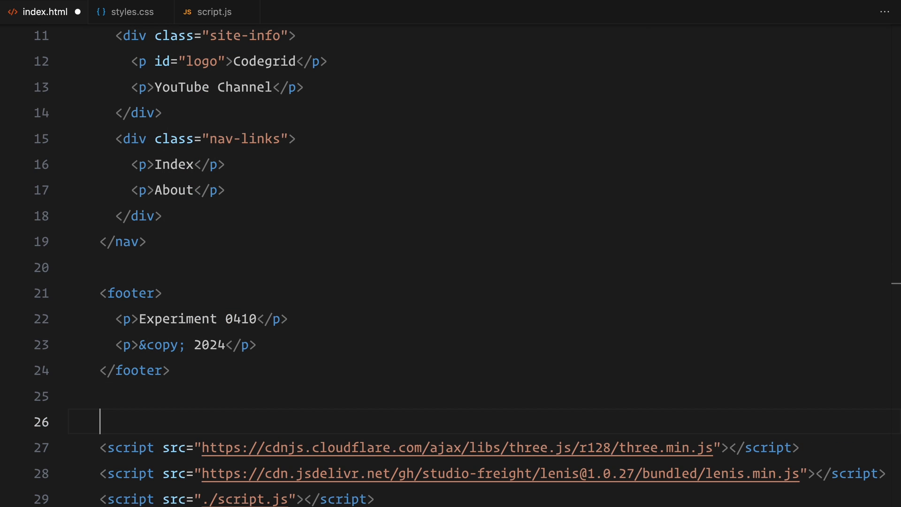
type(".slider-")
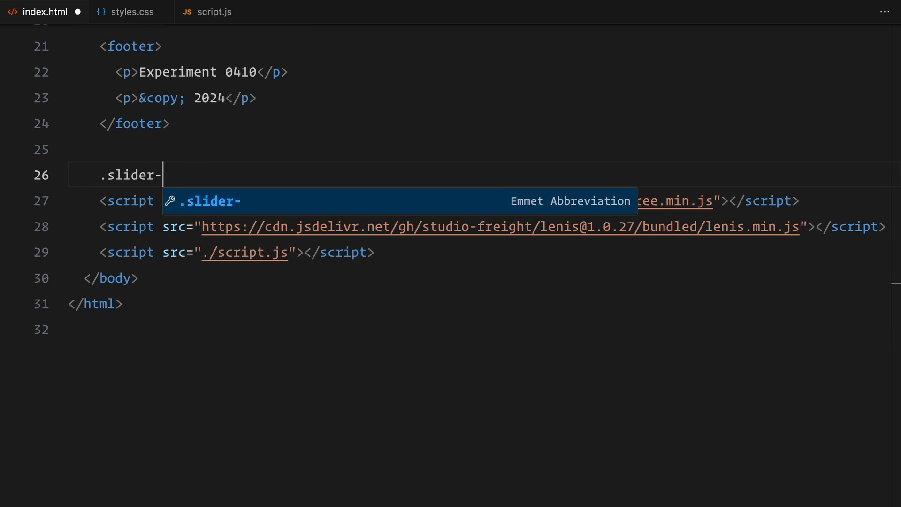
key("Tab")
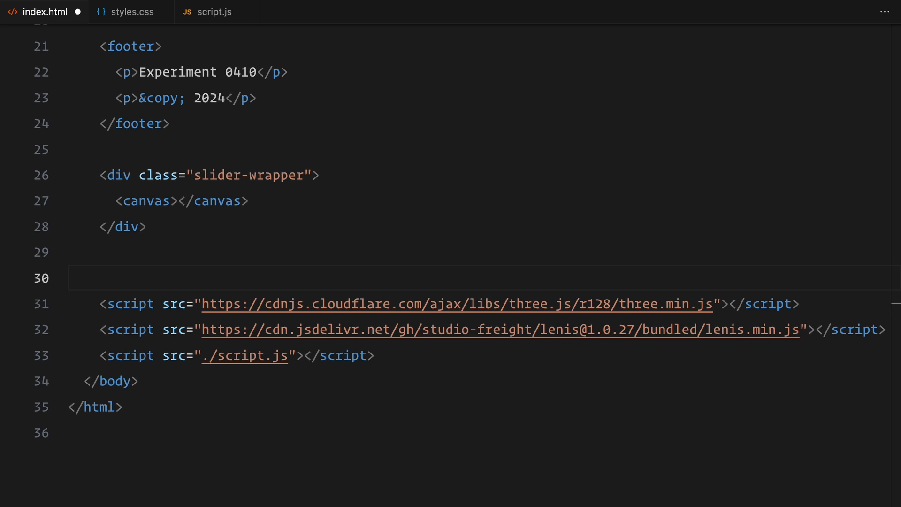
type("<div class=\"overlay\"></div>")
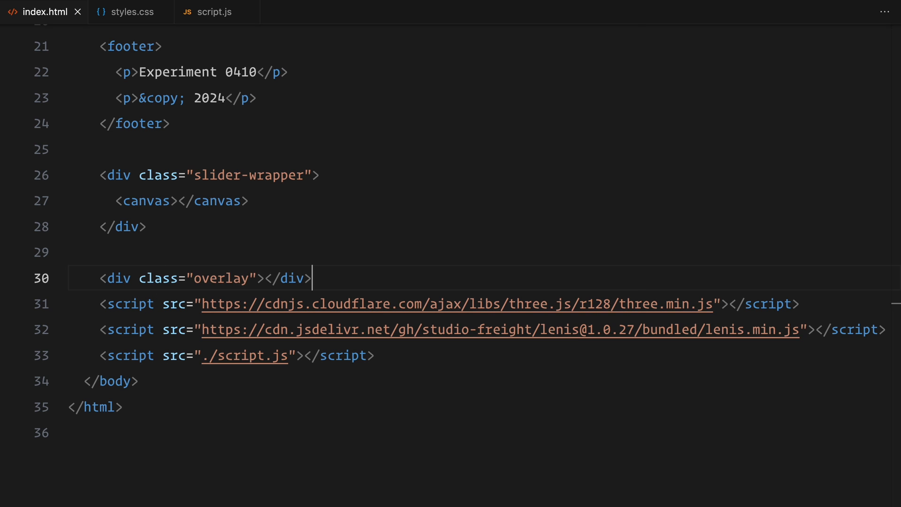
left_click(127, 12)
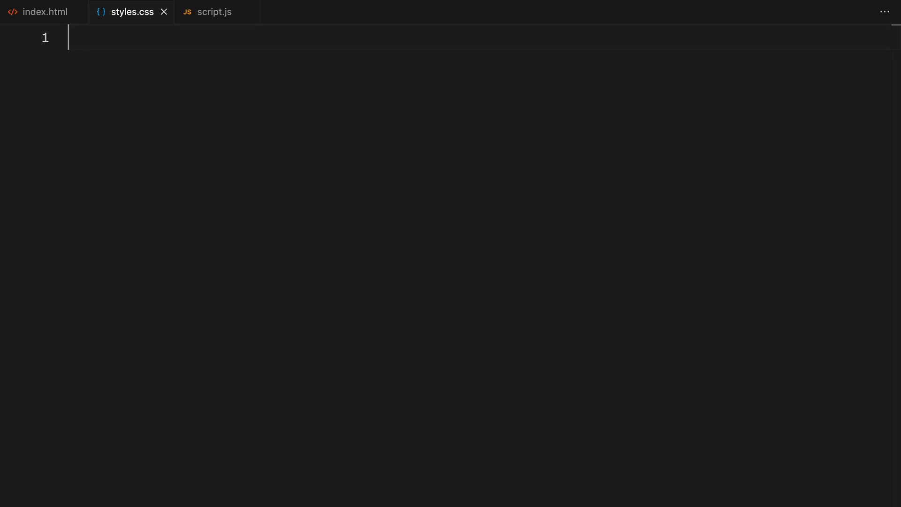
Write the * reset with border-box, html/body full width, 1000vh, Inter, black background, white text, and 13px paragraphs
type("margin: 0;")
type("padding: 0;")
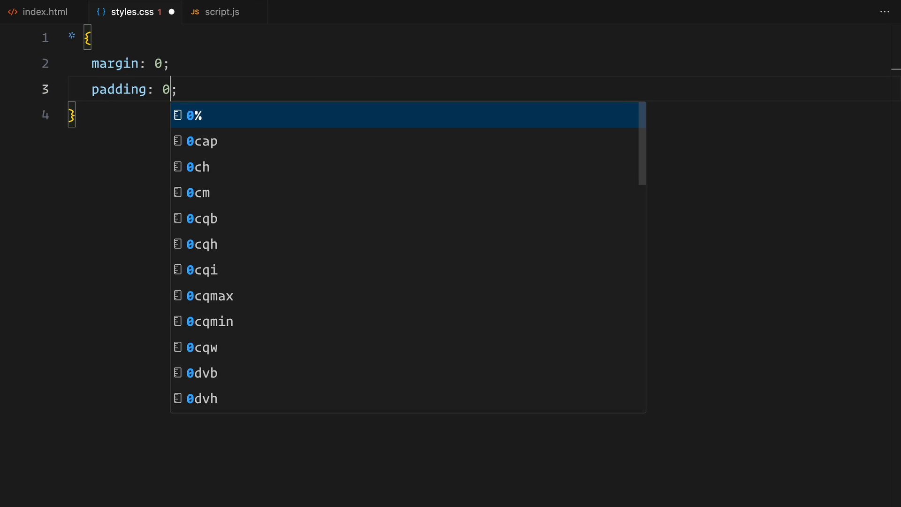
type("box-sizing: border-box;")
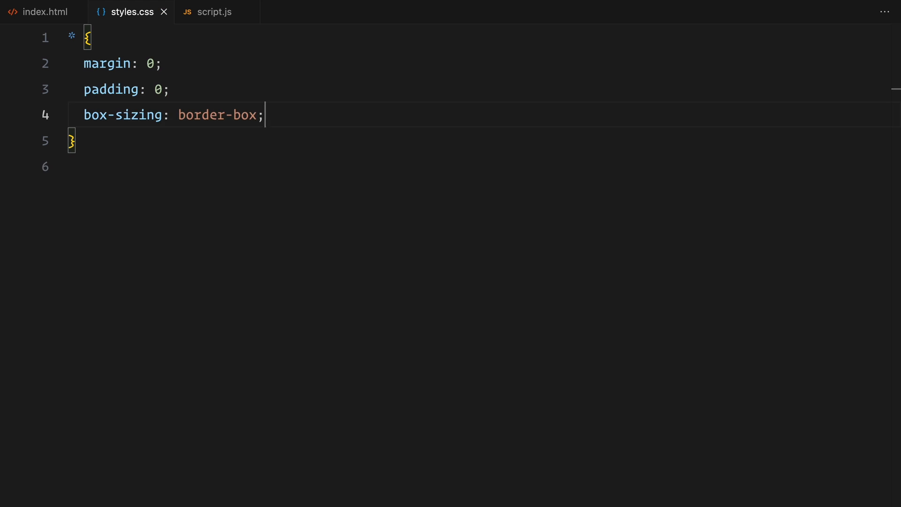
type("html, body {")
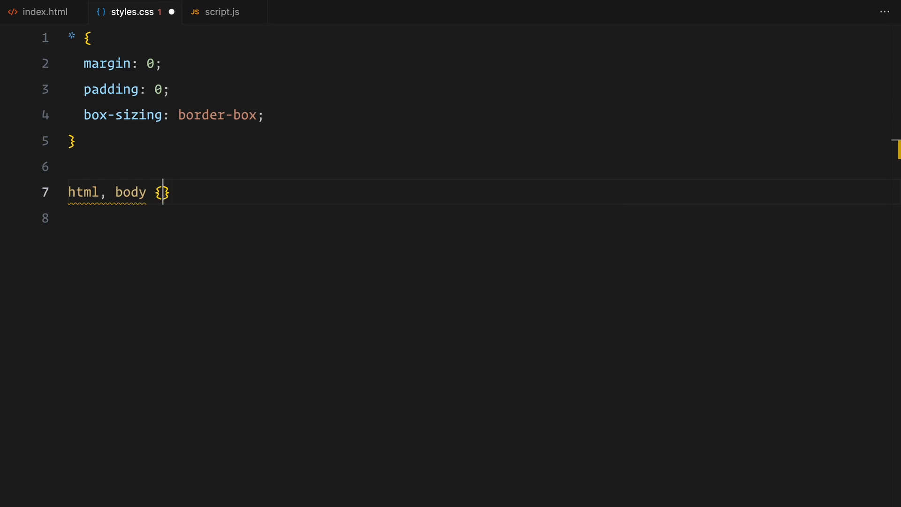
type("width: 100%;")
type("fontf")
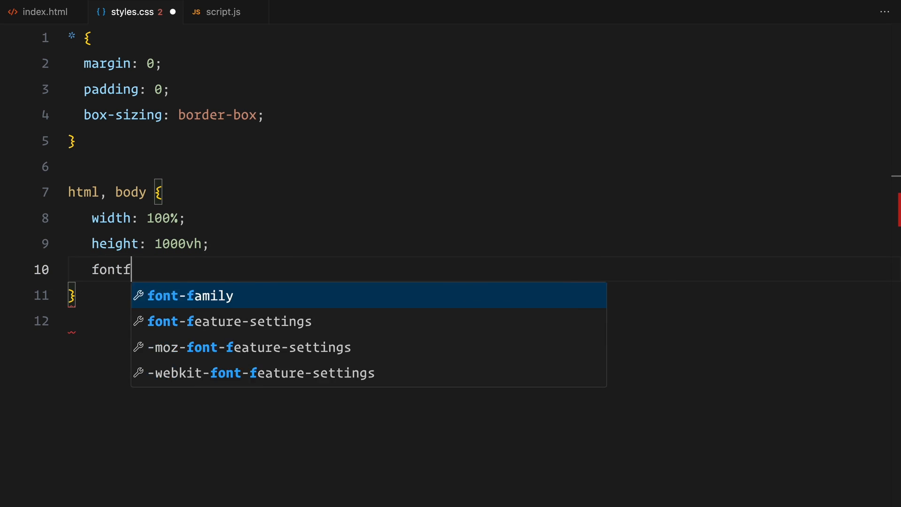
type("back")
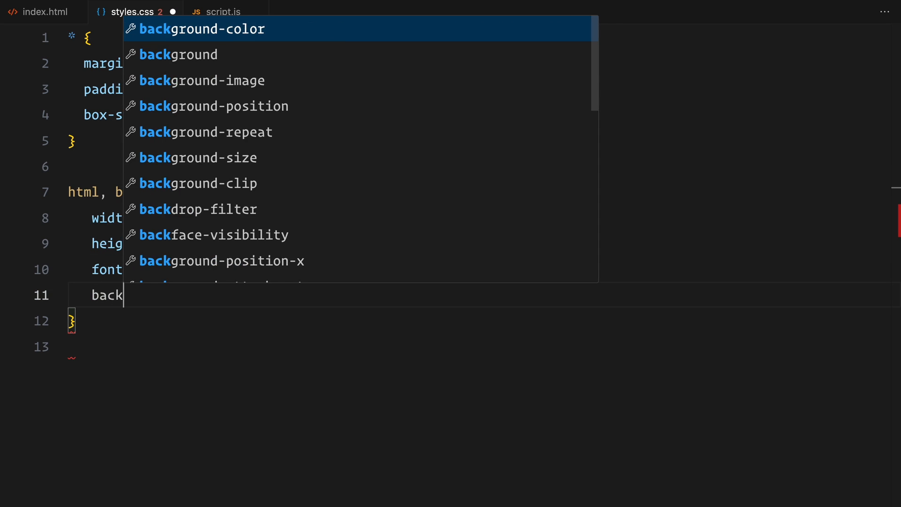
type("color: #fff;")
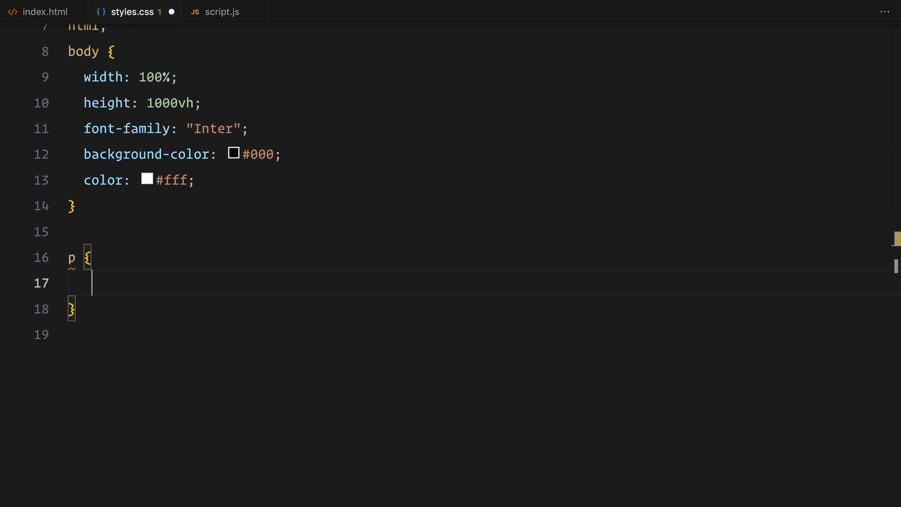
type("font-size: 13px;")
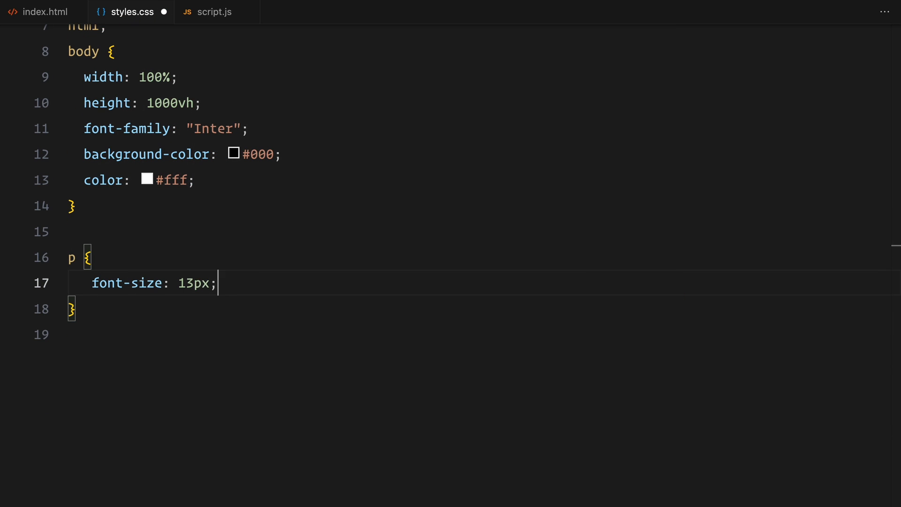
type("line-height: 1.5;")
type("p#logo {")
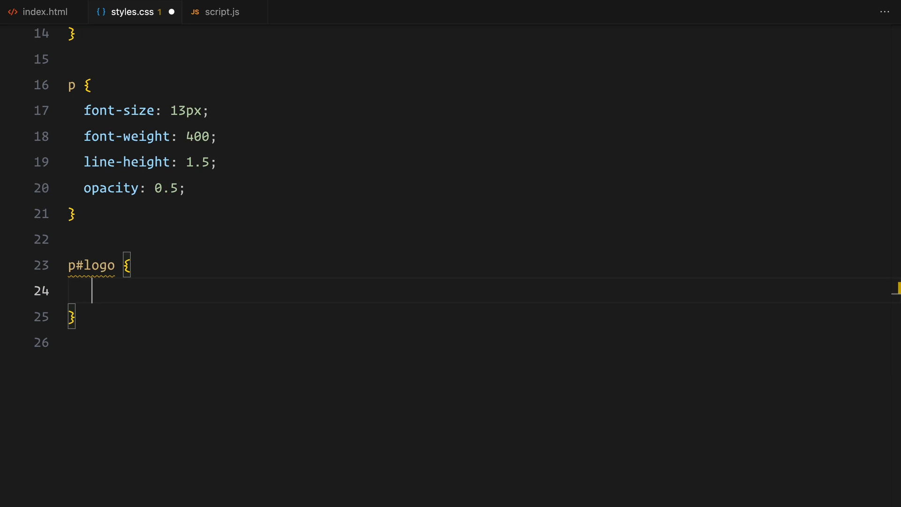
Give p#logo opacity 1, pin the nav fixed at top as a flex row, and make .nav-links flex with 2em gap
type("opacity: 1;")
type("position: fixed;")
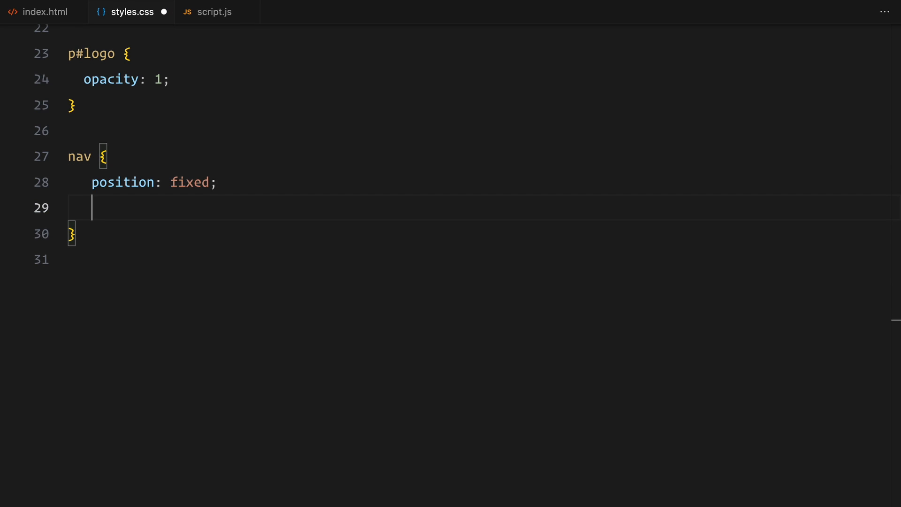
type("top: 0;")
type("d")
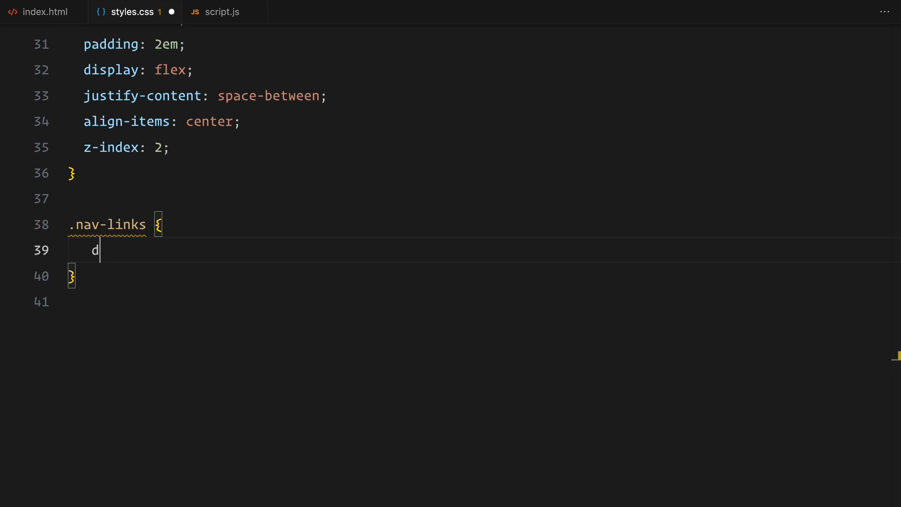
type("isplay: flex;")
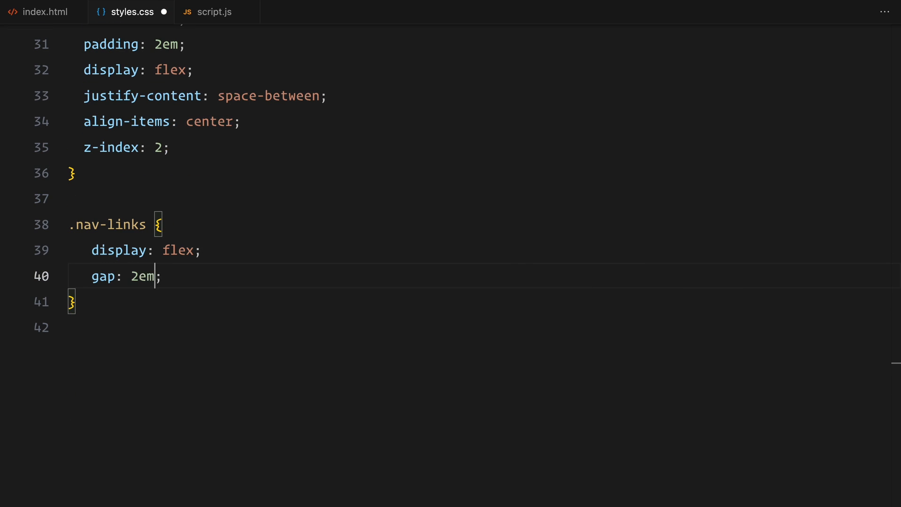
key("enter")
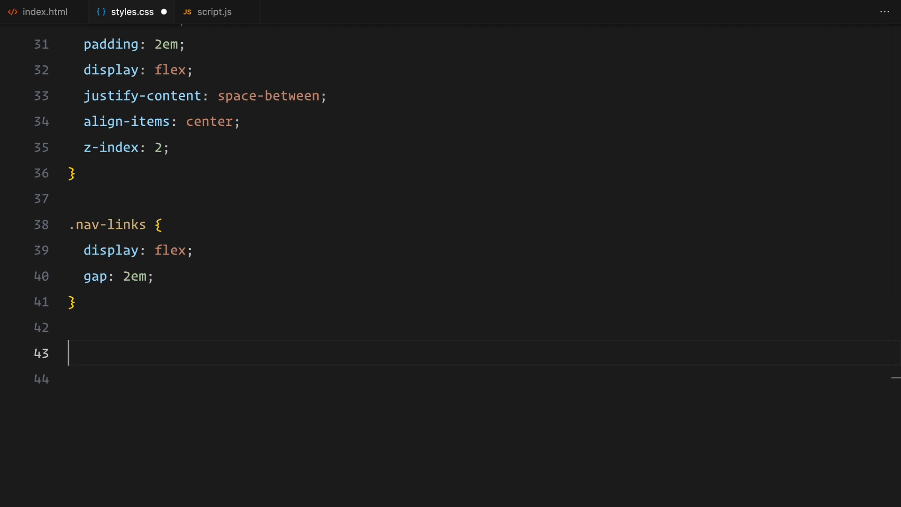
Add a footer rule fixed at left 0 with flex layout and 2em padding
type("footer {")
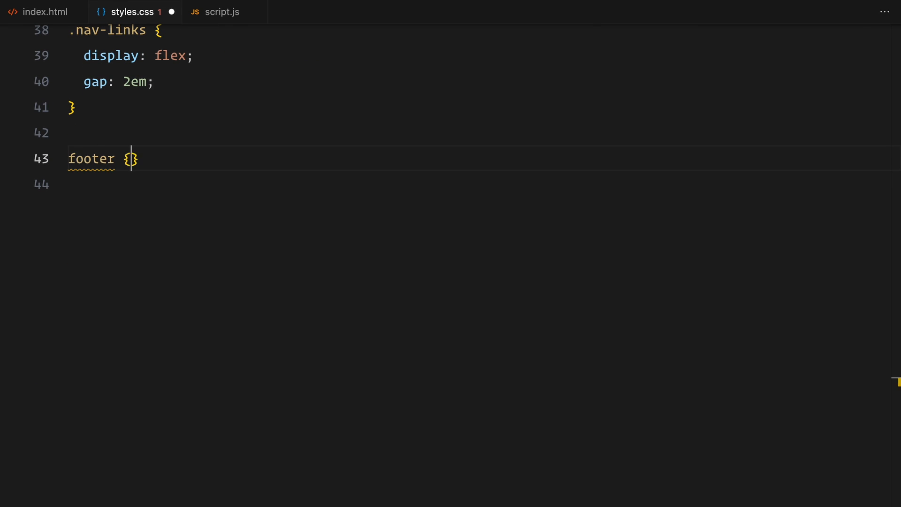
type("position: fixed;")
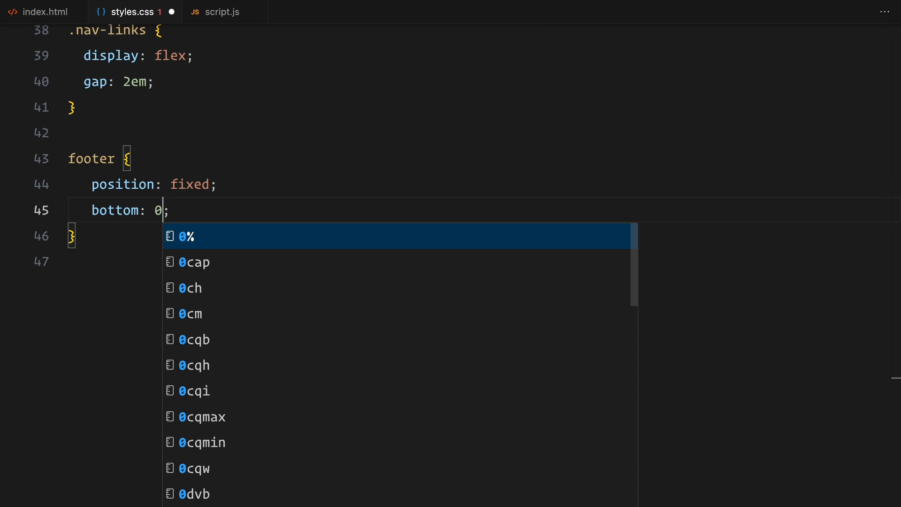
type("left: 0;")
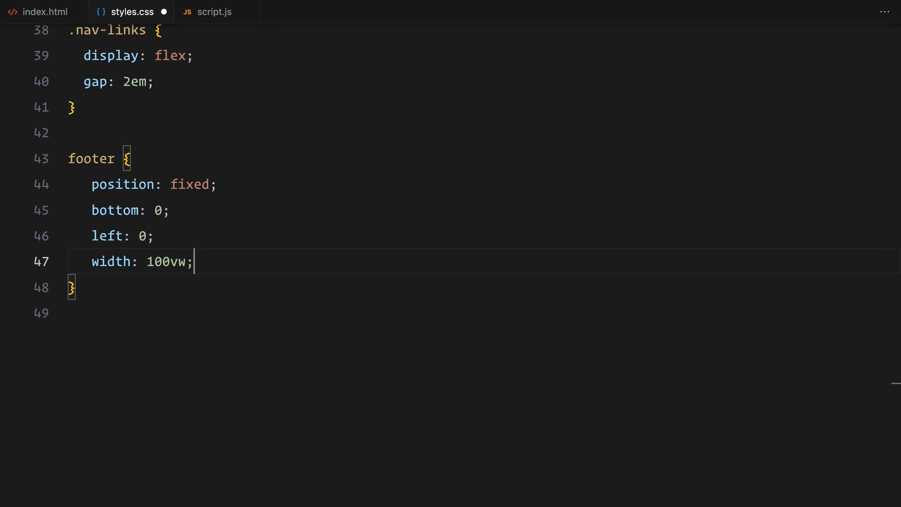
type("padding: 2em;")
type("z-index: 2;")
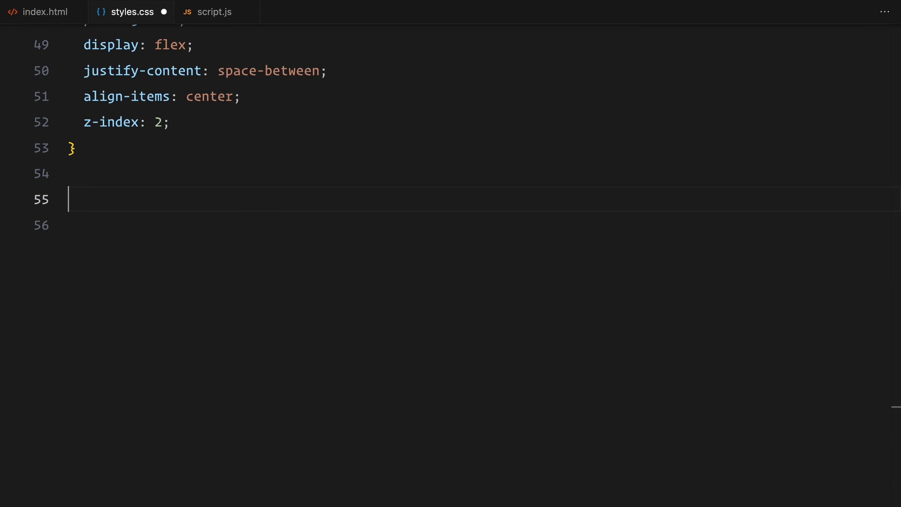
Make .slider-wrapper fixed 100vw by 100vh with hidden overflow, and canvas fixed at top 0, left 0, full size
type(".slider-wrapper {")
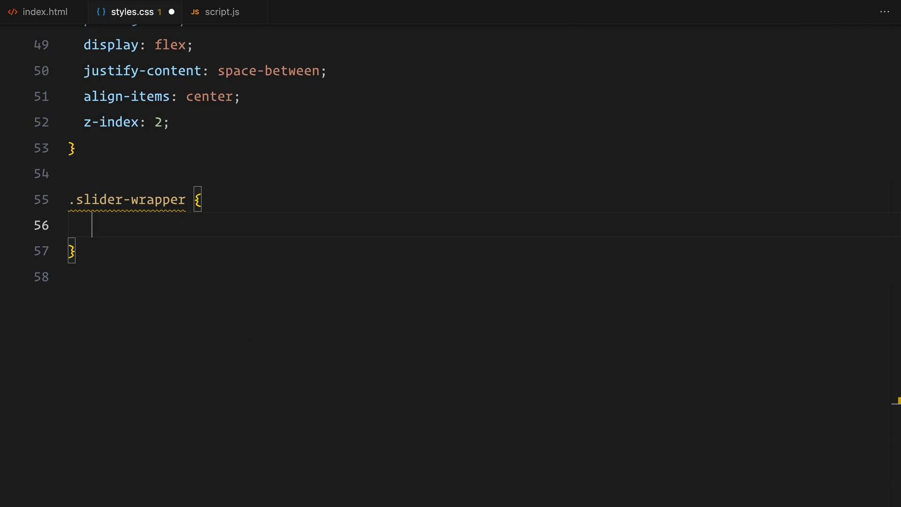
type("position: fixed;")
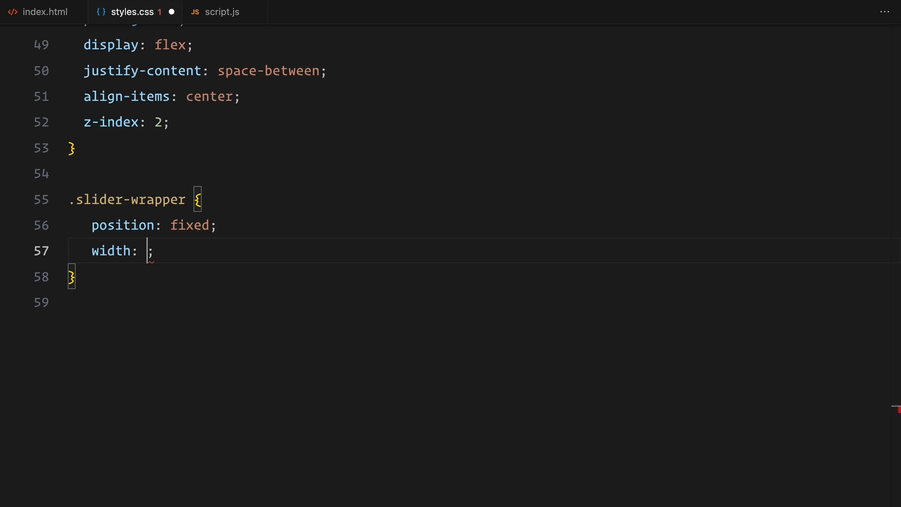
type("100vw;")
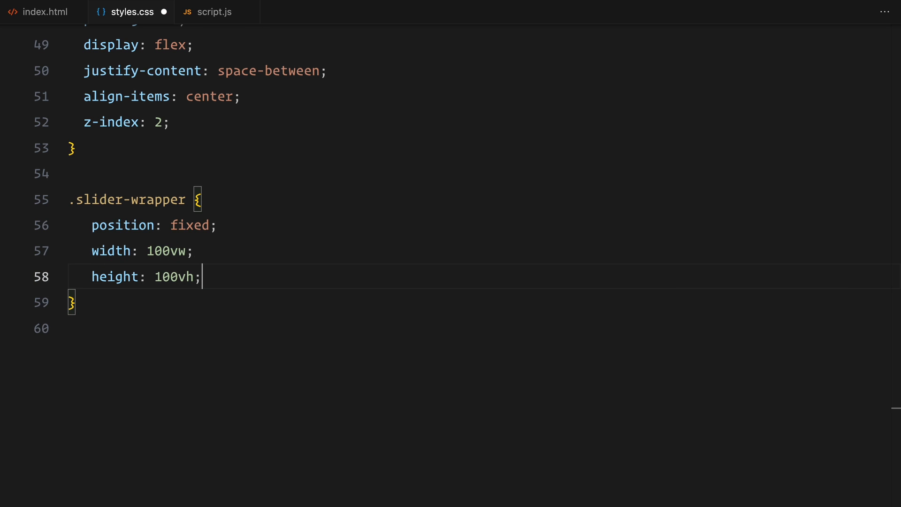
type("overflow: hidden;")
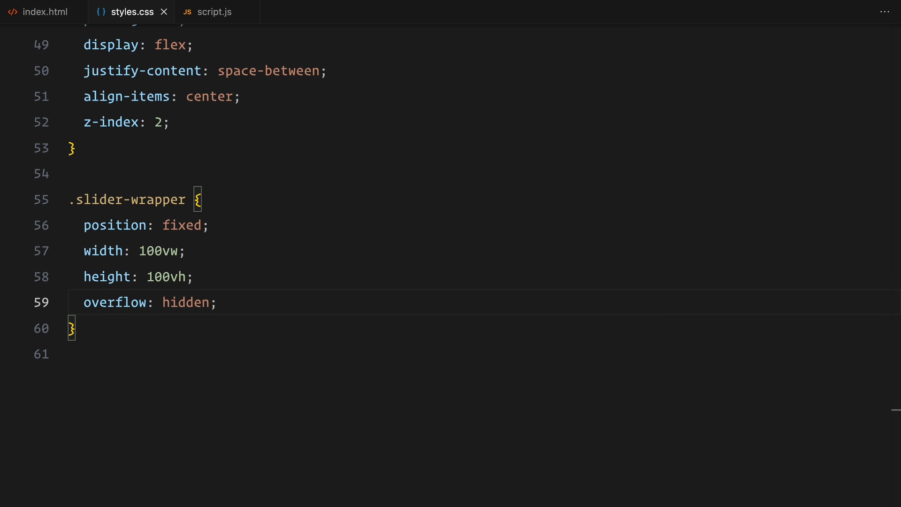
type("canvas {")
type("position: fixed;")
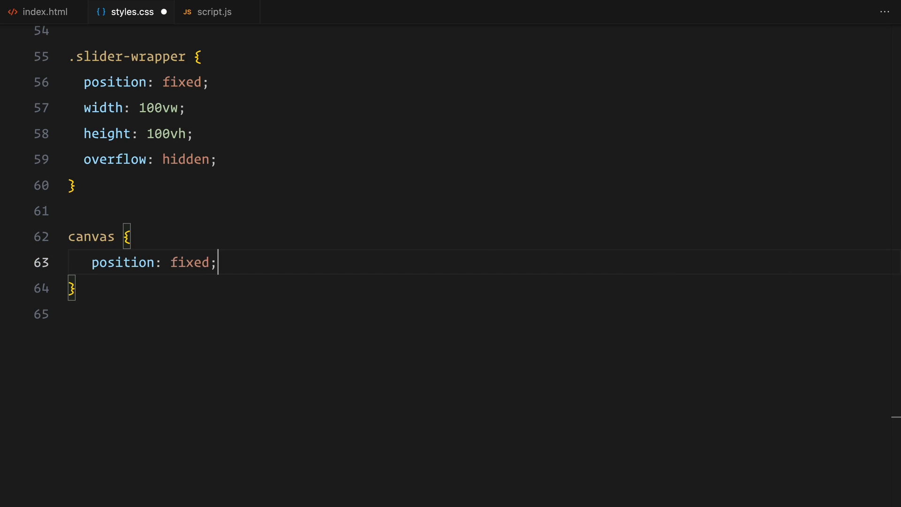
type("top: 0;")
type("left: 0;")
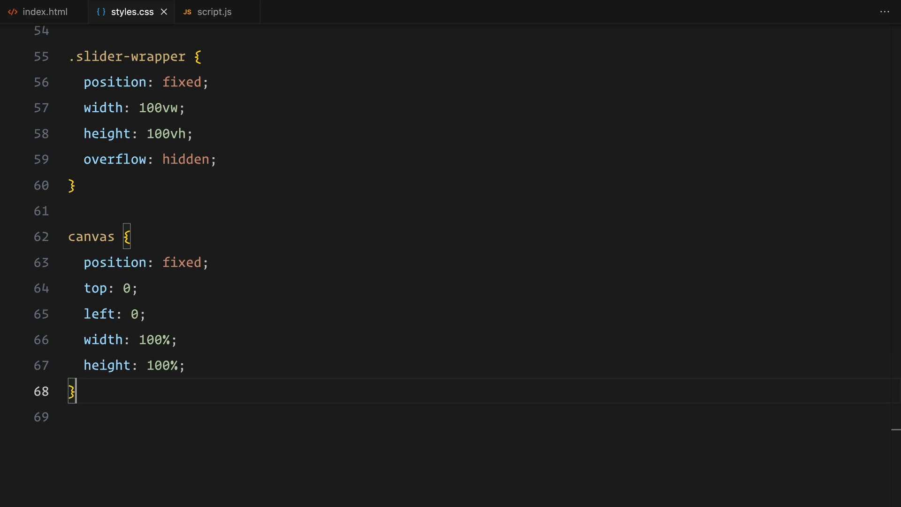
Add a fixed full-viewport .overlay with #000 and radial-gradient vignette background and z-index 1, then move to script.js
type(".overlay {")
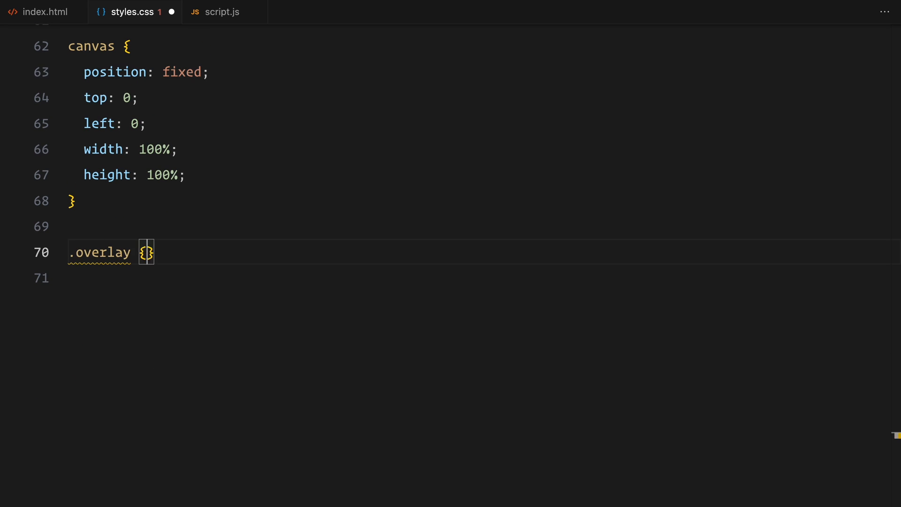
type("position: fixed;")
type("height: 100vh;")
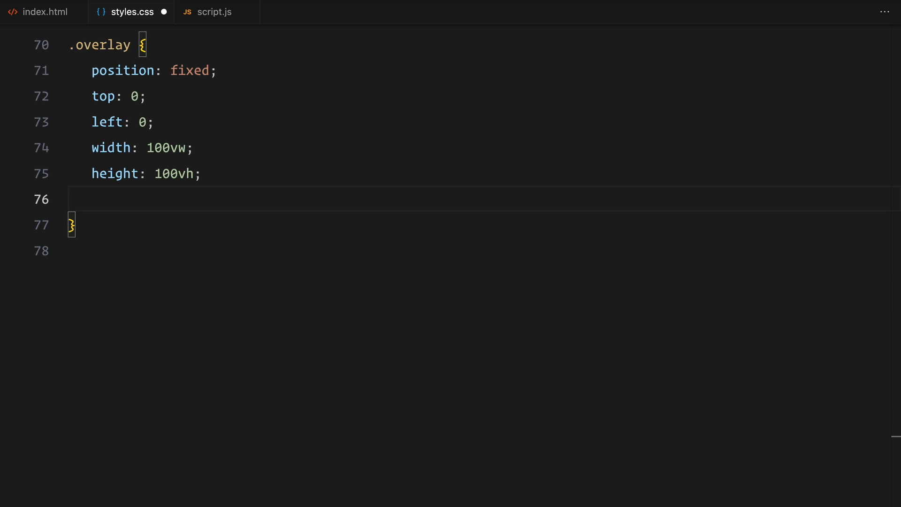
type("background: #000;")
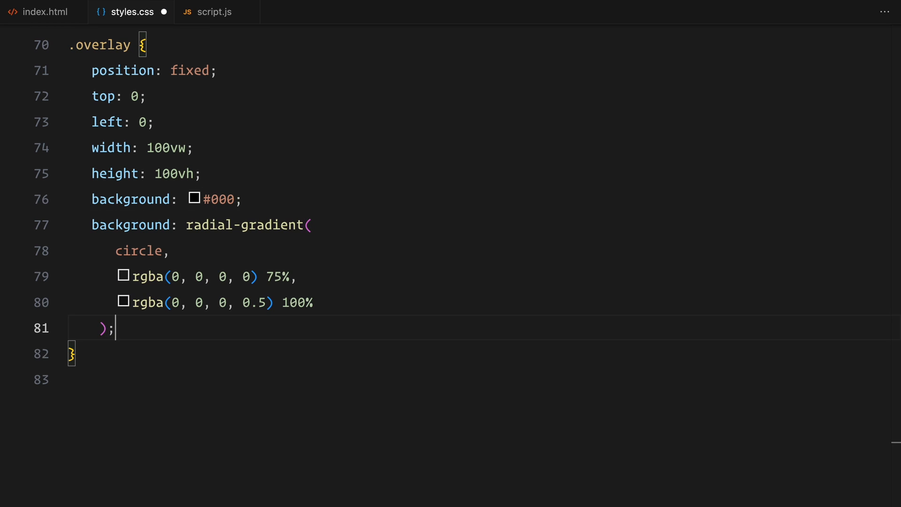
type("z-index: 1;")
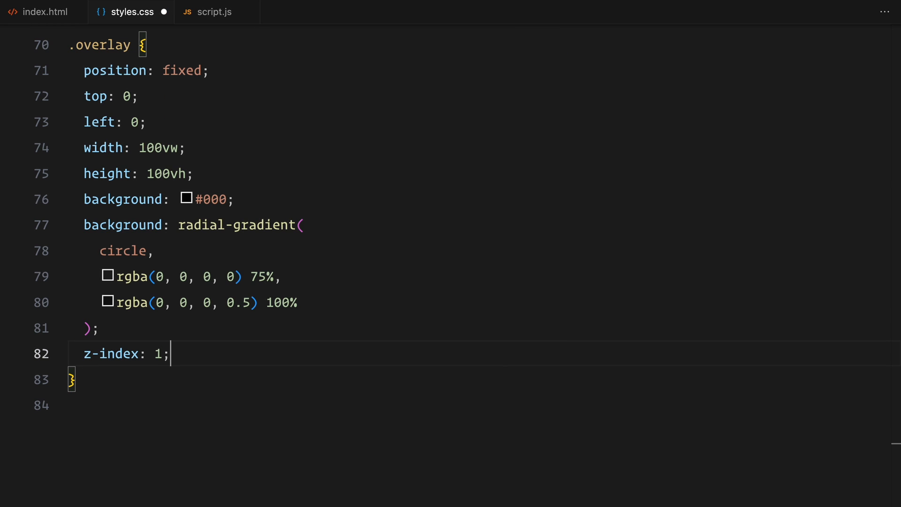
left_click(128, 11)
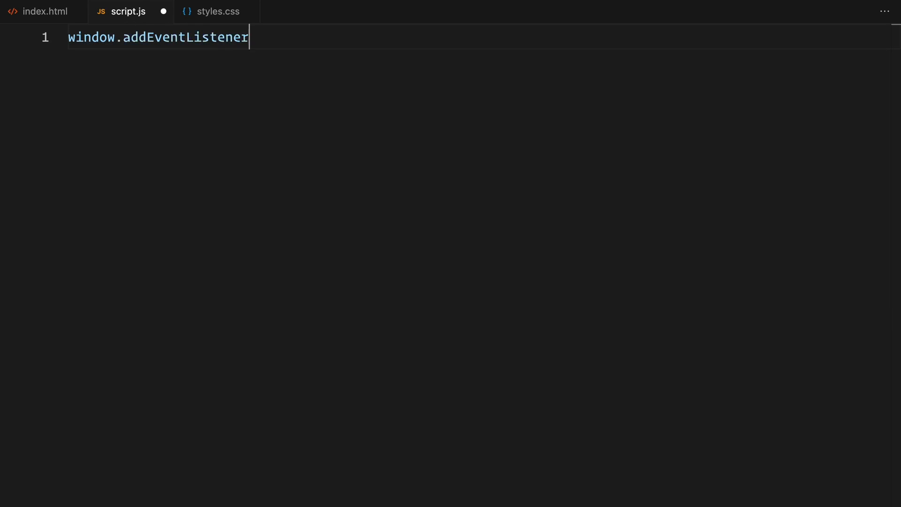
Write a window load listener creating new Lenis() with a raf loop calling lenis.raf and requestAnimationFrame
type("(\"load\", () => {")
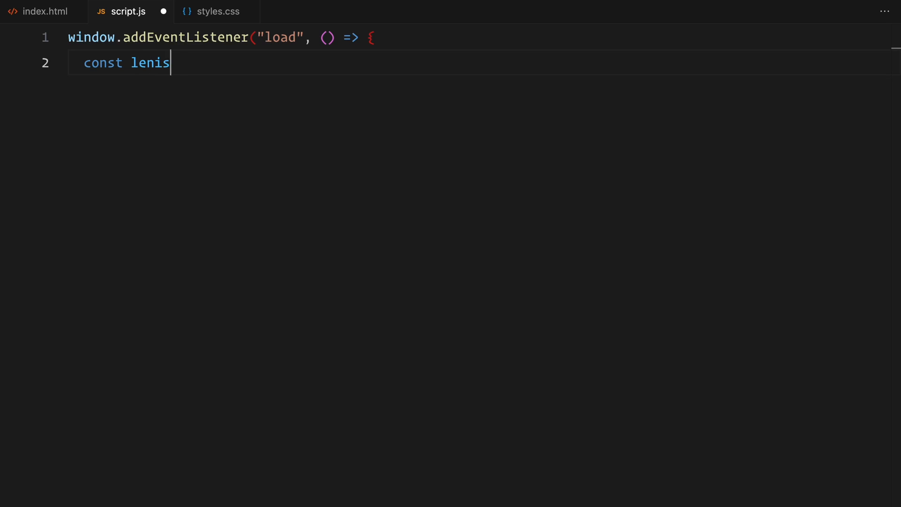
type("= new Lenis();")
type("lenis.raf(time")
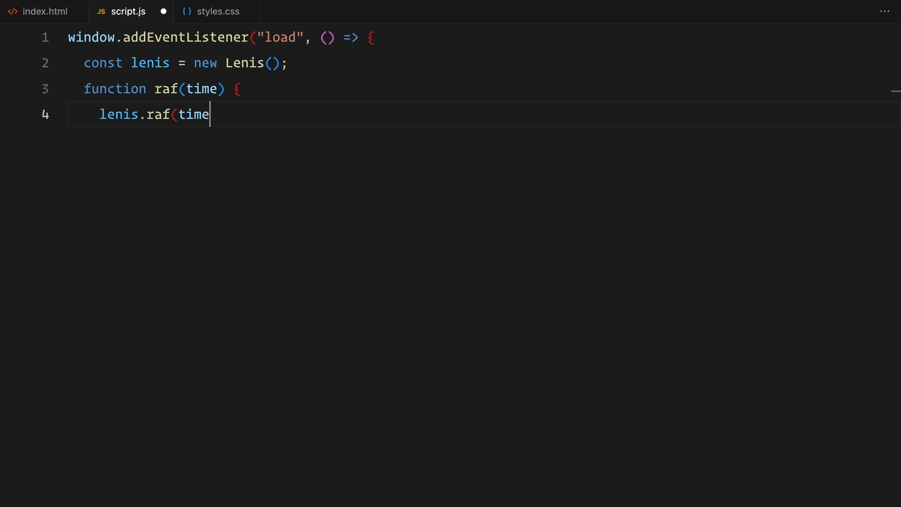
type(");")
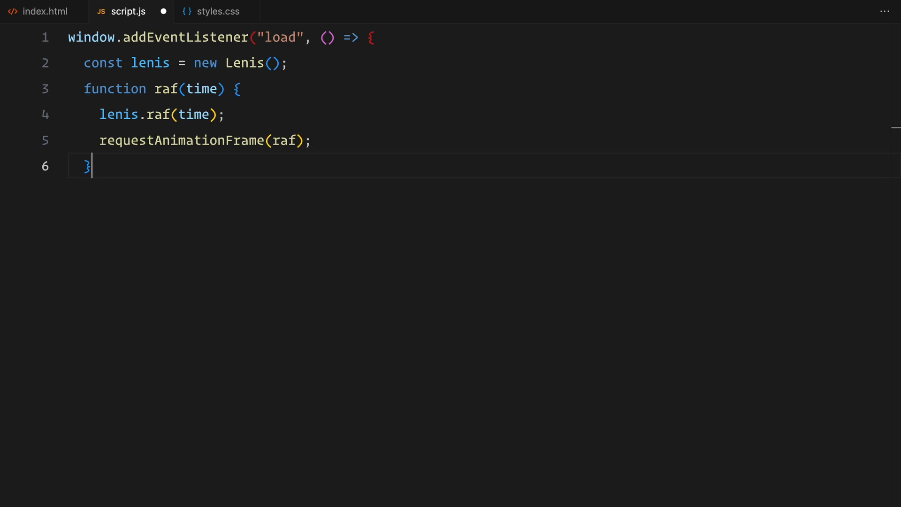
type("requestAnimationFrame(raf);")
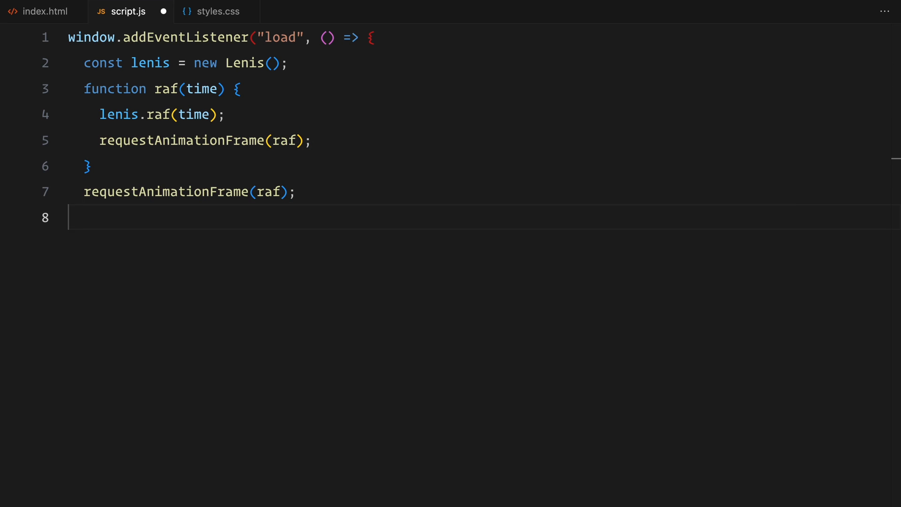
Declare an empty images array, loadedImageCount 0, and begin the loadImages function
type("const images =")
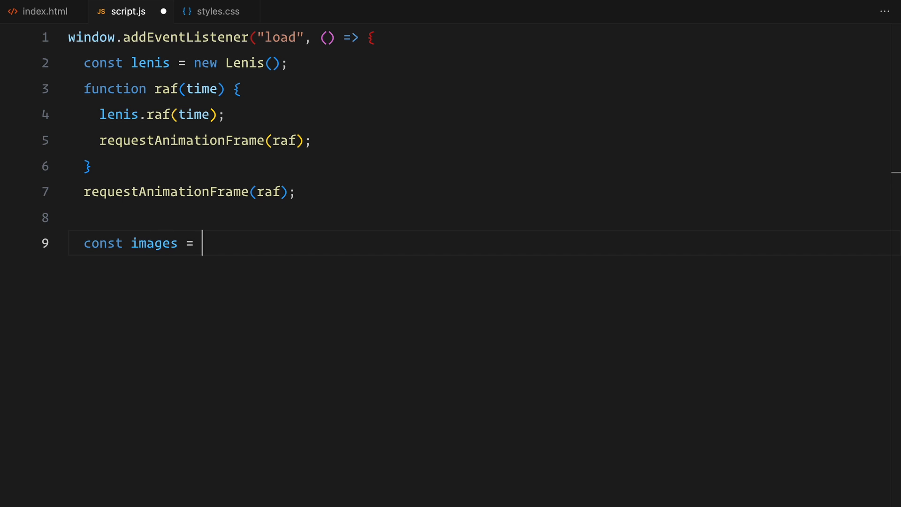
type("[];")
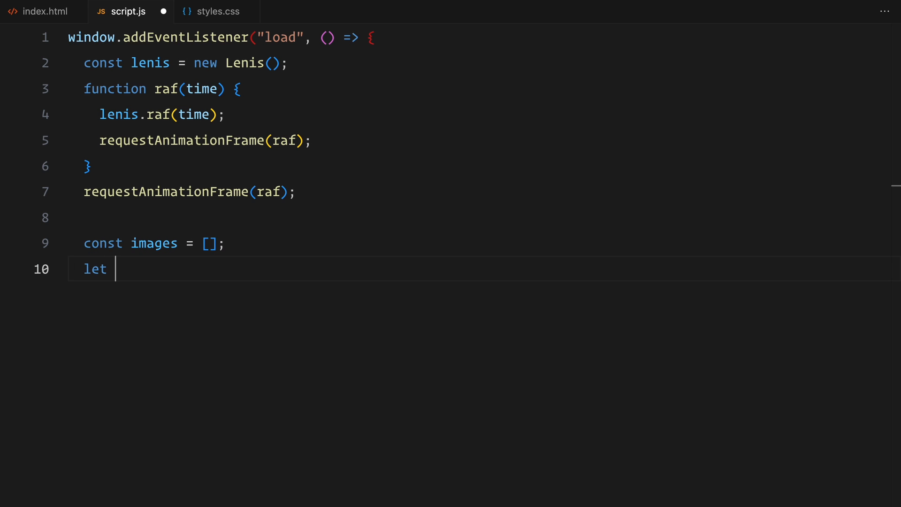
type("loadedImageCount = 0;")
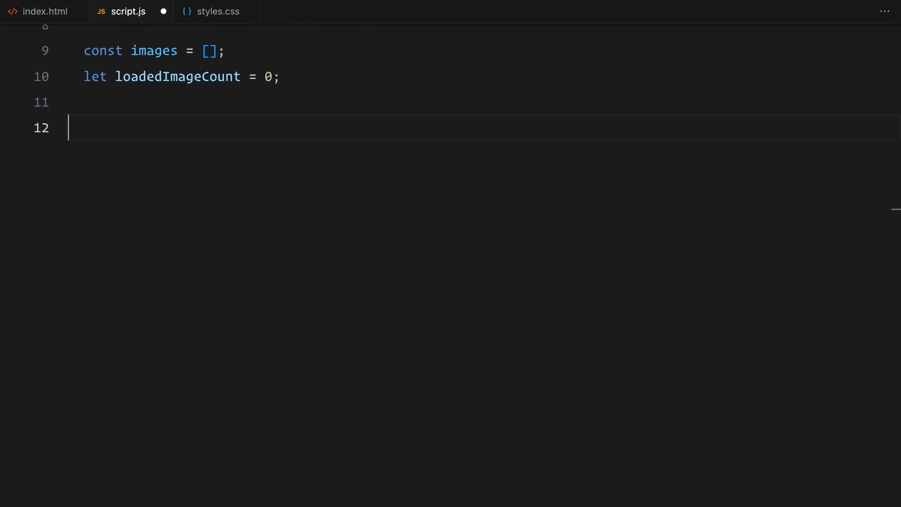
type("function loadIm")
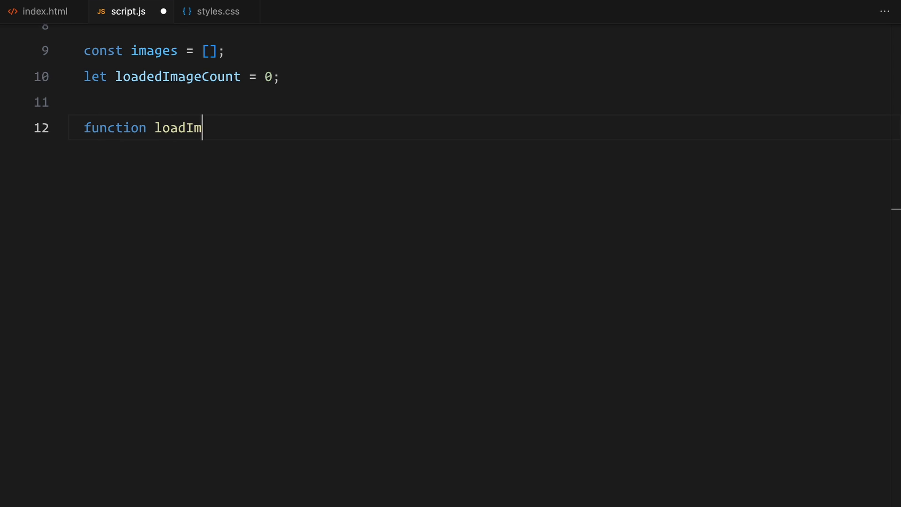
type("ages() {")
type("const i")
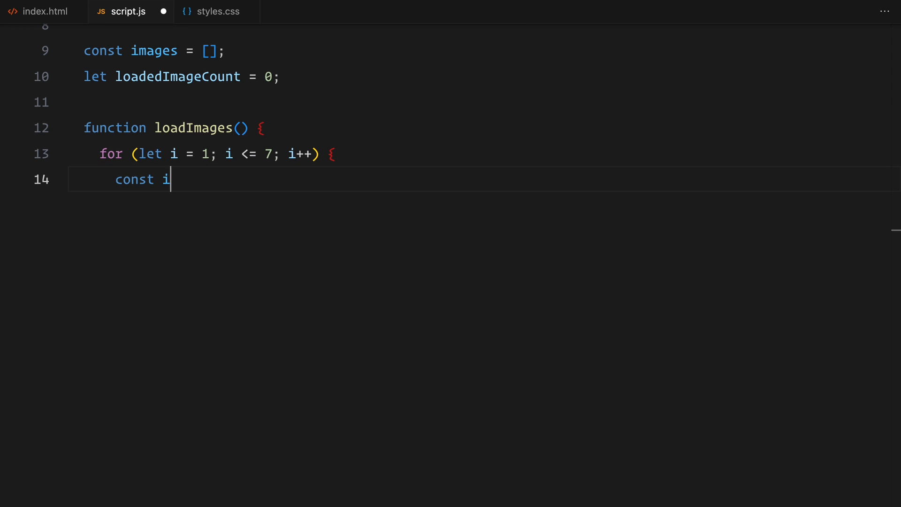
Loop creating Image objects with onload/onerror handlers calling initializeScene and src ./assets/img${i}.jpg, then begin initializeScene
type("mg = new Image();")
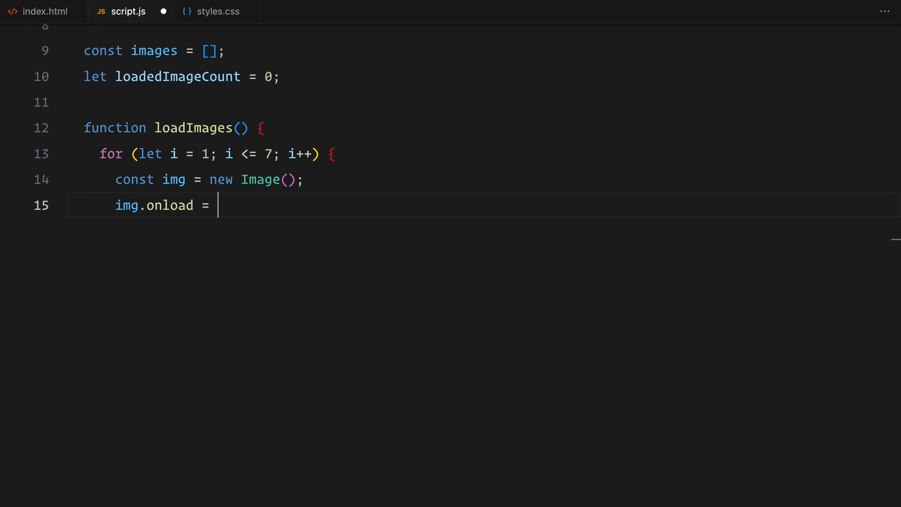
type("function () {")
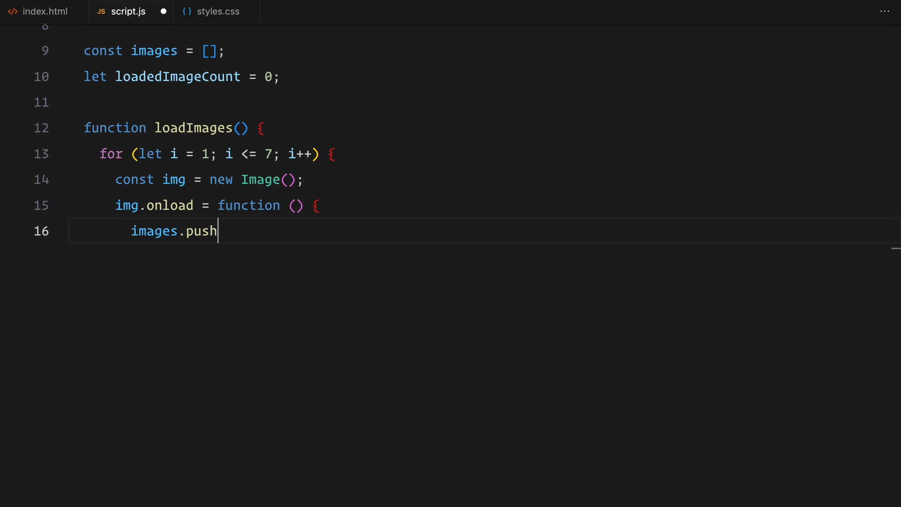
type("(img);")
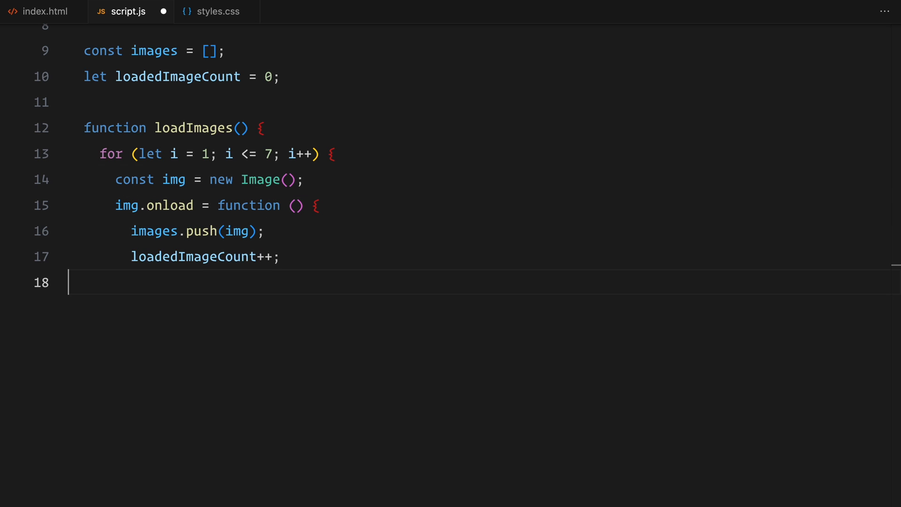
type("if (loadedImageCount === 7) {")
type("img.o")
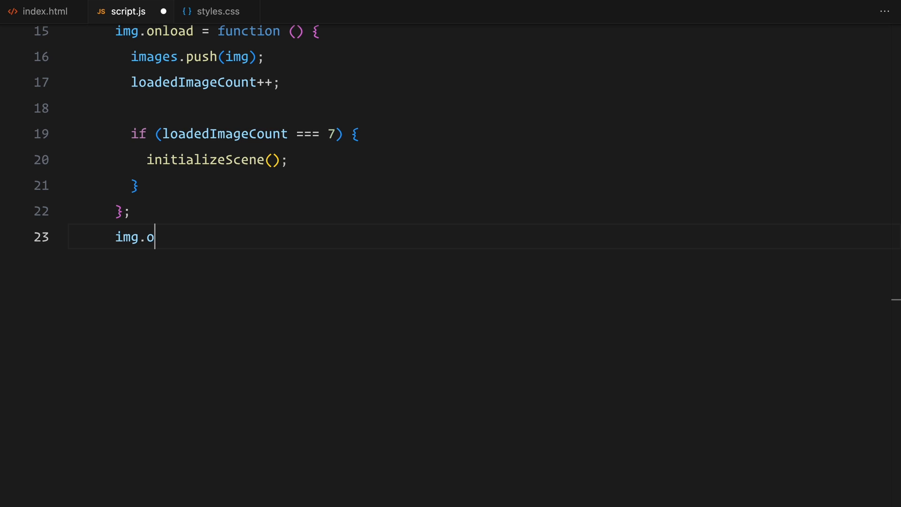
type("nerror = function () {")
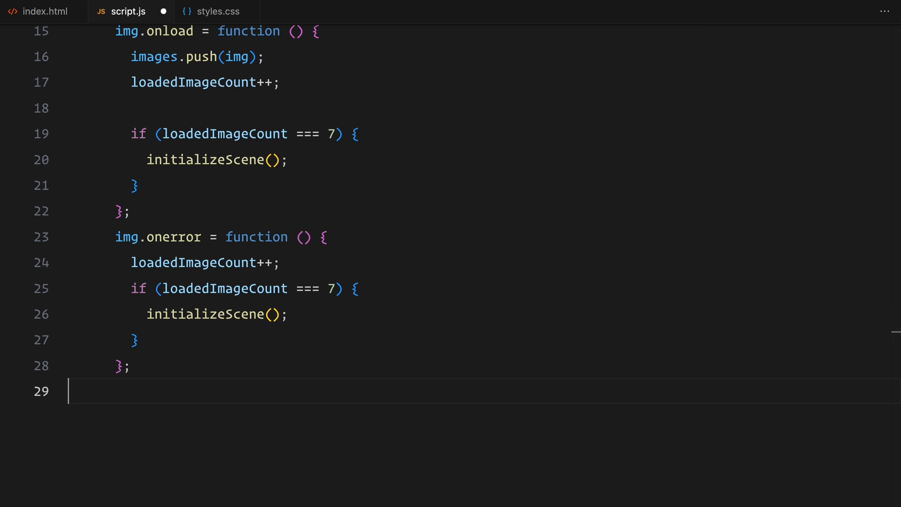
type("img.src = `./ass")
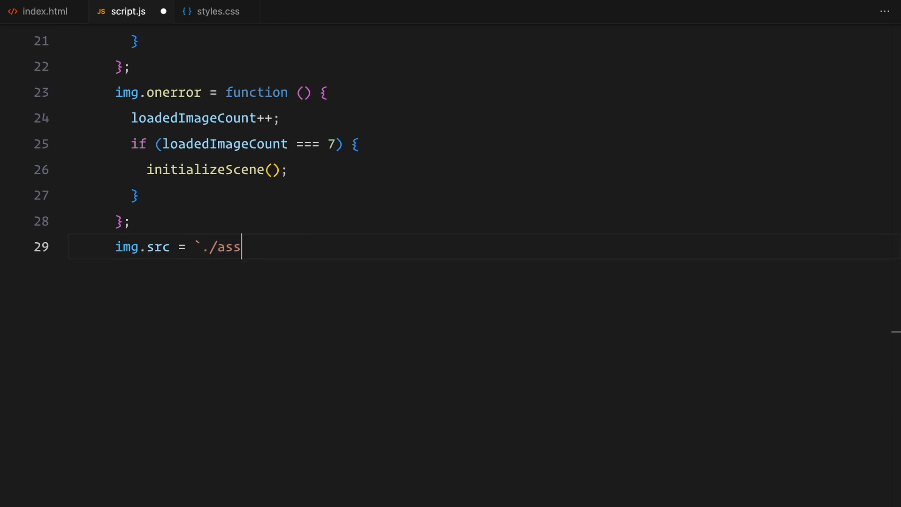
type("ets/img${i}.jpg`;")
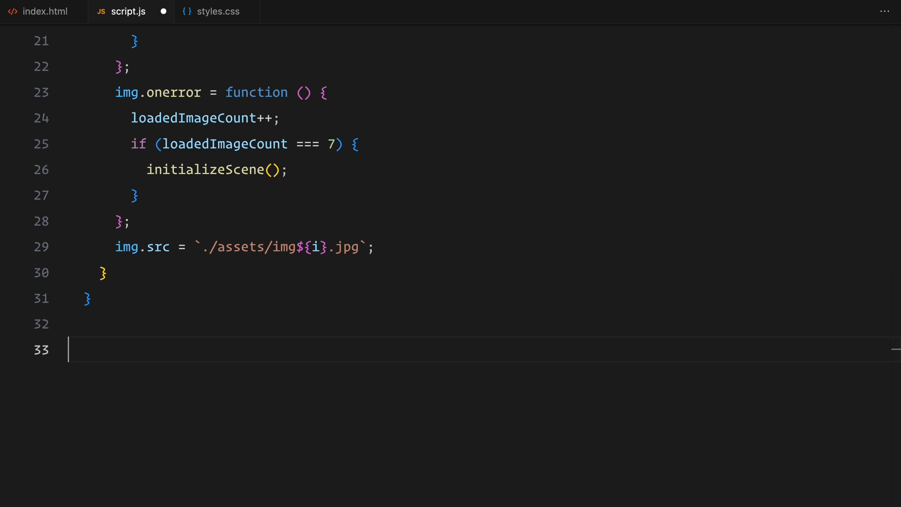
type("function initializeScene() {")
type("const scene")
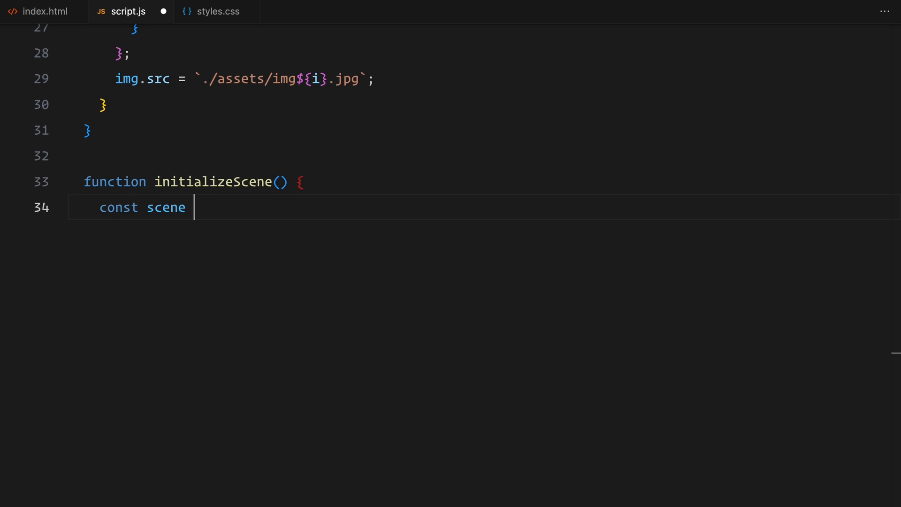
Create a THREE.Scene and a PerspectiveCamera(45, aspect, 0.1, 1000) inside initializeScene
type("= new THREE.Scene();")
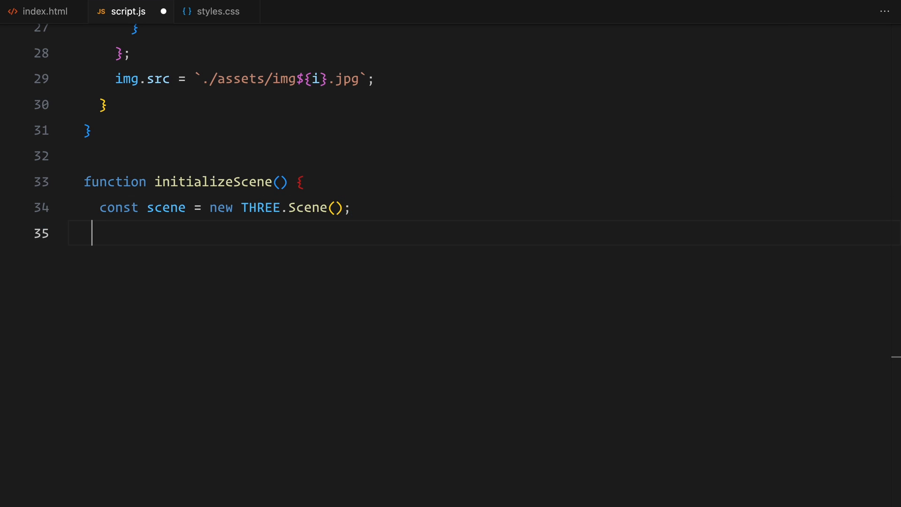
type("const camera = new T")
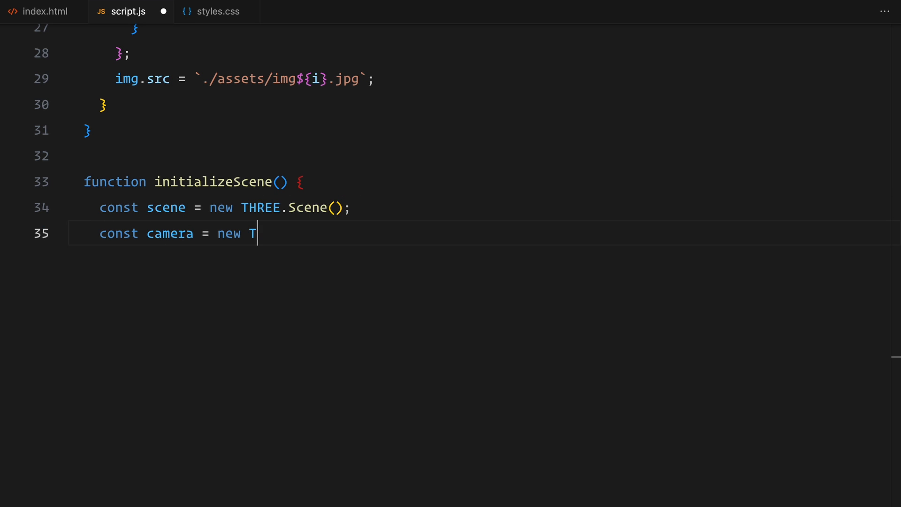
type("HREE.PerspectiveCamera(")
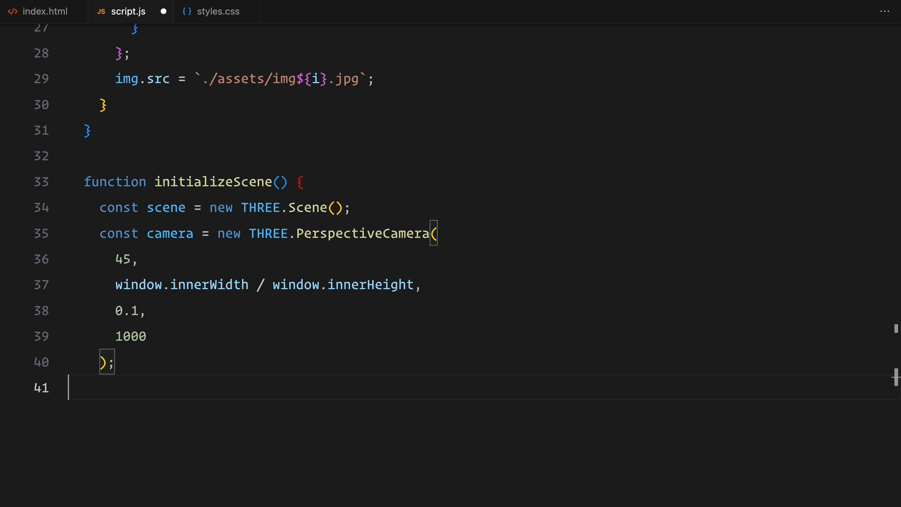
Create a high-performance WebGLRenderer sized to the window, with capped device pixel ratio and clear color 0x000000
type("const render")
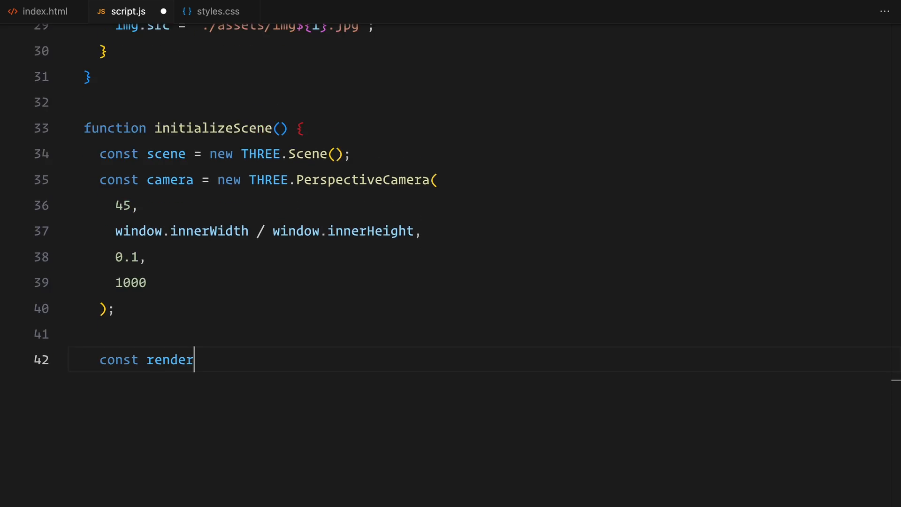
type("er = new THREE.WebGLRenderer({")
type("powerPreference:")
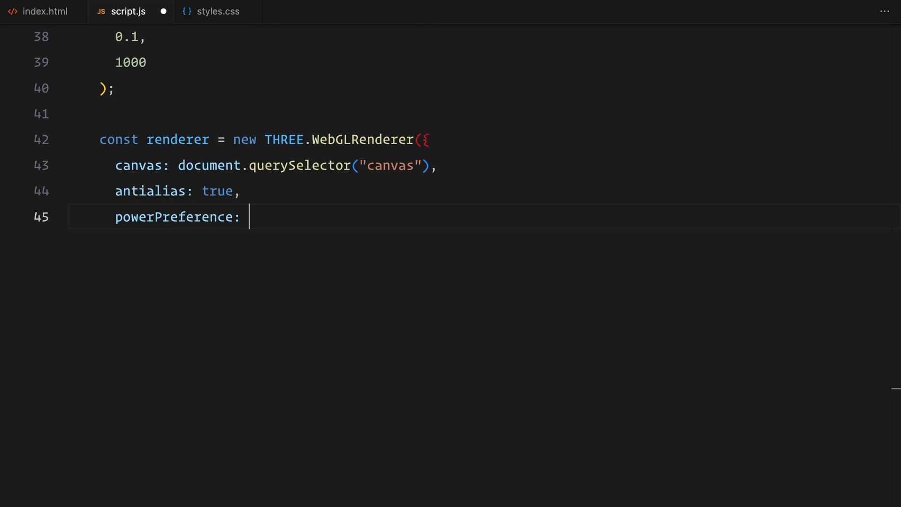
type("\"high-performance\",")
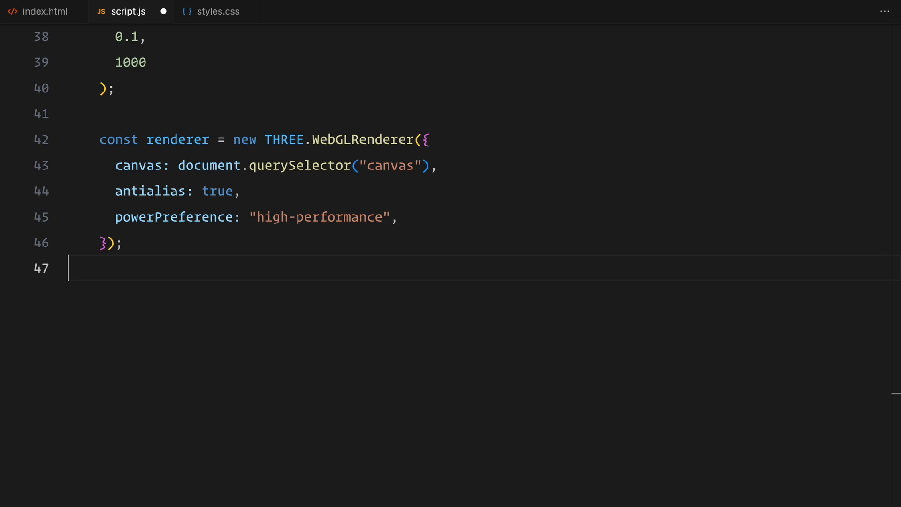
type("renderer.setSize(win")
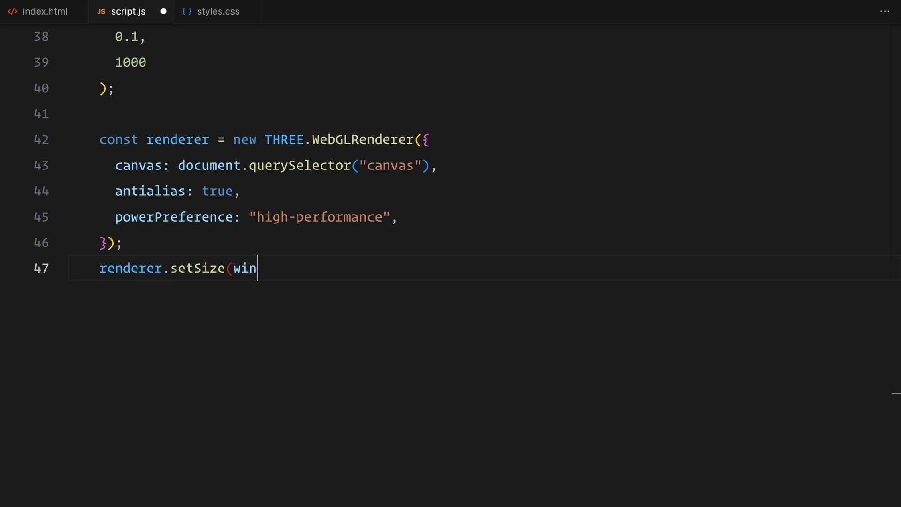
type("dow.innerWidth, window.innerHeight);")
type("renderer.setPixelRa")
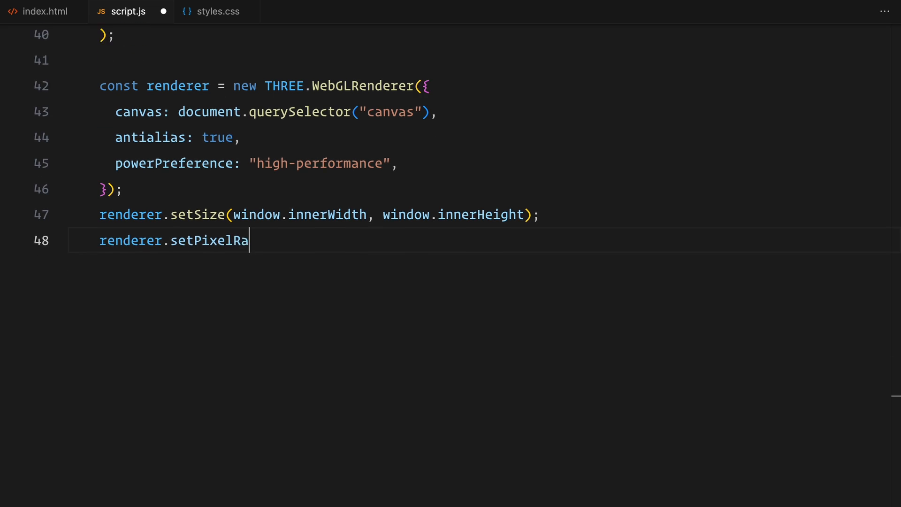
type("tio(Math.min(window.devicePixelRatio, 2));")
type("renderer.")
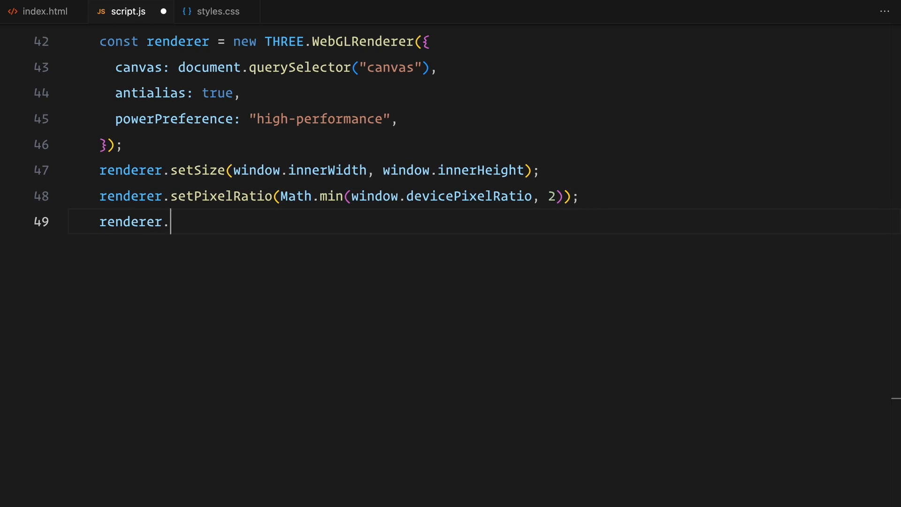
type("setClearColor(0x000000);")
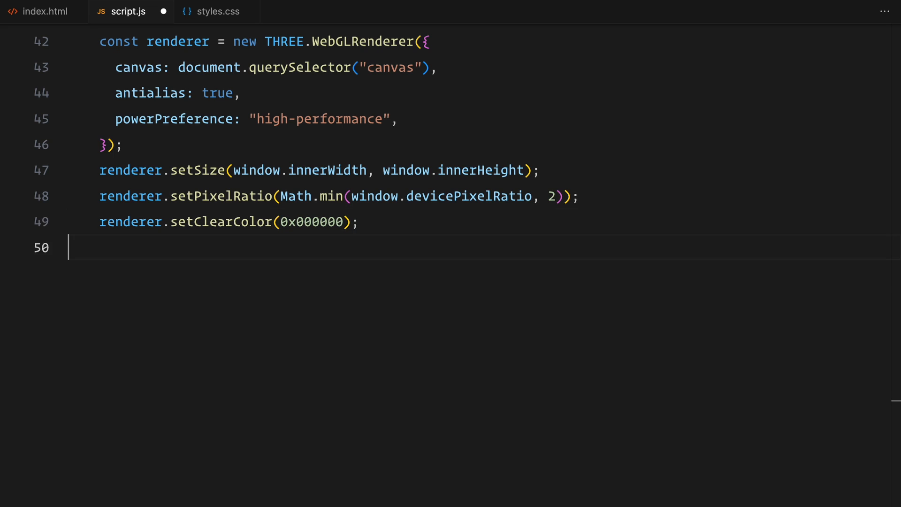
Declare parentWidth 20, parentHeight 75, curvature 35 and segmentsX/segmentsY 200
type("const parentWidth =")
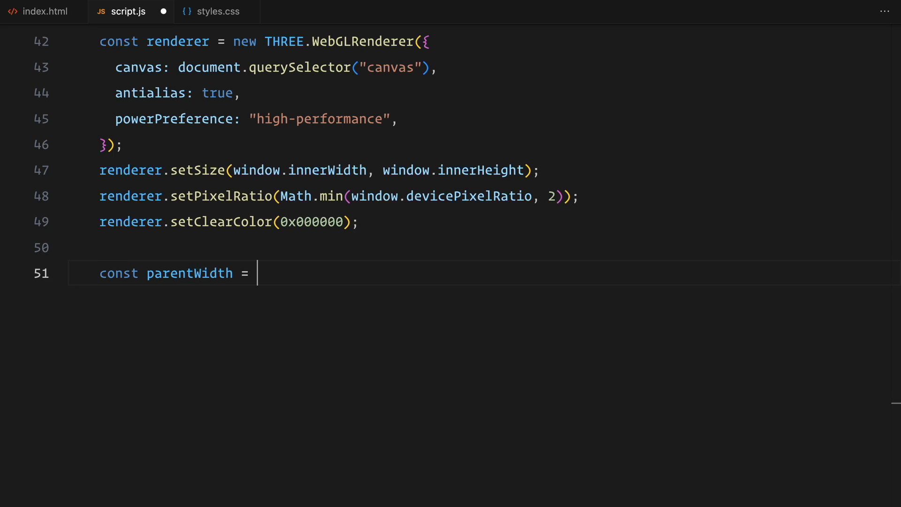
type("20;")
type("const seg")
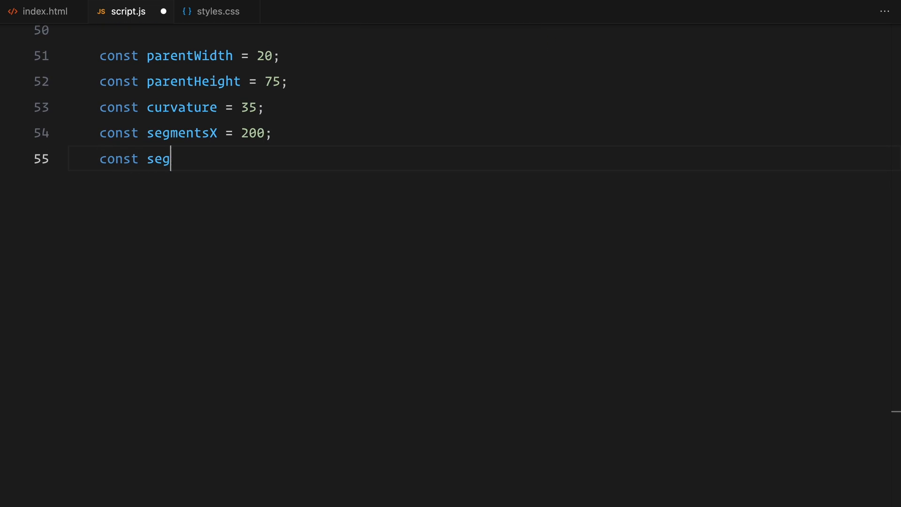
type("mentsY = 200;")
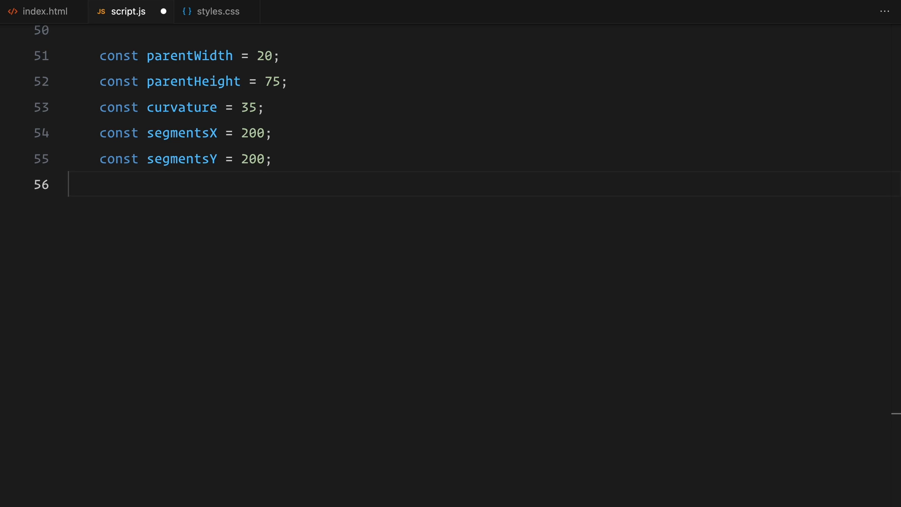
Build parentGeometry as a THREE.PlaneGeometry from those constants and read positions from attributes.position.array
type("const parentGeometry = new THREE.PlaneGeometry(")
type("parentWidth,")
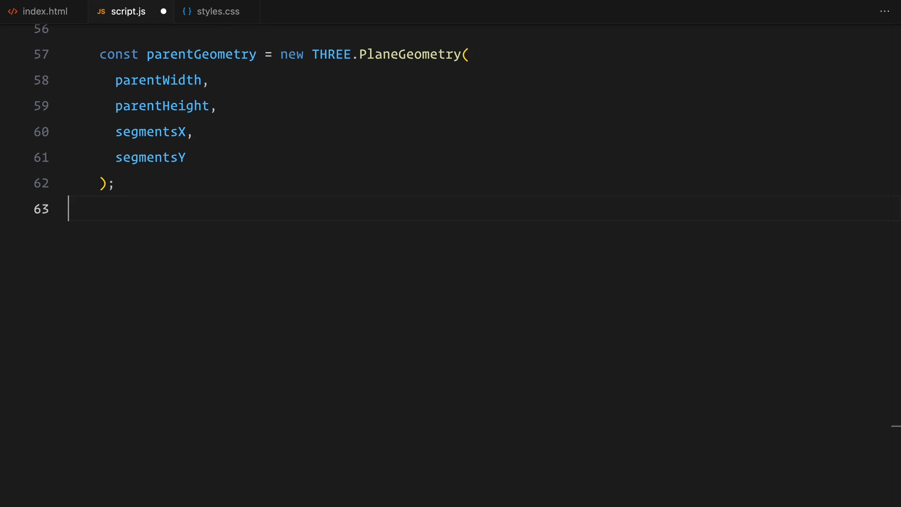
type("const positions =")
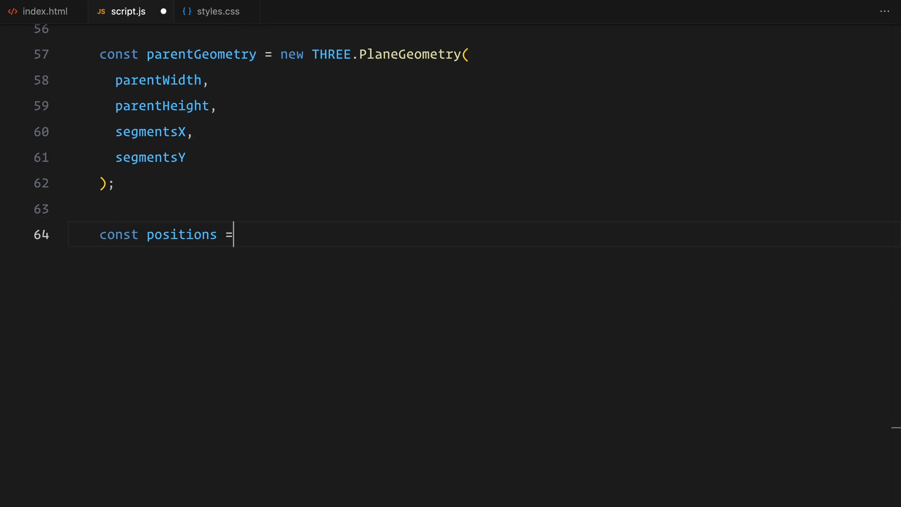
type("parentGeometry.attribute")
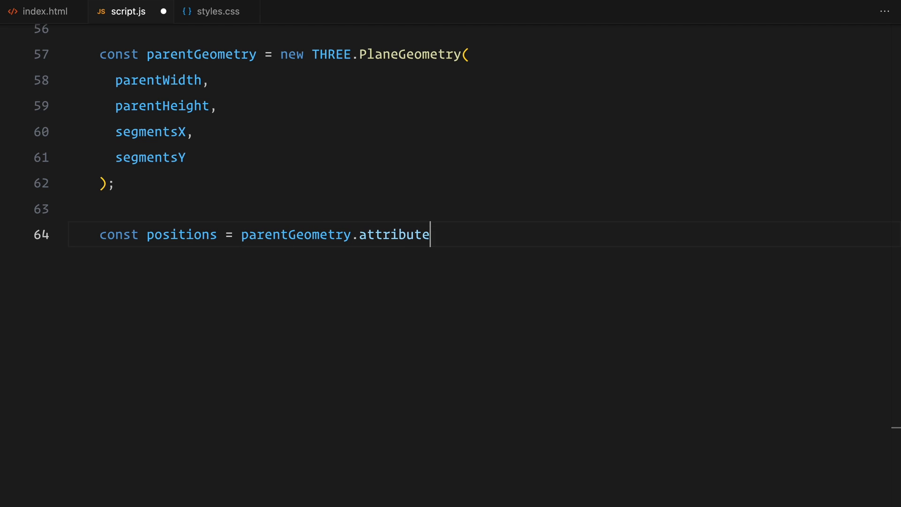
type("s.position.array;")
type("for (let i = 0; i < posit")
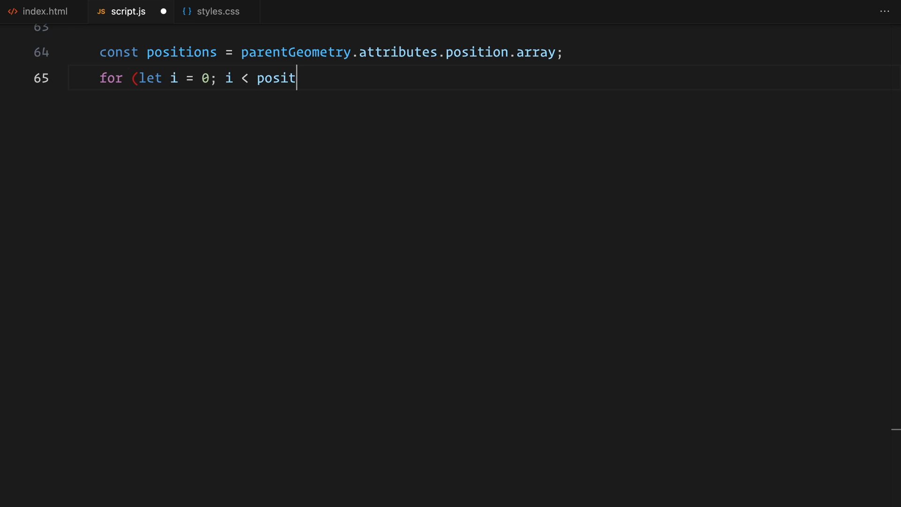
Set each vertex z to distanceFromCenter squared times curvature, recompute vertex normals, and define totalSlides = 7
type("ions.length; i += 3) {")
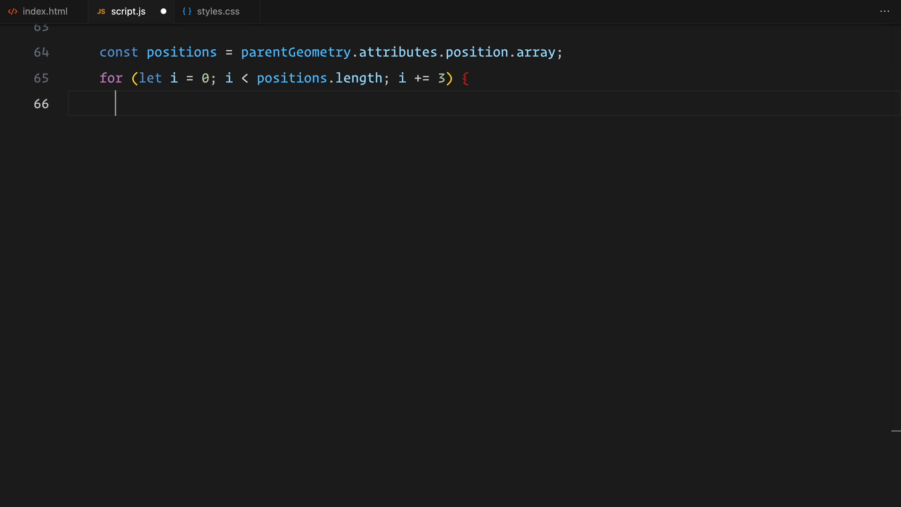
type("const y = positions[i + 1];")
type("const distanceFromCenter")
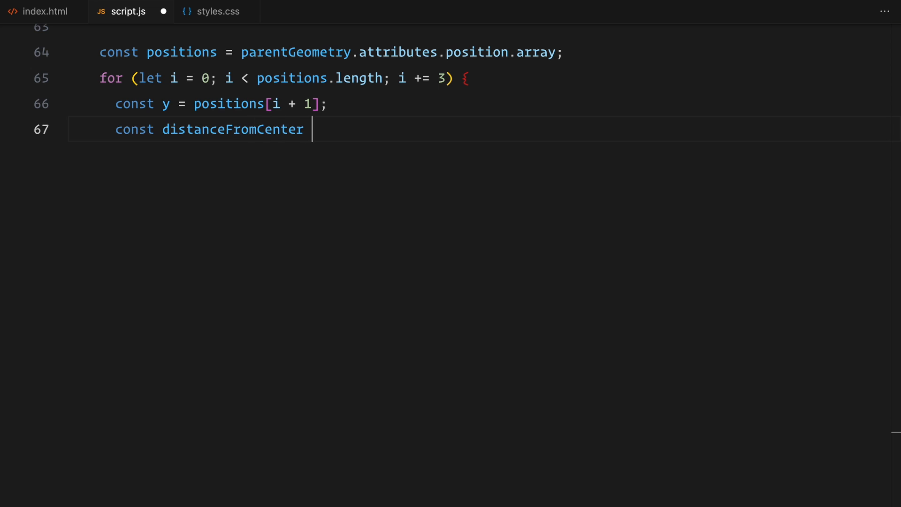
type("= Math.abs(y / (parentHe")
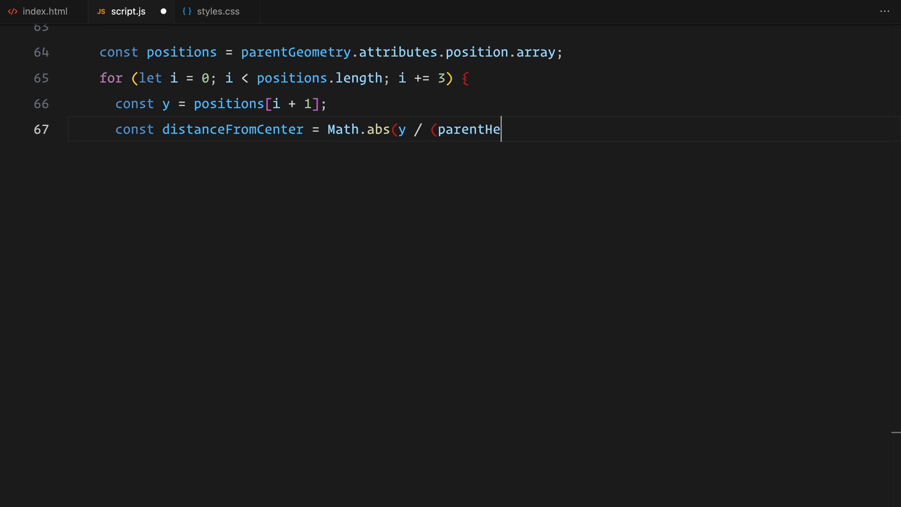
type("ight / 2));")
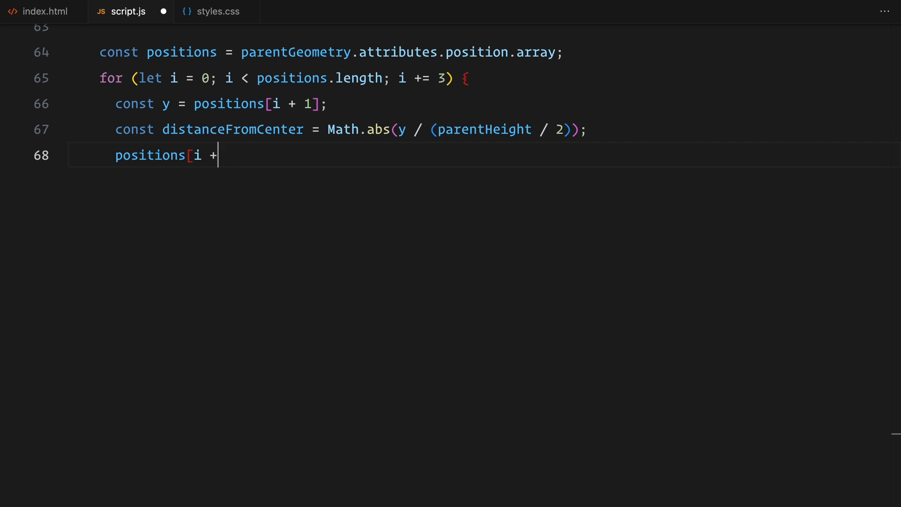
type("2] = Math.pow(distanceFromCen")
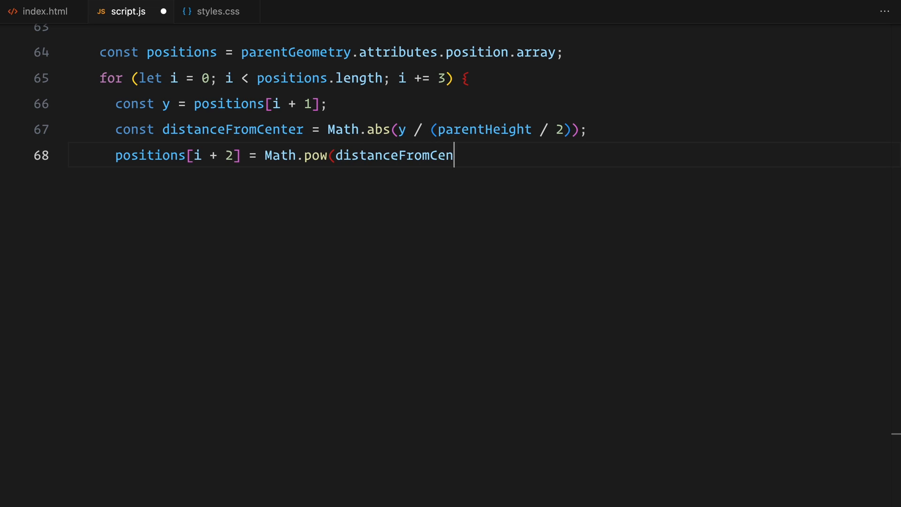
type("ter, 2) * curvature;")
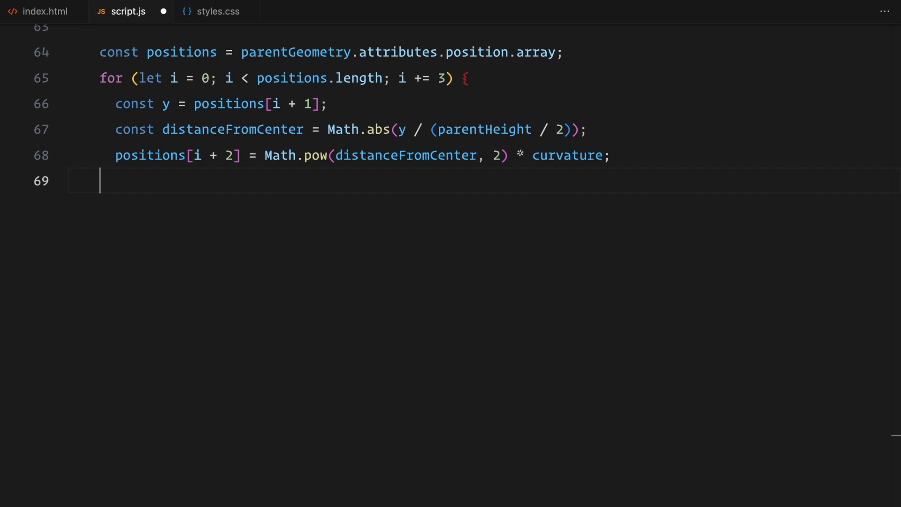
type("}")
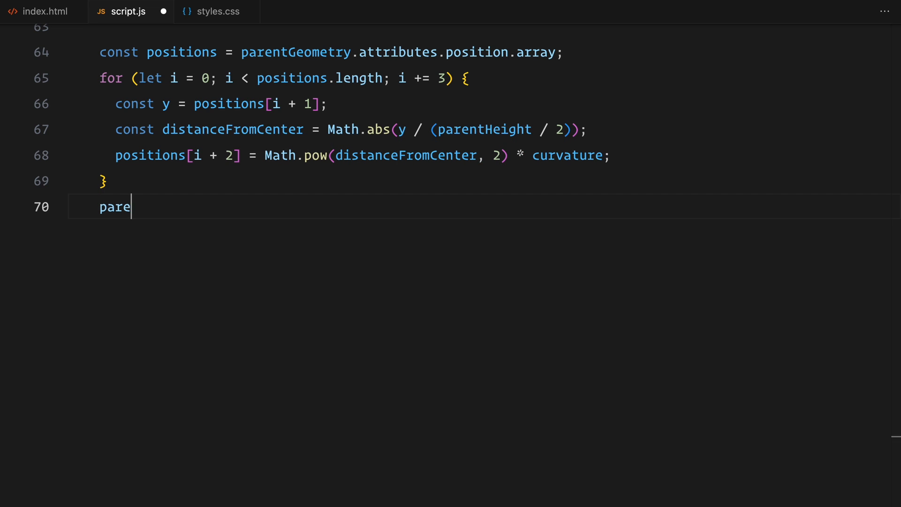
type("ntGeometry.computeVertexNormals();")
type("const t")
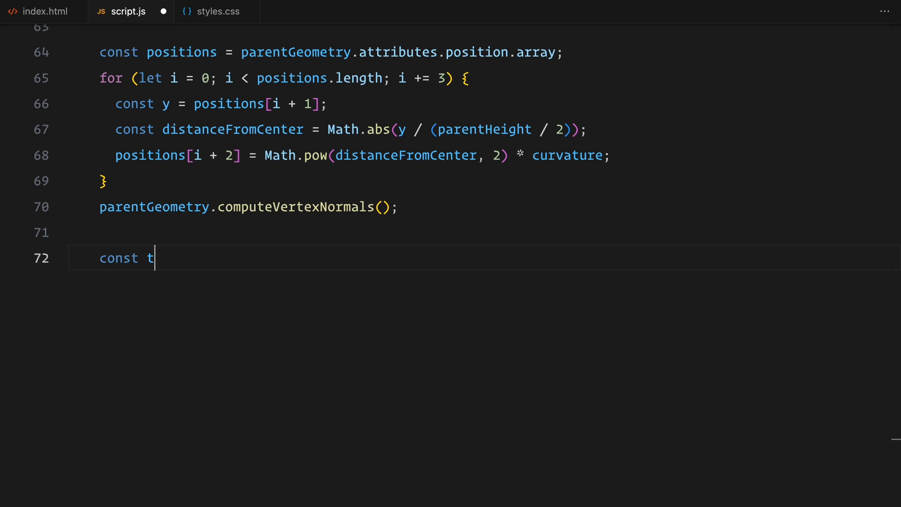
type("otalSlides = 7;")
type("const g")
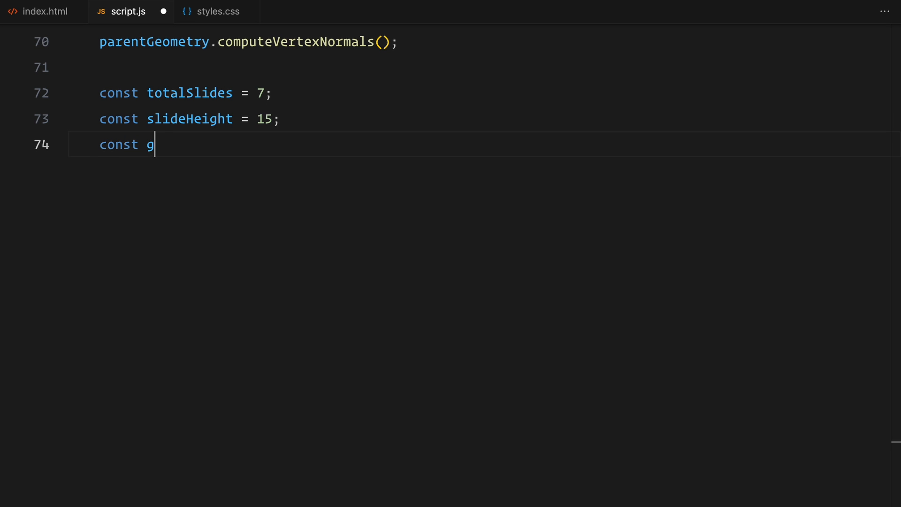
Add gap = 0.5 and cycleHeight = totalSlides * (slideHeight + gap), then begin the textureCanvas declaration
type("ap = 0.5;")
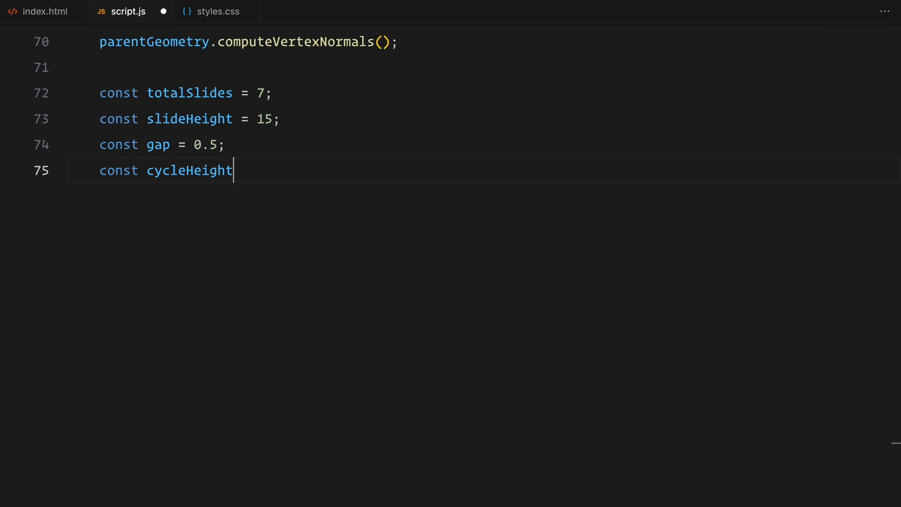
type("= totalSlides * (slid")
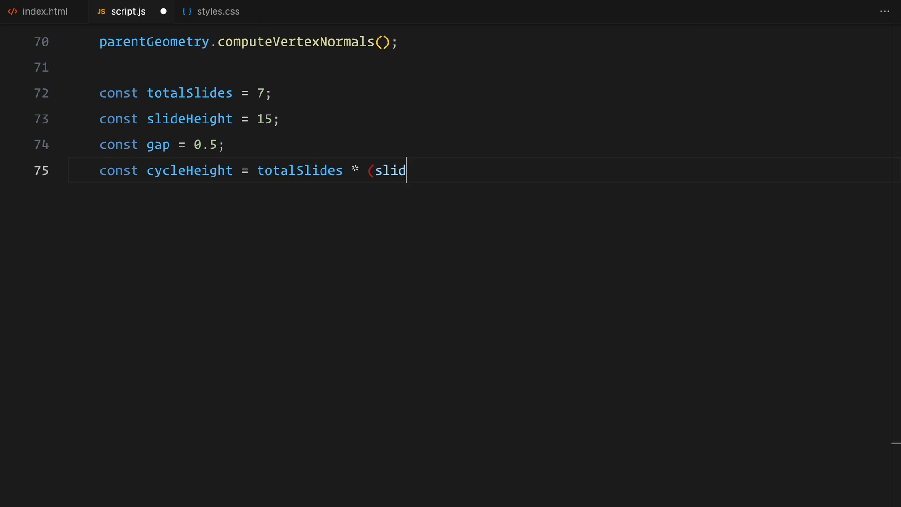
type("eHeight + gap);")
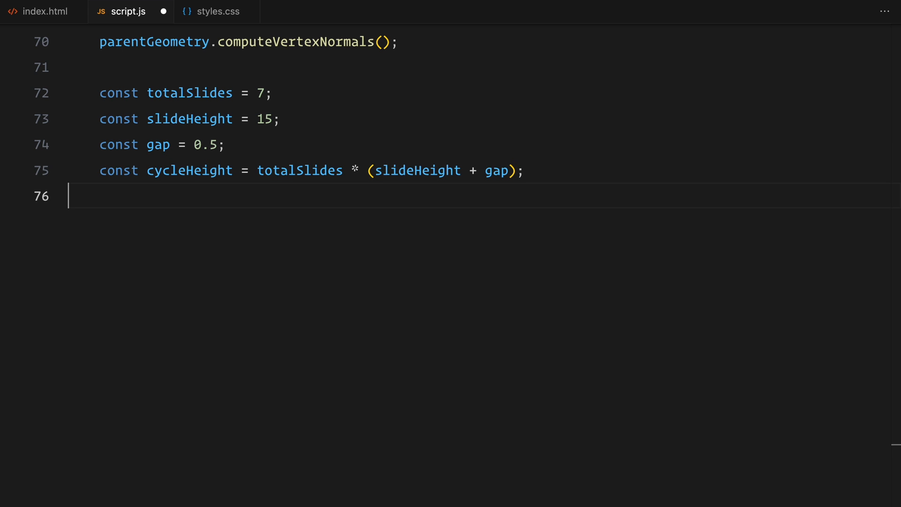
type("const textureCanvas = docum")
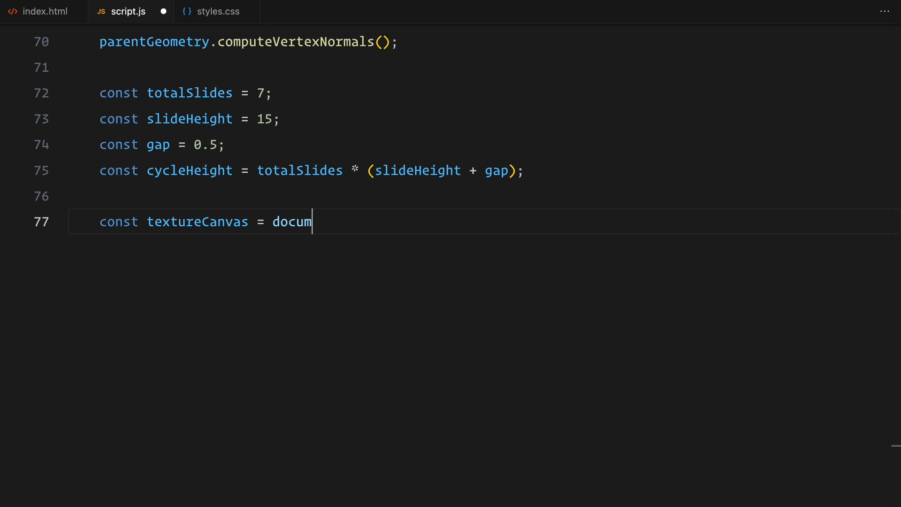
Create a 2048×8192 canvas with an opaque 2D context and wrap it in a THREE.CanvasTexture
type("ent.createElement(\"canvas\");")
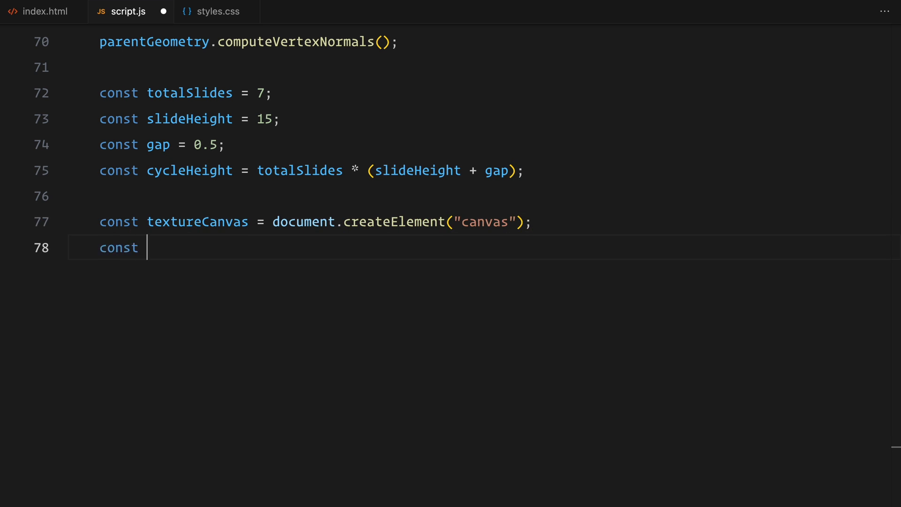
type("ctx = textureCanvas.getContext(\"2d\", {")
type("willReadFrequently: fa")
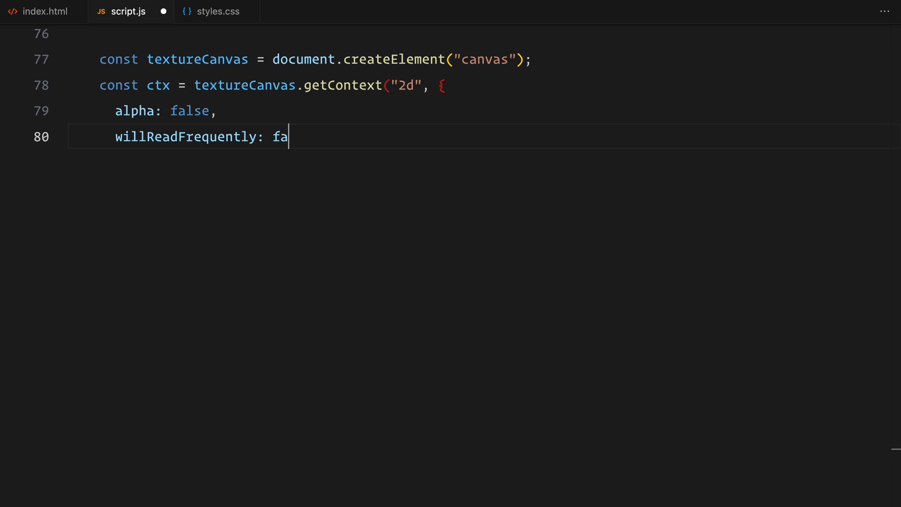
type("lse,")
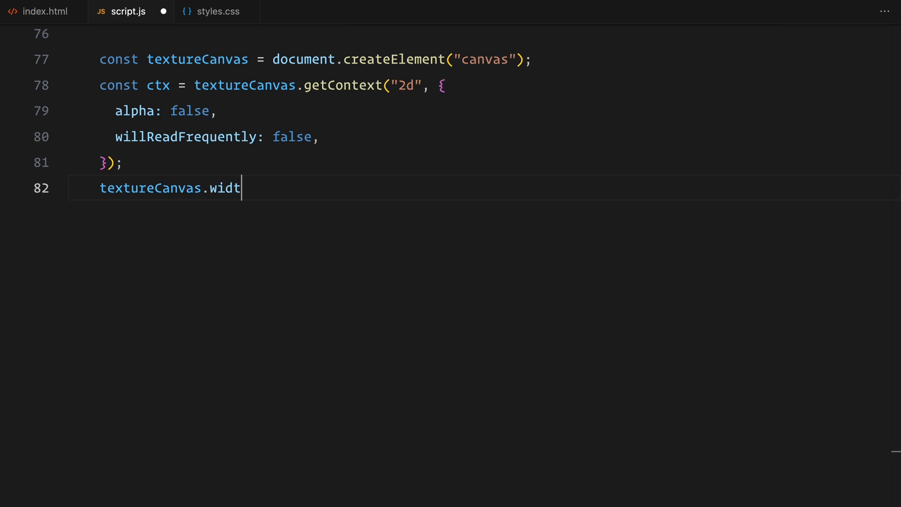
type("h = 2048;")
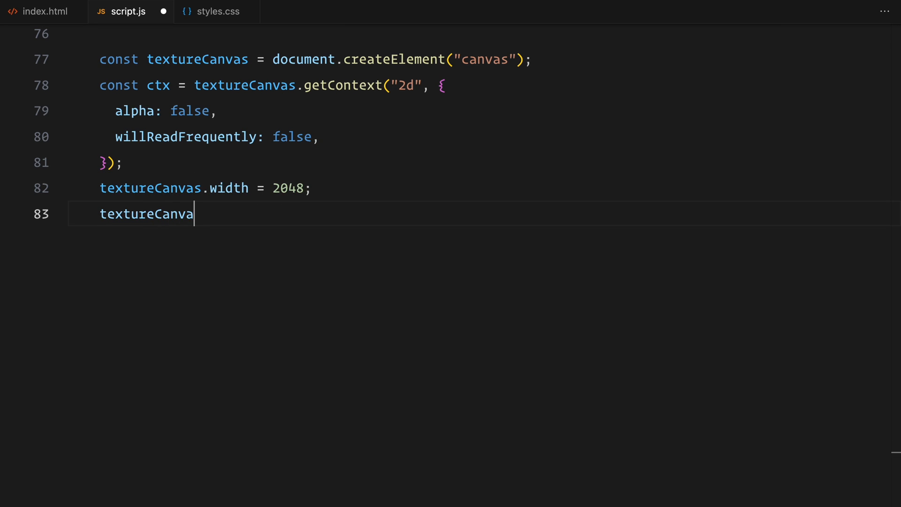
type("s.height = 8192;")
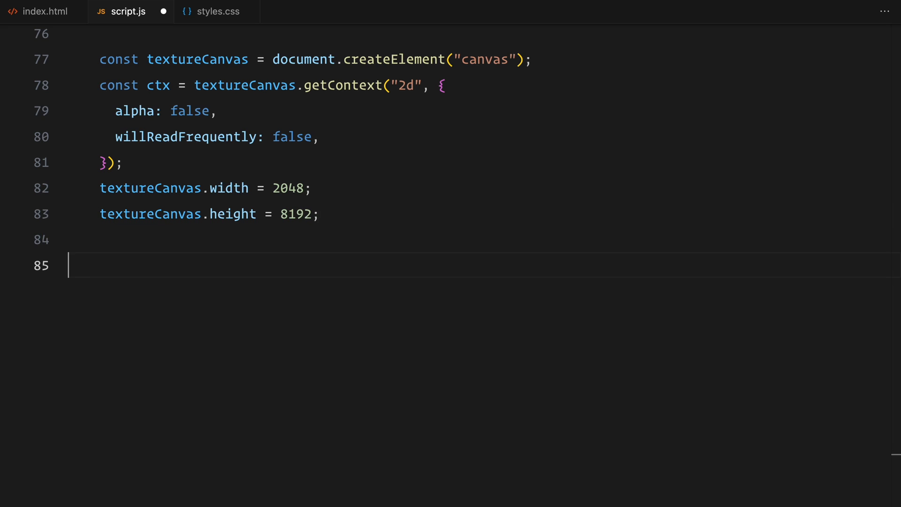
type("const texture = new")
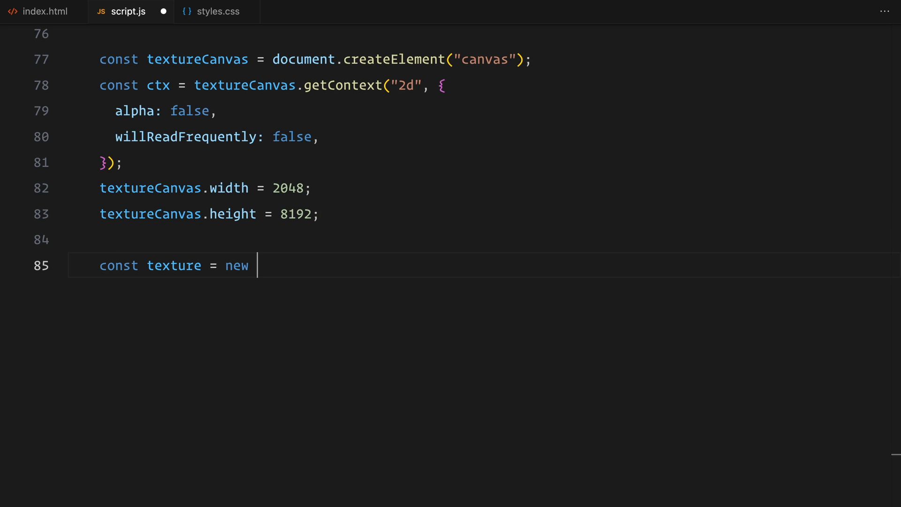
type("THREE.CanvasTexture(textureCa")
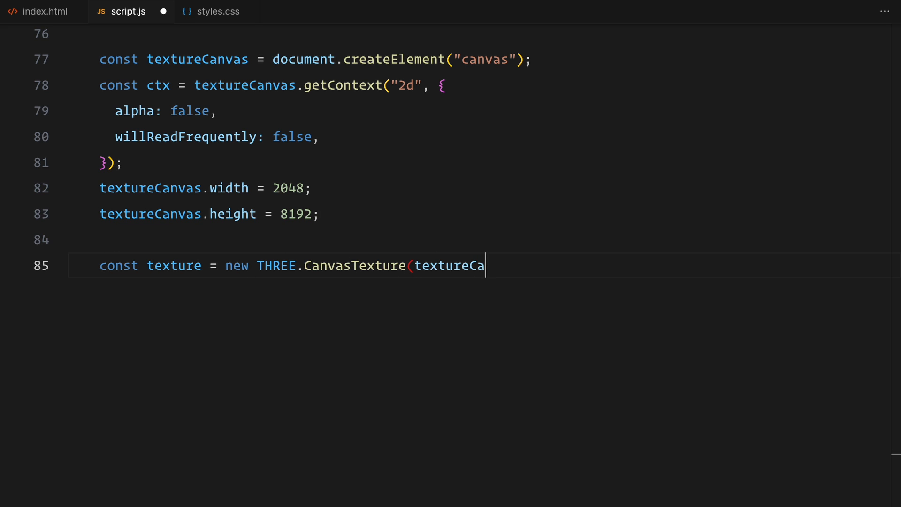
type("nvas);")
type("texture.wrapS = THREE.Rep")
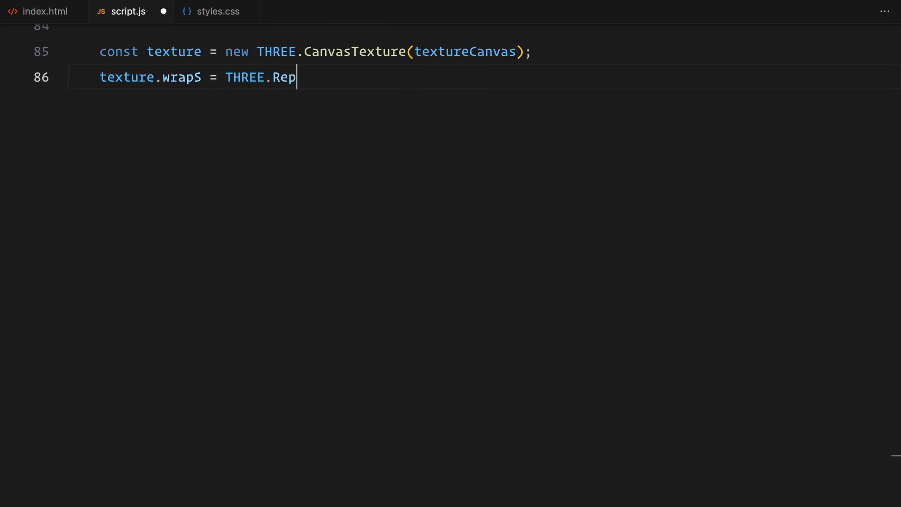
Set wrapS/wrapT to RepeatWrapping, min/mag filters to LinearFilter, and anisotropy to Math.min(4, max anisotropy)
type("eatWrapping;")
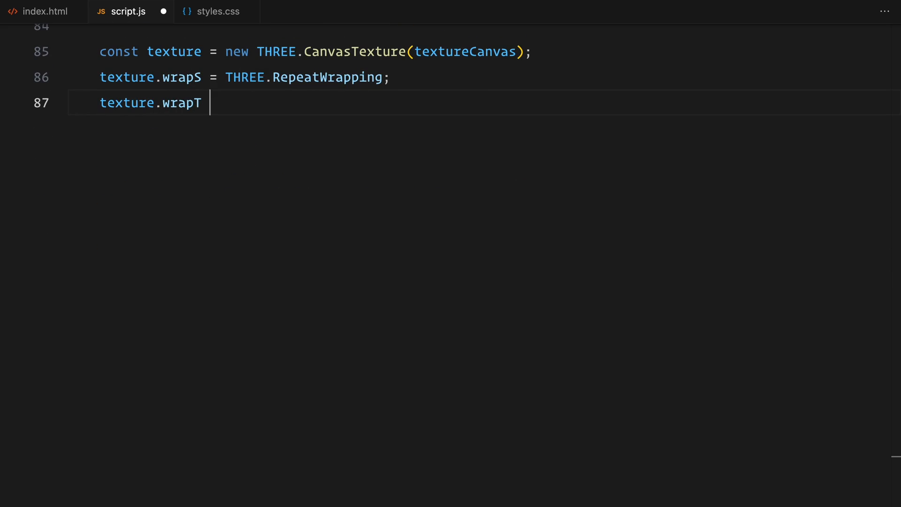
type("= THREE.RepeatWrapping;")
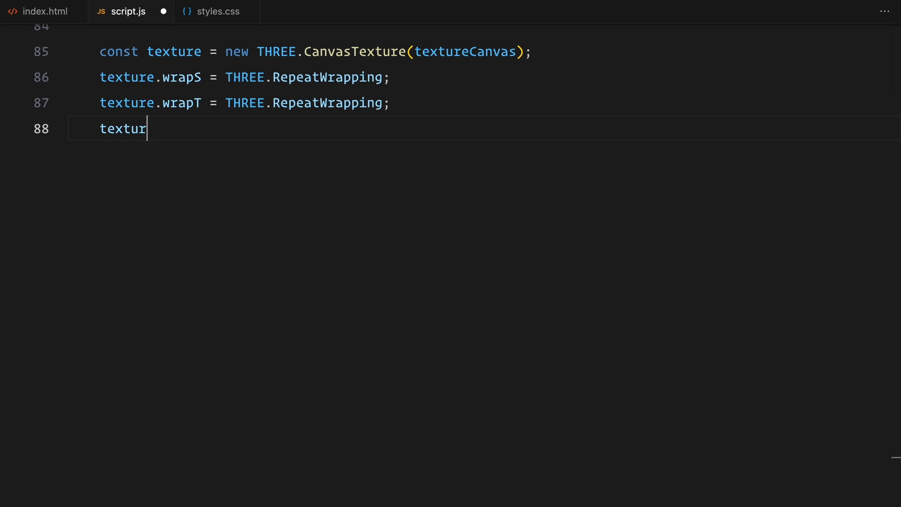
type("e.minFilter = THREE.LinearFi")
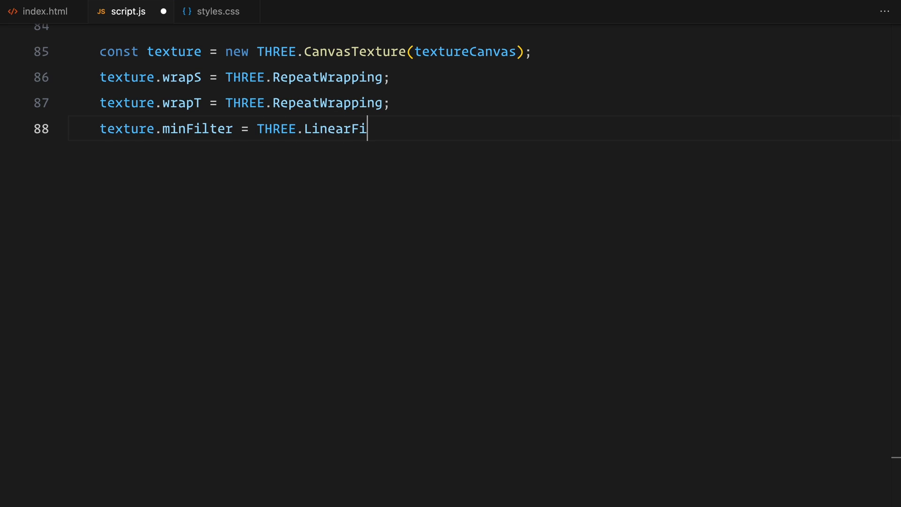
type("lter;")
type("texture.aniso")
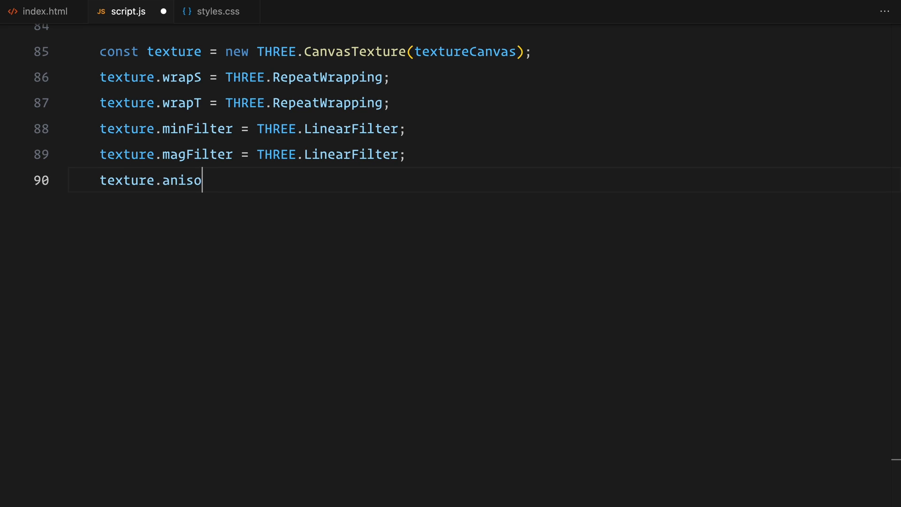
type("tropy = Math.min(4, renderer.")
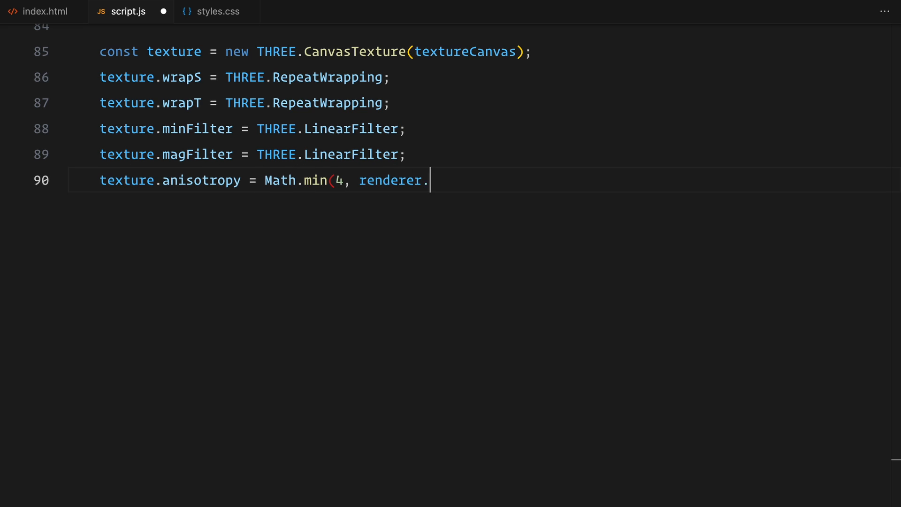
type("capabilities.getMaxAnisotropy());")
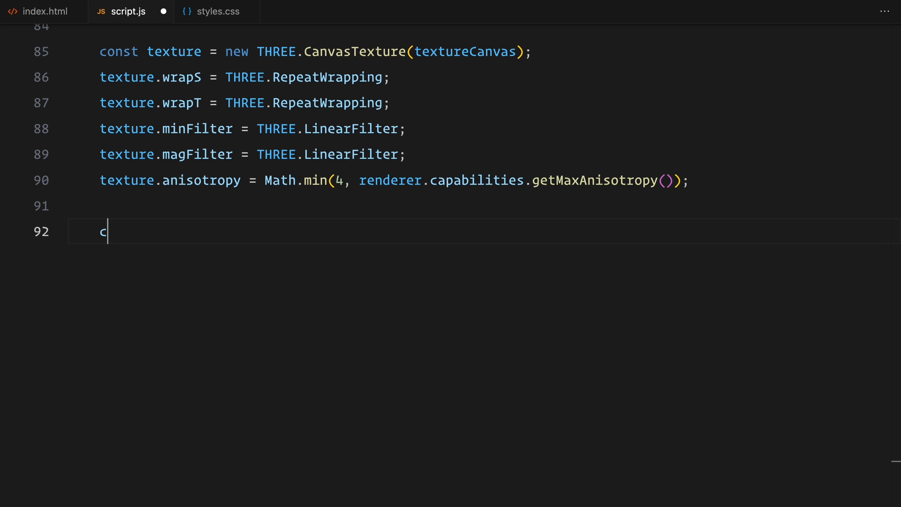
Create a double-sided parentMaterial from the texture and build parentMesh from parentGeometry and that material
type("onst parentMaterial = new THREE.MeshBasicMaterial({")
type("side: THREE.D")
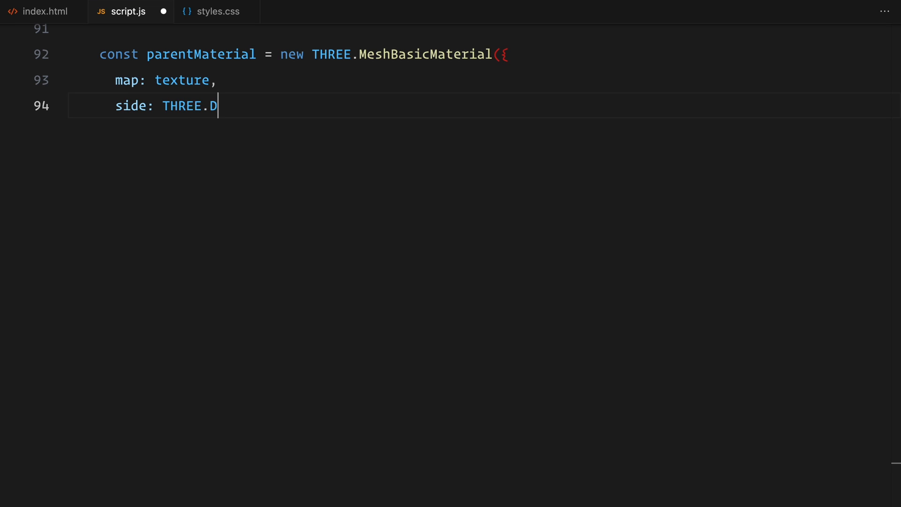
type("oubleSide,")
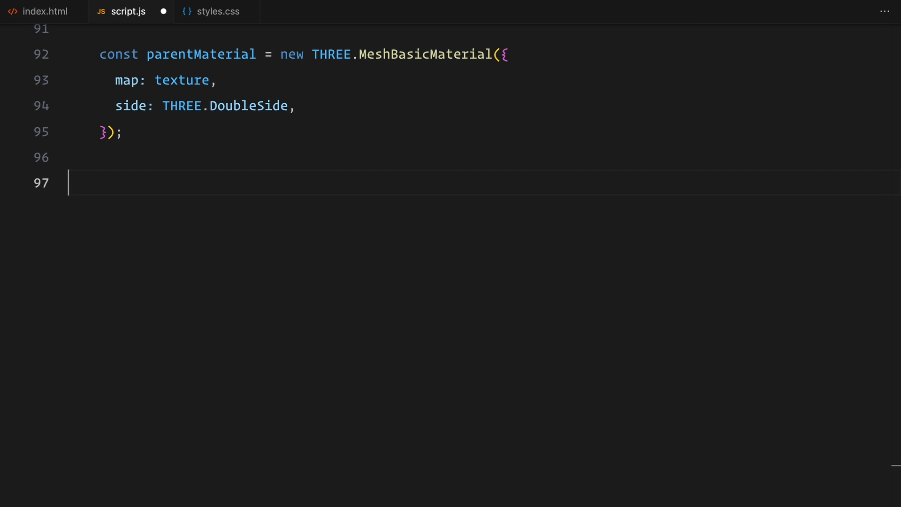
type("const parentMesh")
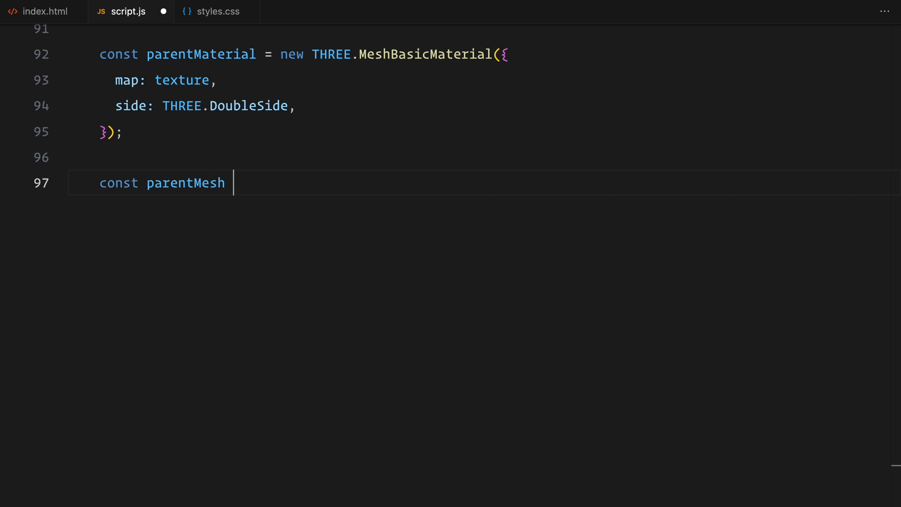
type("= new THREE.Mesh(parentGeo")
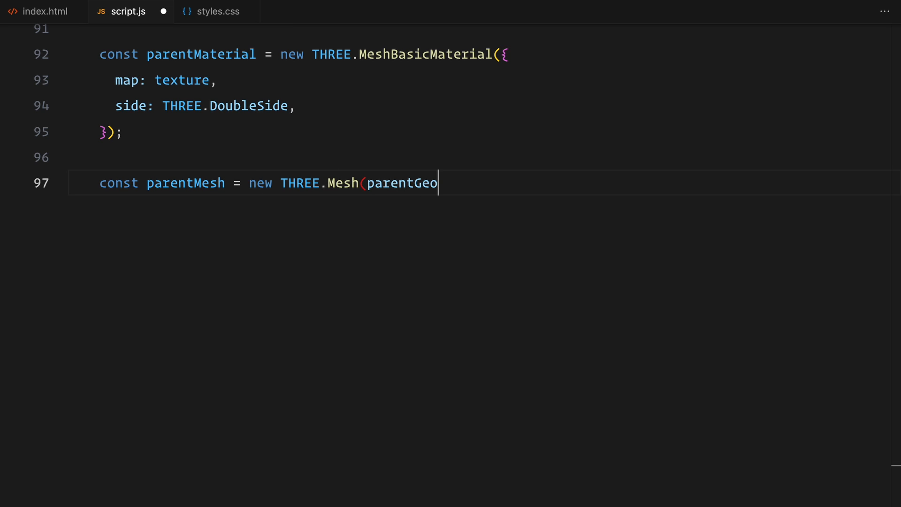
type("metry, parentMaterial);")
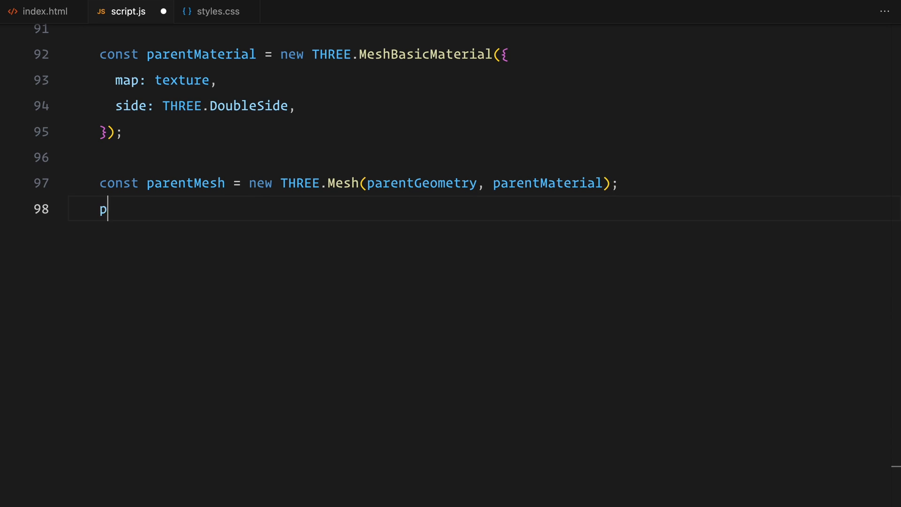
Place parentMesh at the origin, rotate it -20° on x and 20° on y, and add it to the scene
type("arentMesh.position.set(0, 0, 0);")
type("parentMesh.rotation.")
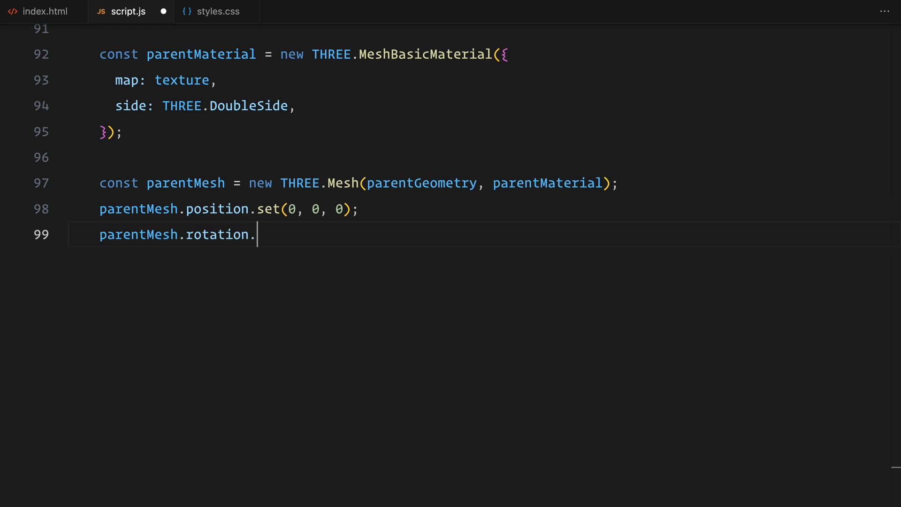
type("x = THREE.MathUtils.degToRad(")
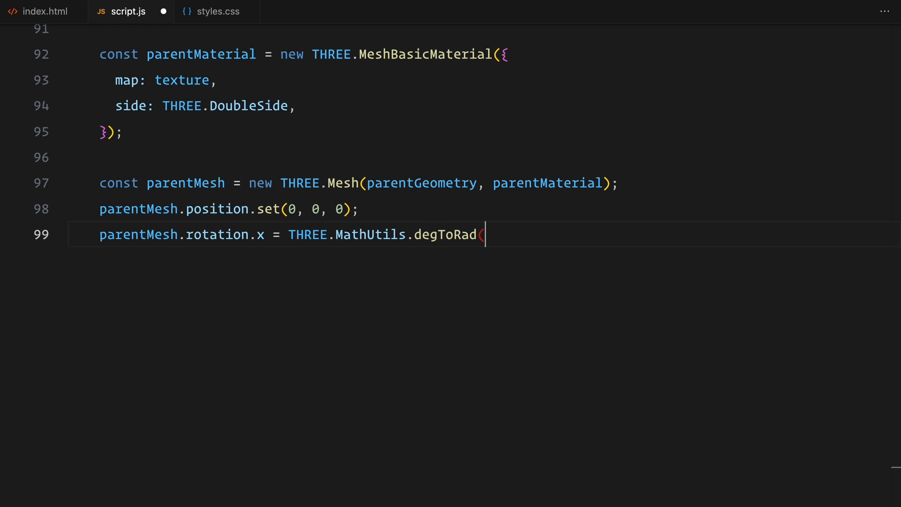
type("-20);")
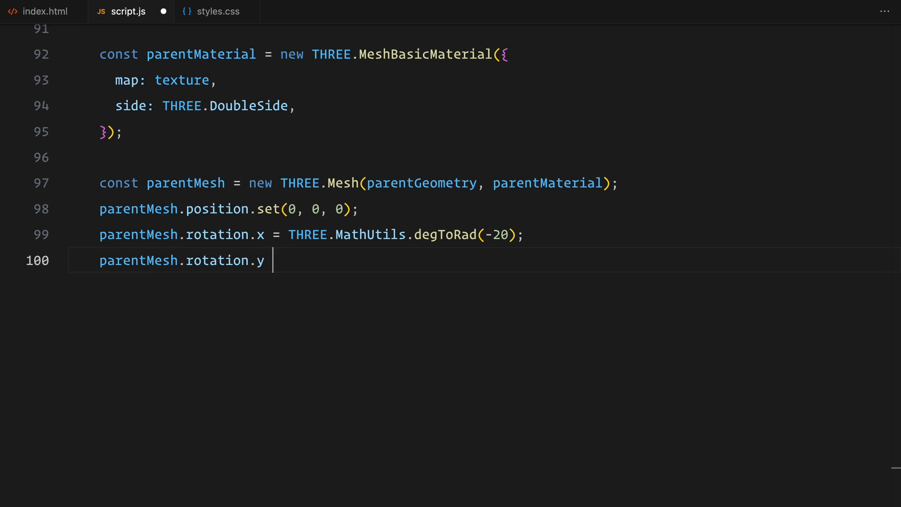
type("= THREE.MathUtils.degToRad(20);")
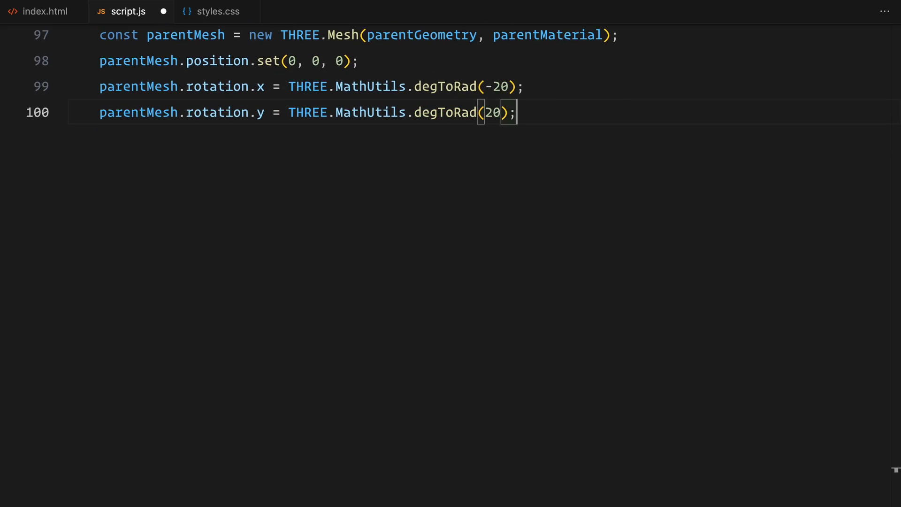
type("scene.add(parentMesh);")
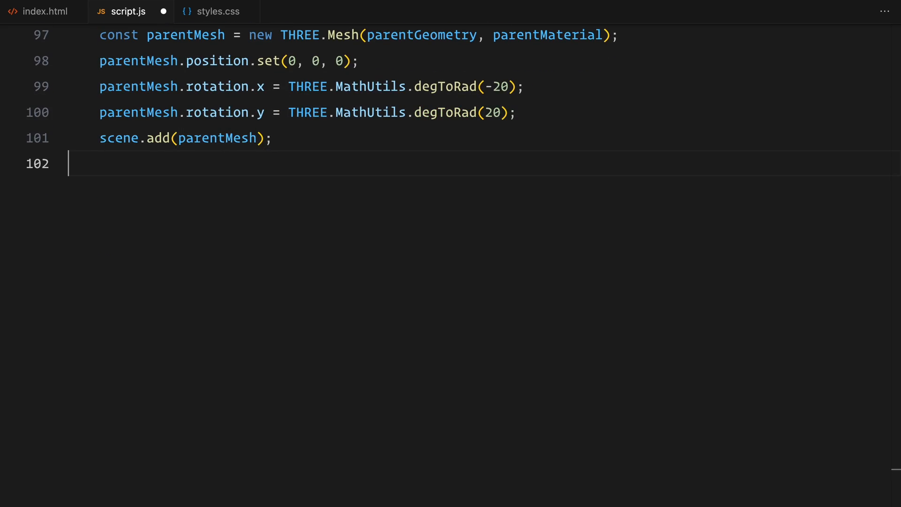
Define distance 17.5, heightOffset 5, and offsetX/offsetZ from sin and cos of 20°
type("const distance = 17.5;")
type("const heightOffset")
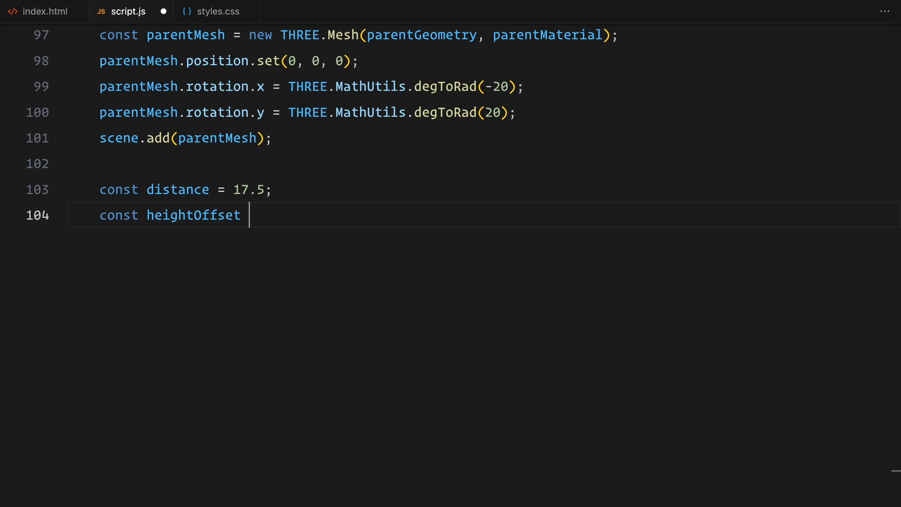
type("= 5;")
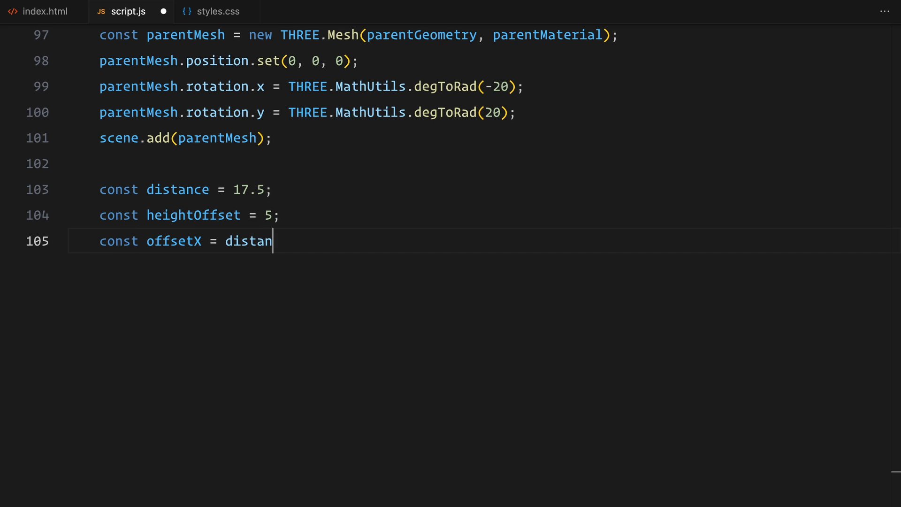
type("ce * Math.sin(THREE.Math")
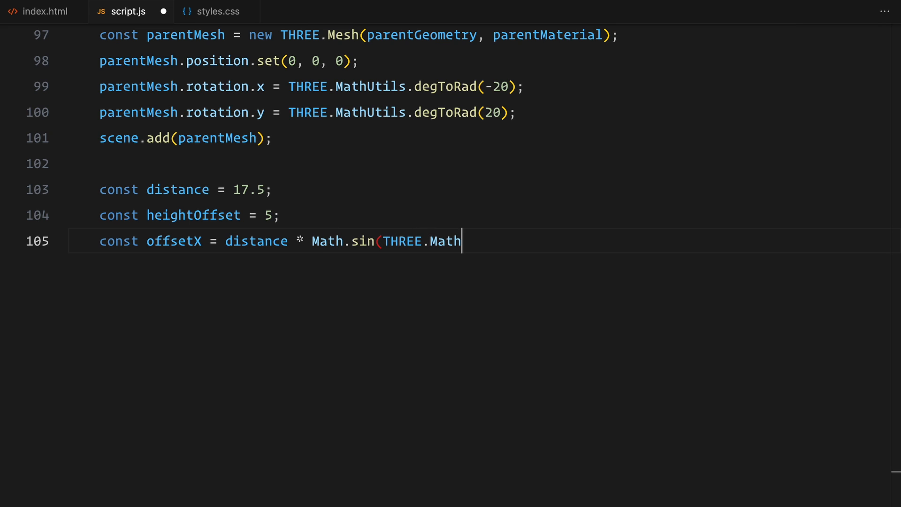
type("Utils.degToRad(20));")
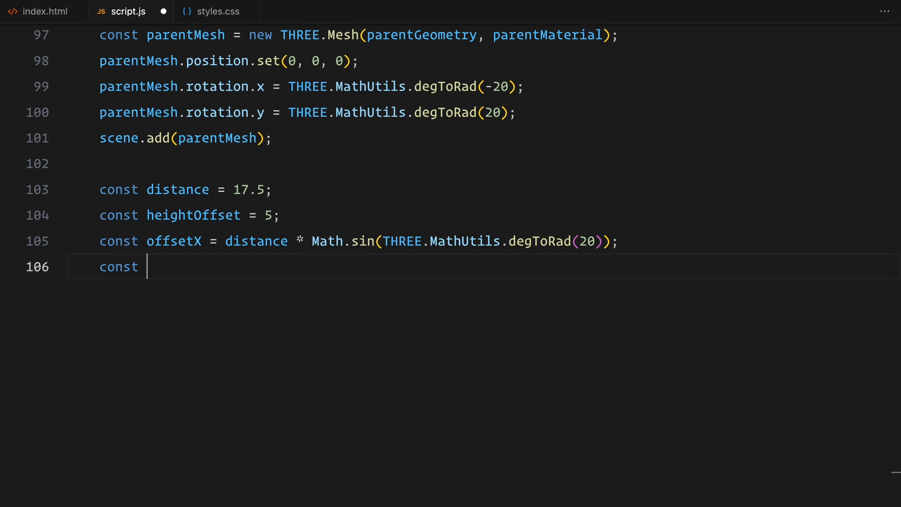
type("offsetZ = distance")
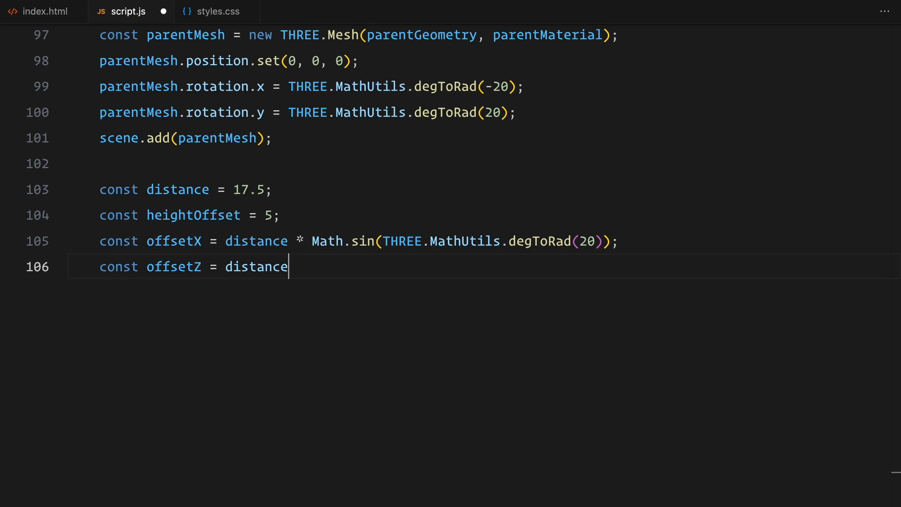
type("* Math.cos(THREE.MathUtils.degToRad(20));")
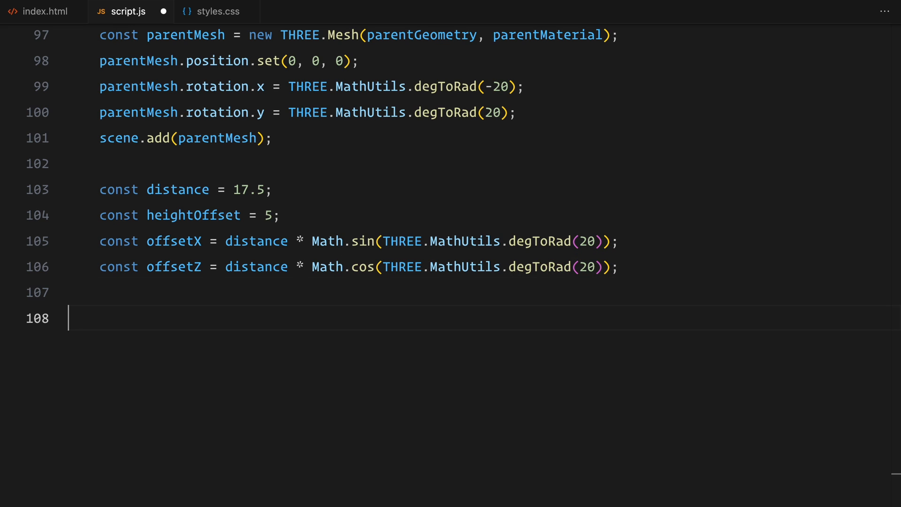
Set the camera position from the offsets, aim it at (0, -2, 0), roll it -5°, and begin slideTitles
type("camera.position.set(offsetX")
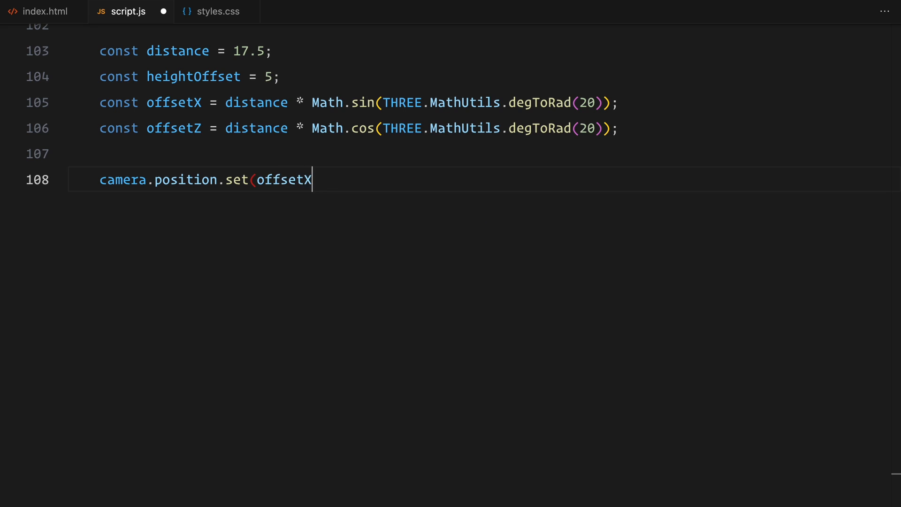
type(", heightOffset, offsetZ);")
type("c")
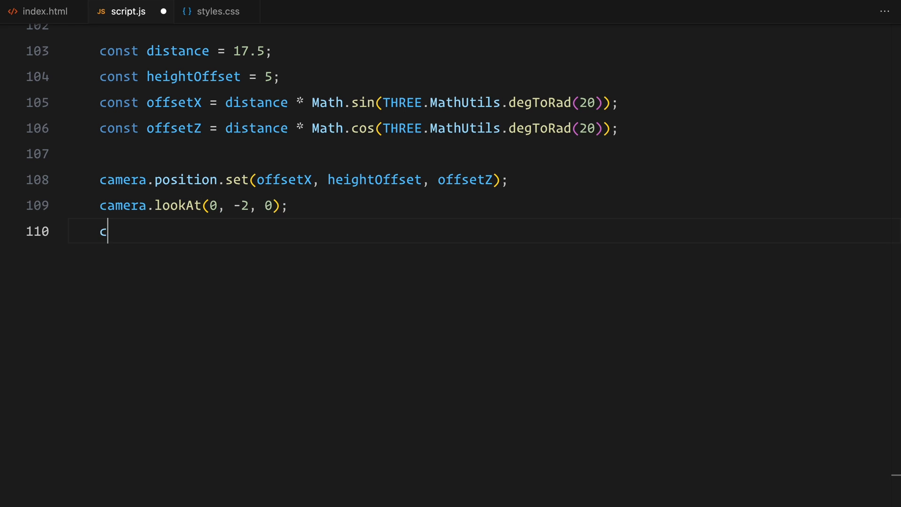
type("amera.rotation.z = THREE")
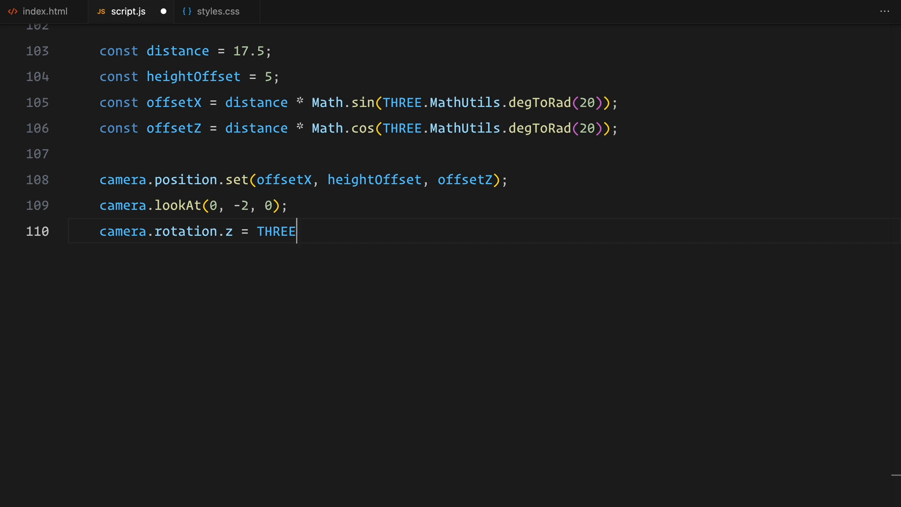
type(".MathUtils.degToRad(-5);")
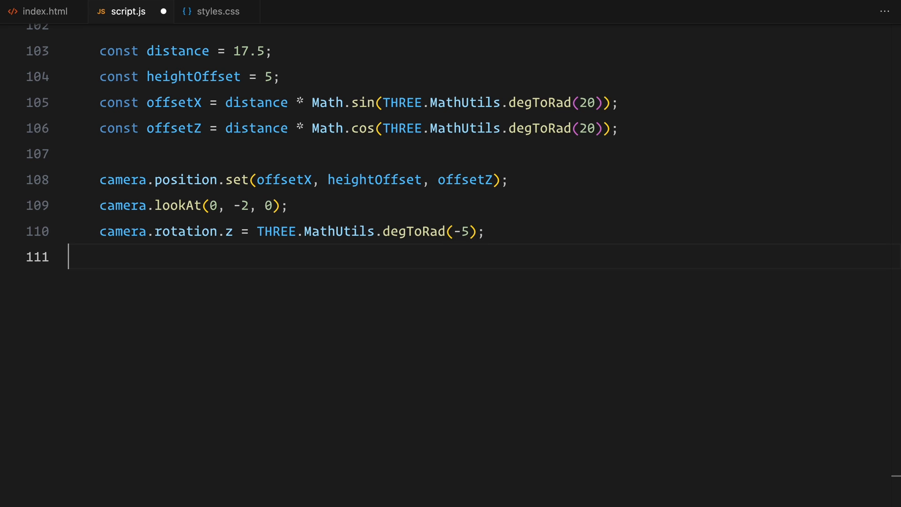
type("const slideTi")
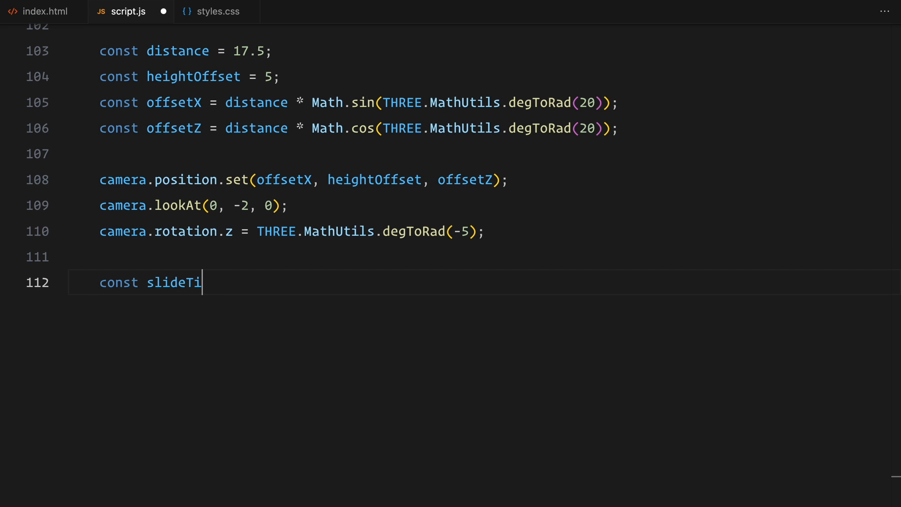
Declare the slideTitles array from "Field Unit" to "Horizon" and begin function updateTexture(offset)
type("tles = [")
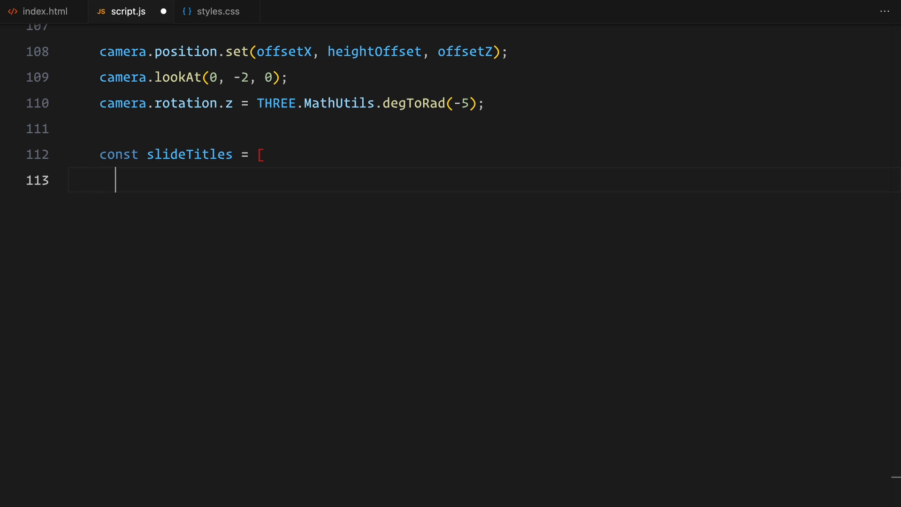
type("\"Field Unit\",")
type("\"L")
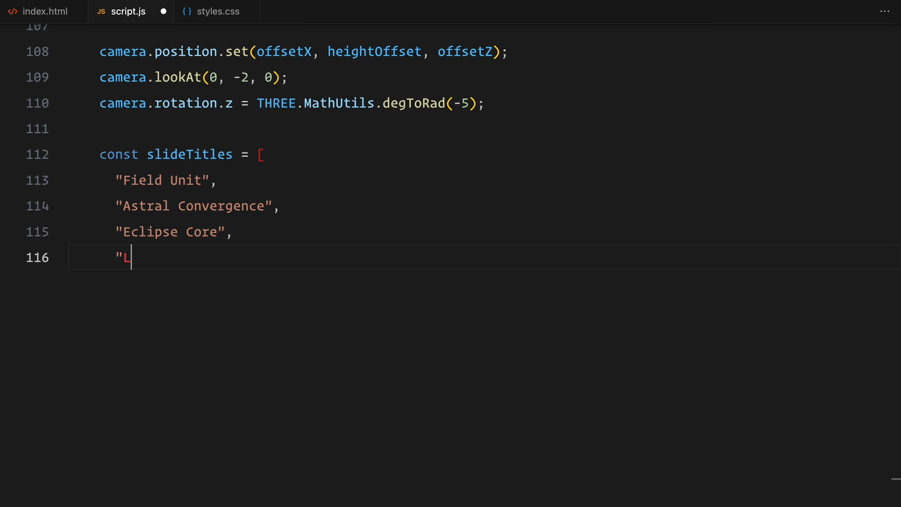
type("uminous\",")
type("fu")
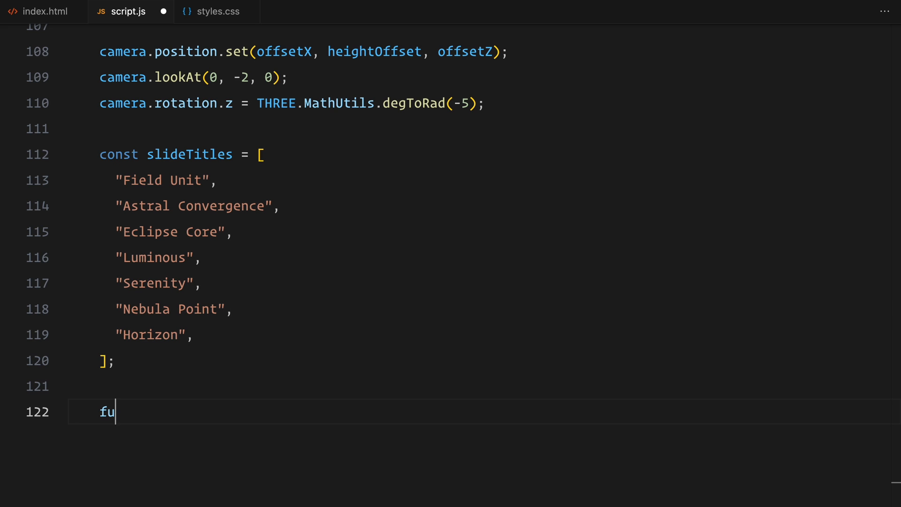
type("nction updateTexture(offset = 0) {")
type("ctx.fillStyle =")
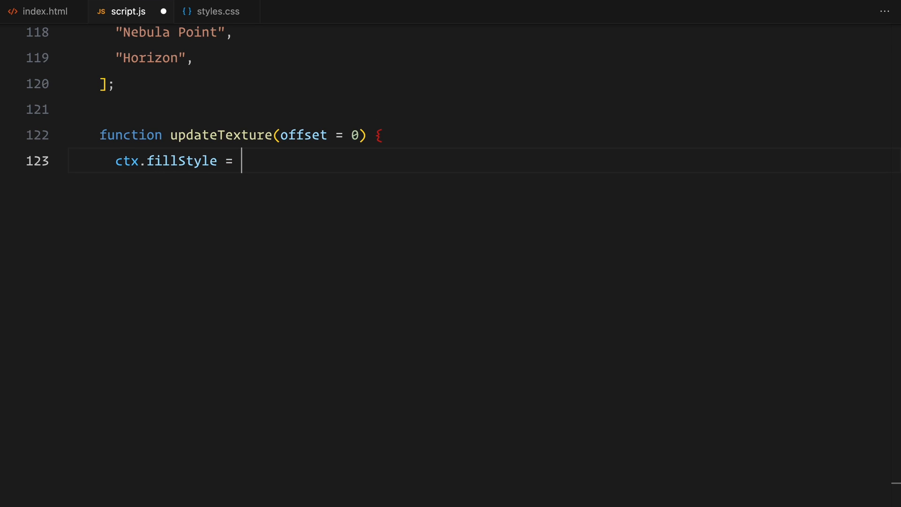
Fill the whole texture canvas with #000 and set ctx.font to 500 180px Dahlia
type("\"#000\";")
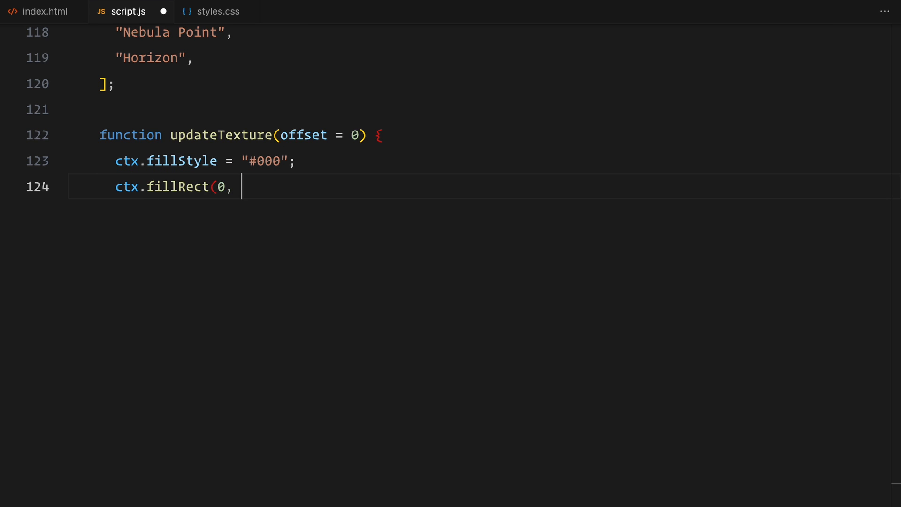
type("0, textureCanvas.width, tex")
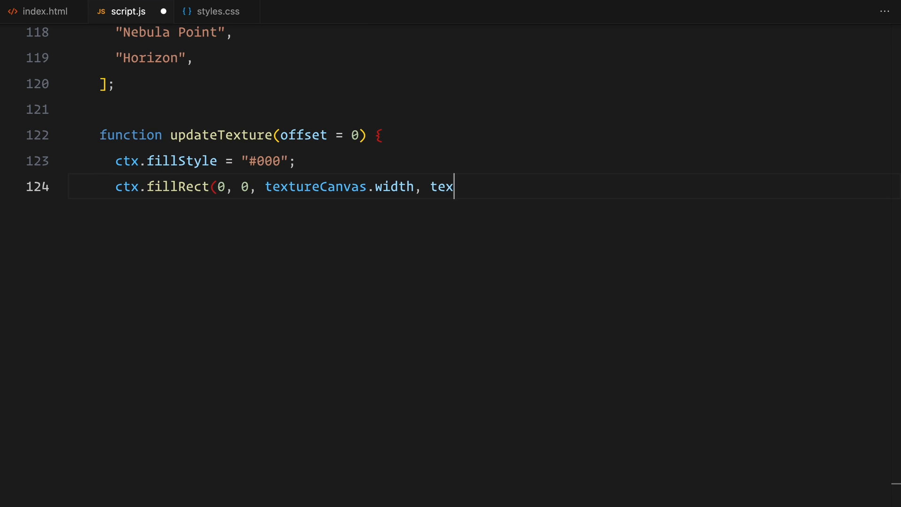
type("tureCanvas.height);")
type("const fontSize = 180;")
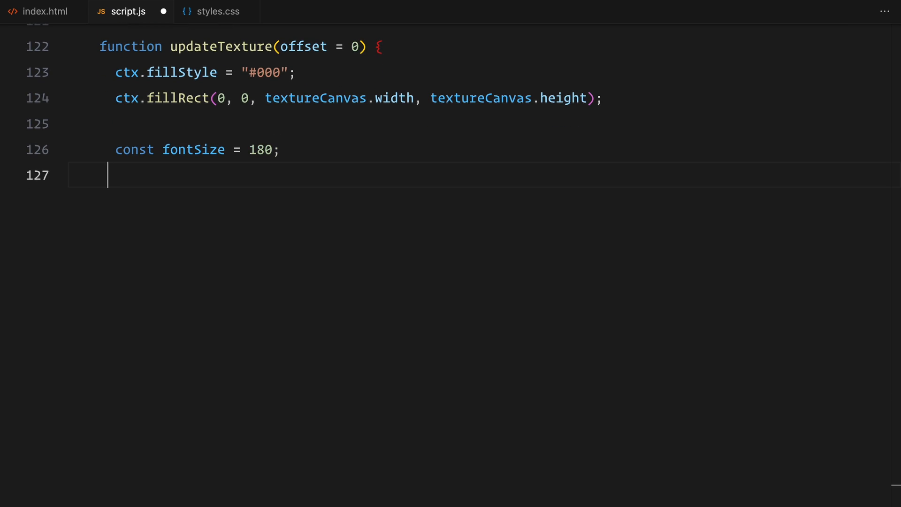
type("ctx.font = `500 ${f")
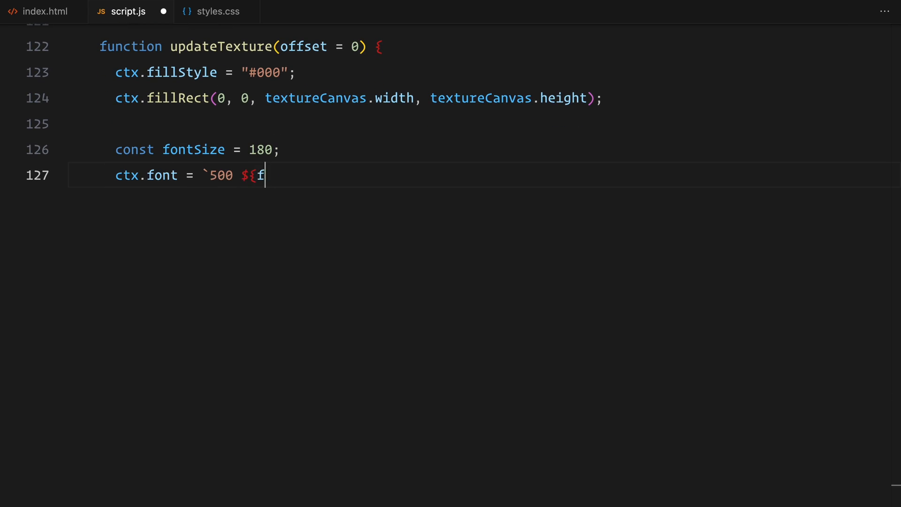
type("ontSize}px Dahlia`;")
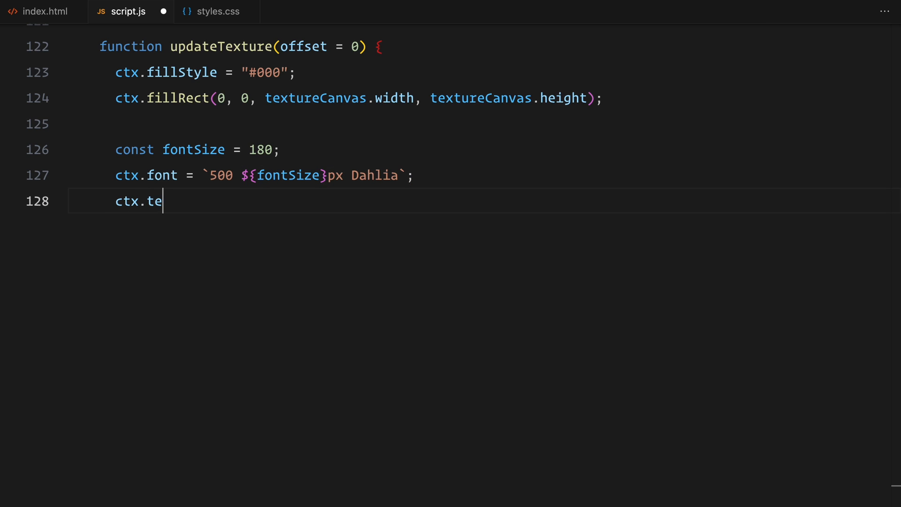
Centre text horizontally and vertically, set extraSlides = 2, and start the slide for loop
type("xtAlign = \"center\";")
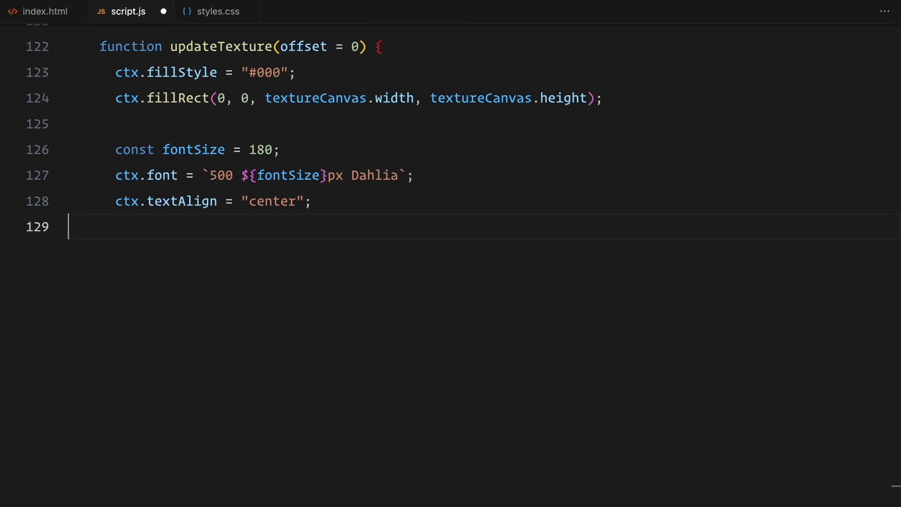
type("ctx.textBaselin")
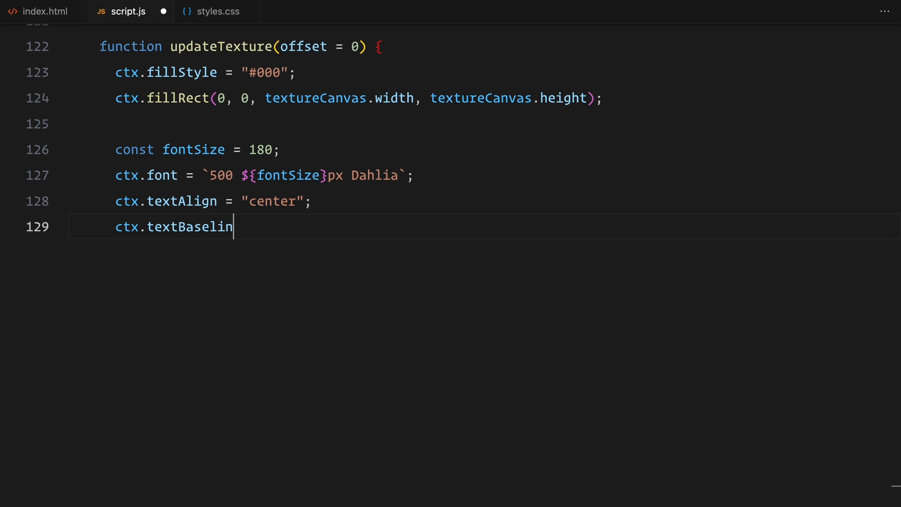
type("e = \"middle\";")
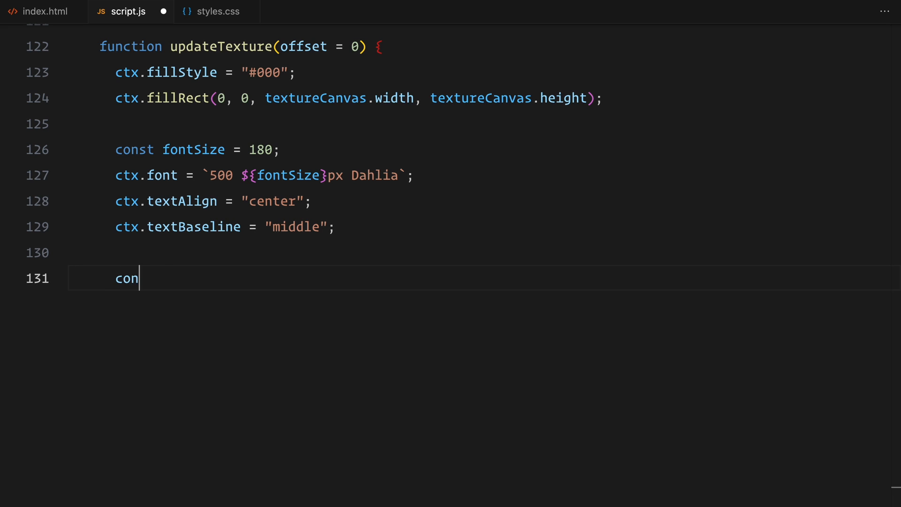
type("st extraSlides = 2;")
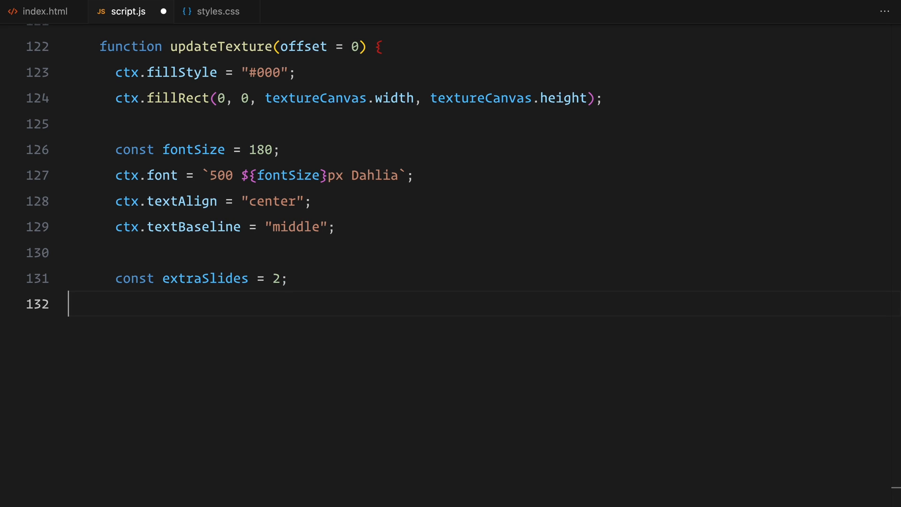
type("for (let i")
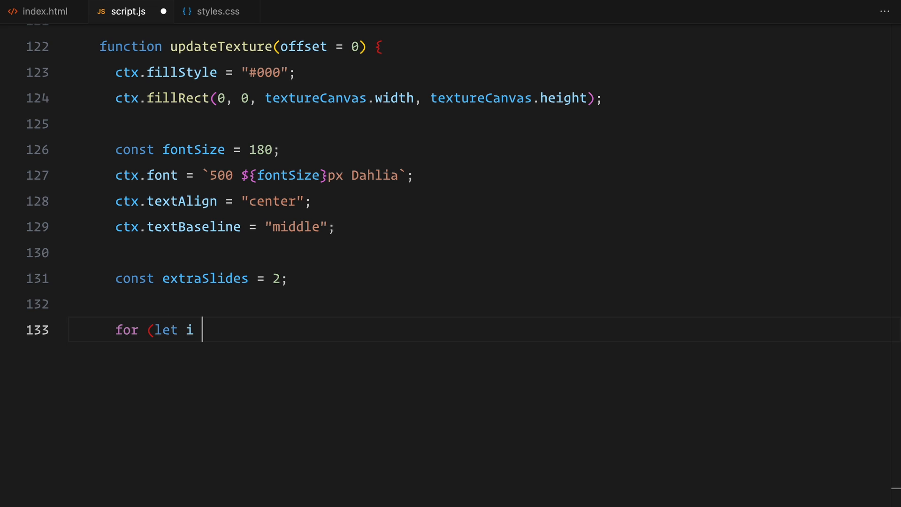
Loop i from -extraSlides to totalSlides + extraSlides, computing slideY and textureY as slideY / cycleHeight times canvas height
type("= -extraSlides; i < to")
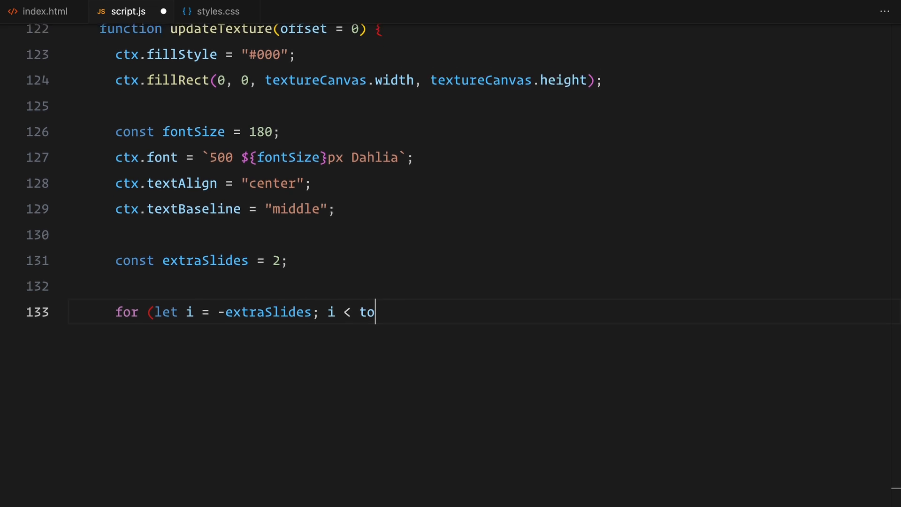
type("talSlides + extraSlides; i++) {")
type("slideY += offset * cycl")
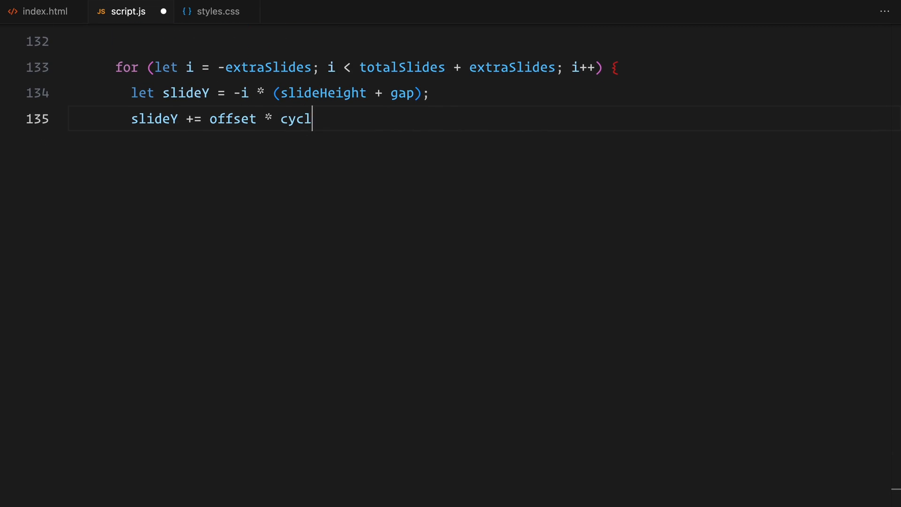
type("eHeight;")
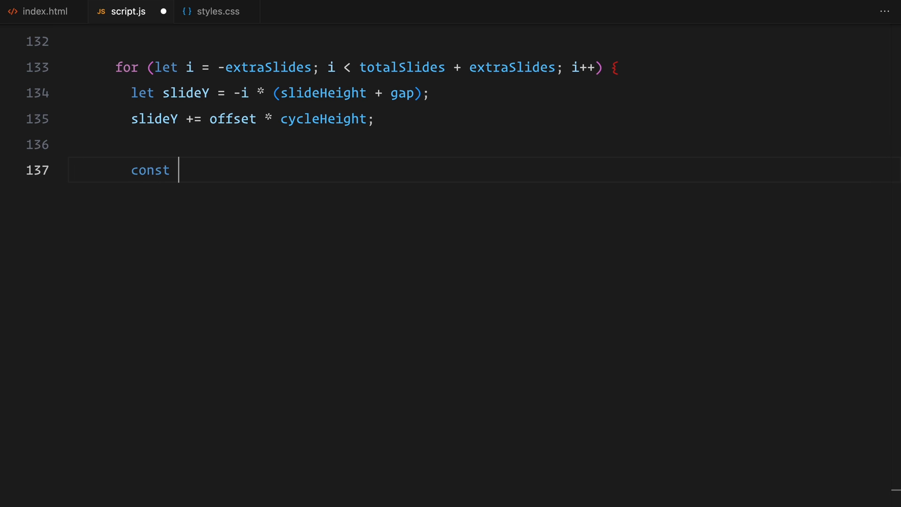
type("textureY = (slideY /")
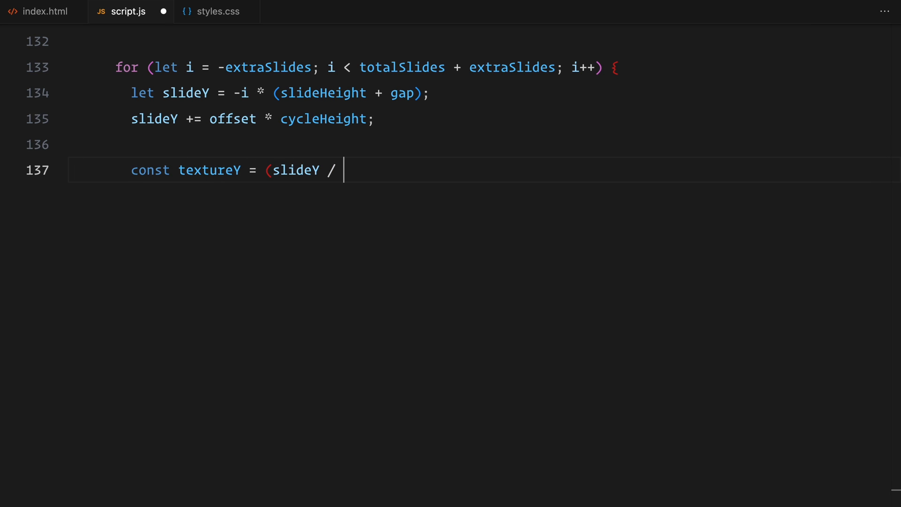
type("cycleHeight) * texture")
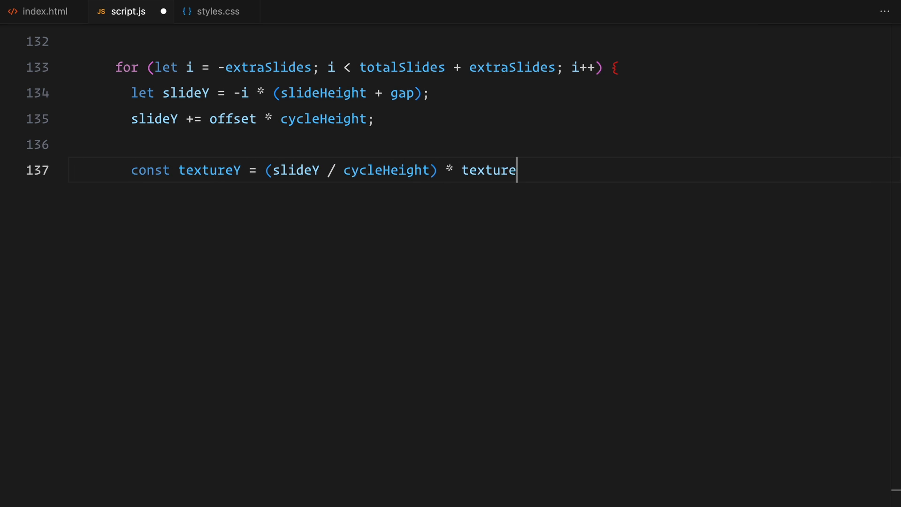
type("Canvas.height;")
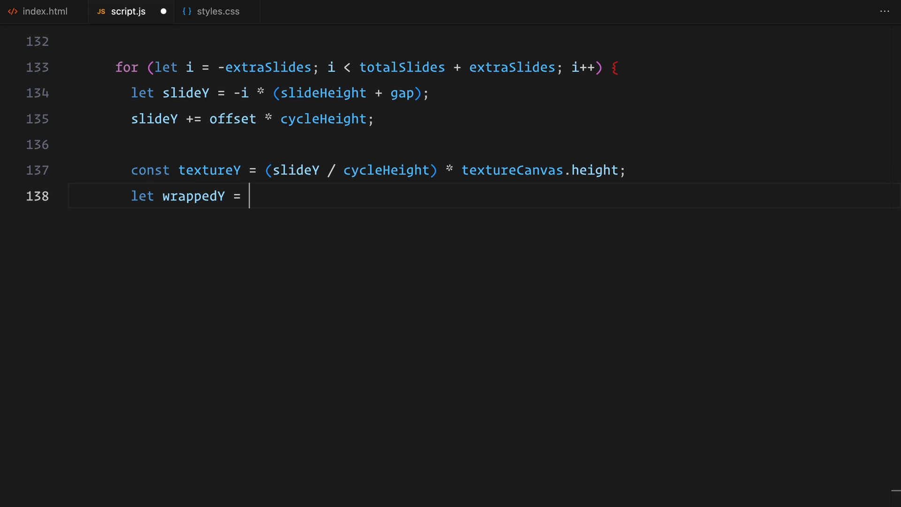
Wrap textureY modulo the canvas height into wrappedY, correcting negatives, and begin the slideIndex line
type("textureY % textureCanvas.height;")
type("if (wra")
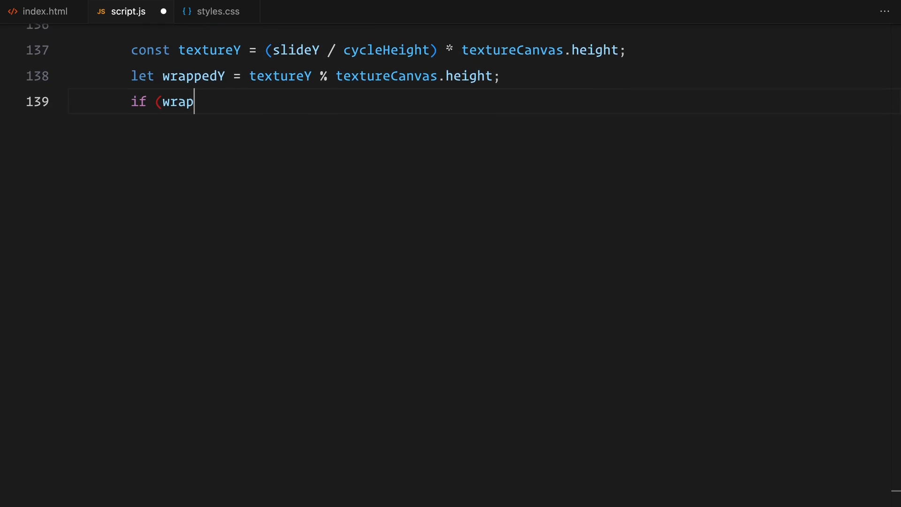
type("pedY < 0) wrappedY +=")
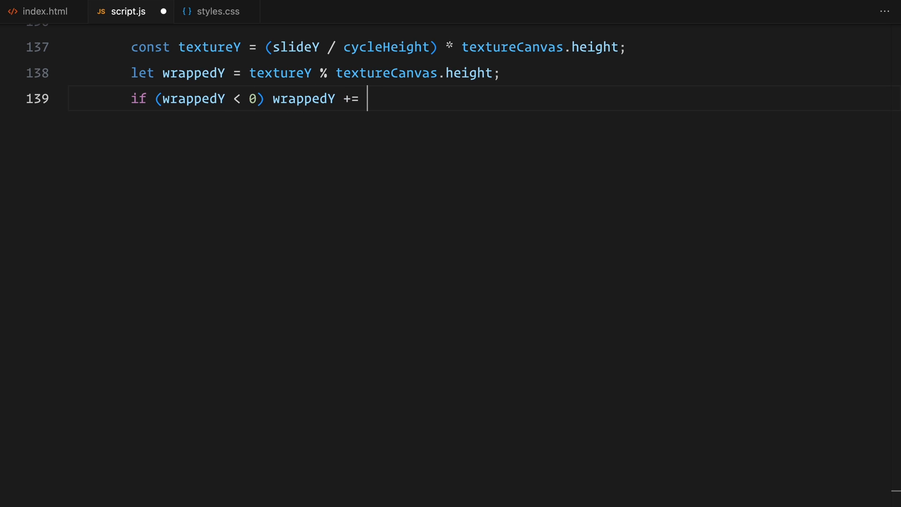
type("textureCanvas.height;")
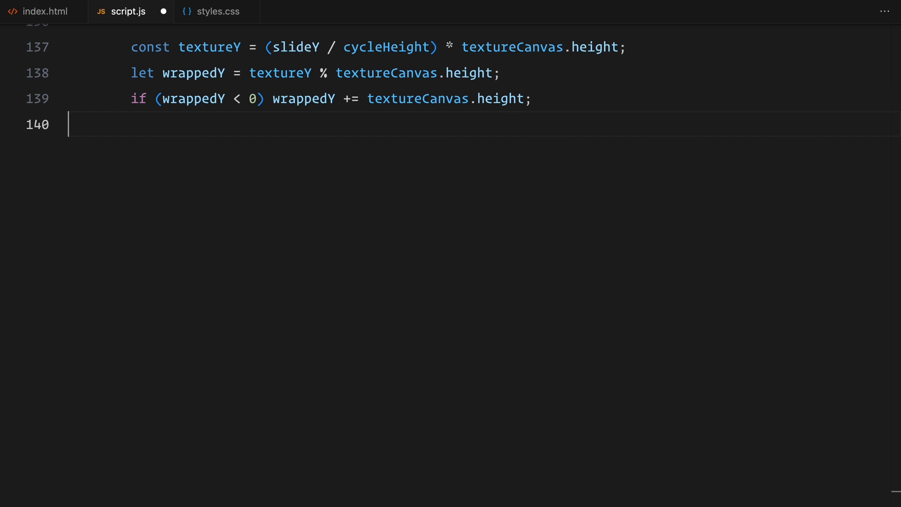
type("let slideIndex = ((-i % totalSlide")
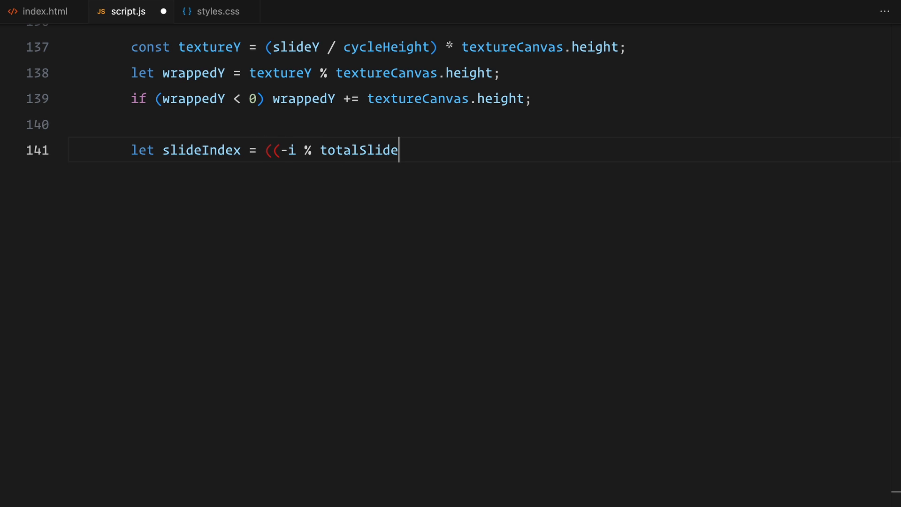
Compute the wrapped slideIndex and slideNumber, and define slideRect at 90% canvas width and slideHeight-scaled height
type("s) + totalSlides) % tot")
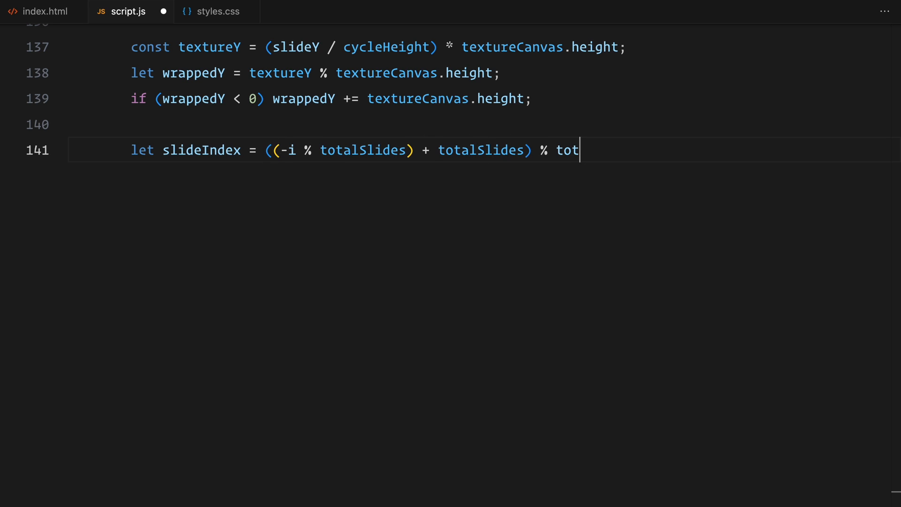
type("alSlides;")
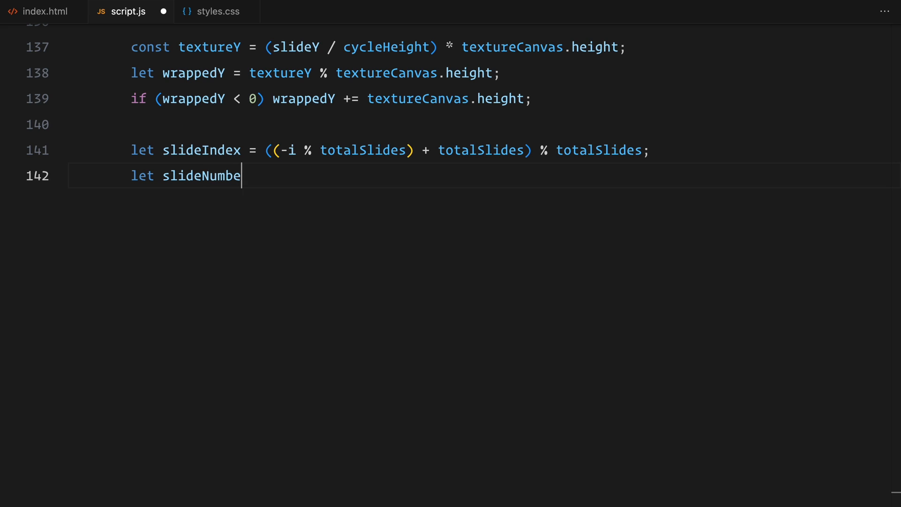
type("r = slideIndex + 1;")
type("const slideRect")
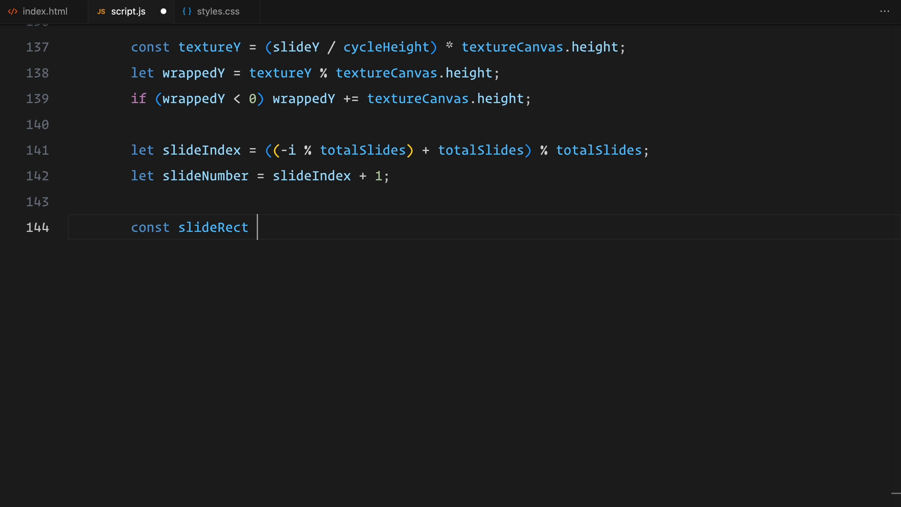
type("= {")
type("x: textureCanvas.width * 0.05,")
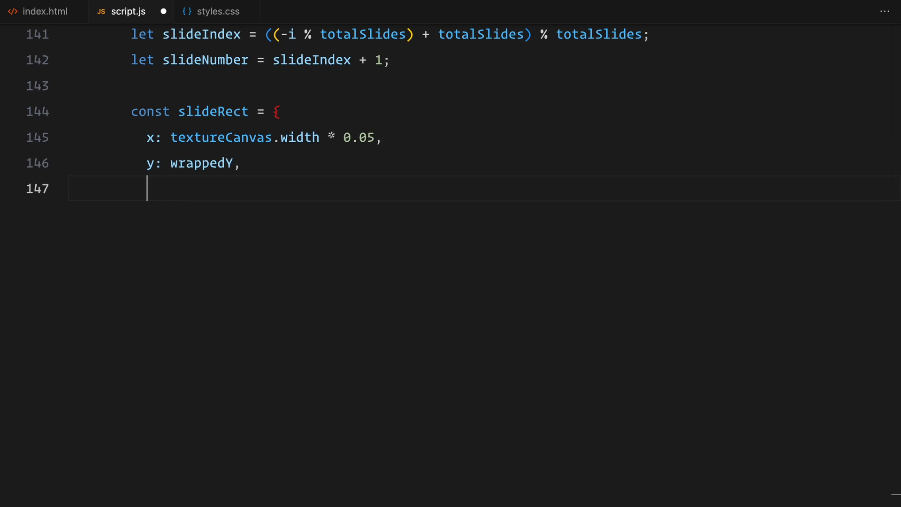
type("width: textureCanvas.width *")
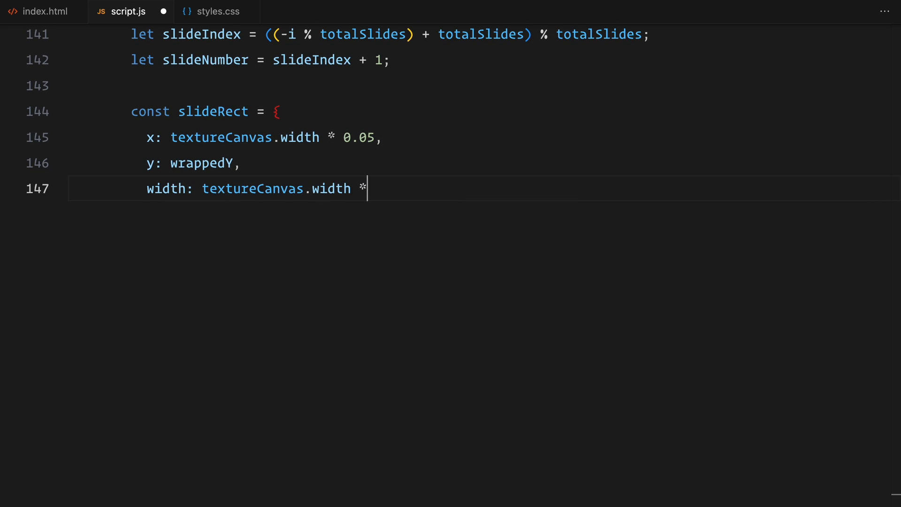
type("0.9,")
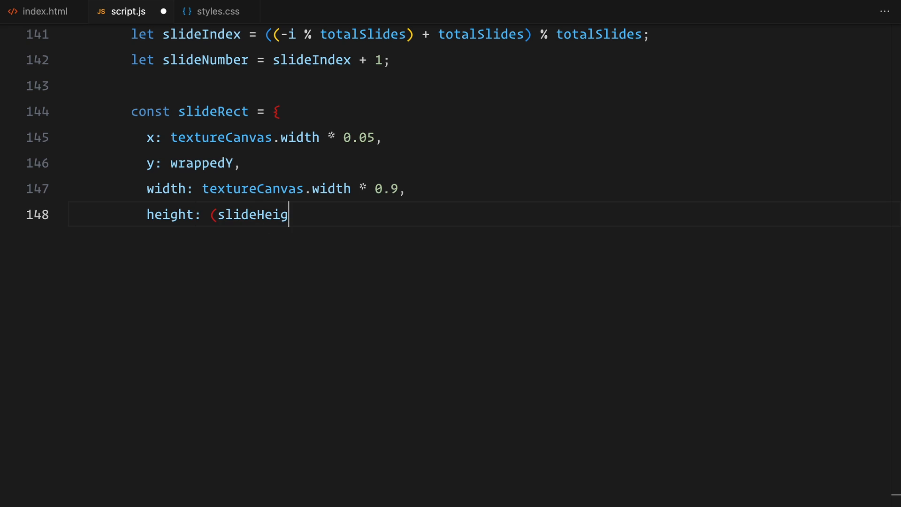
type("ht / cycleHeight) * text")
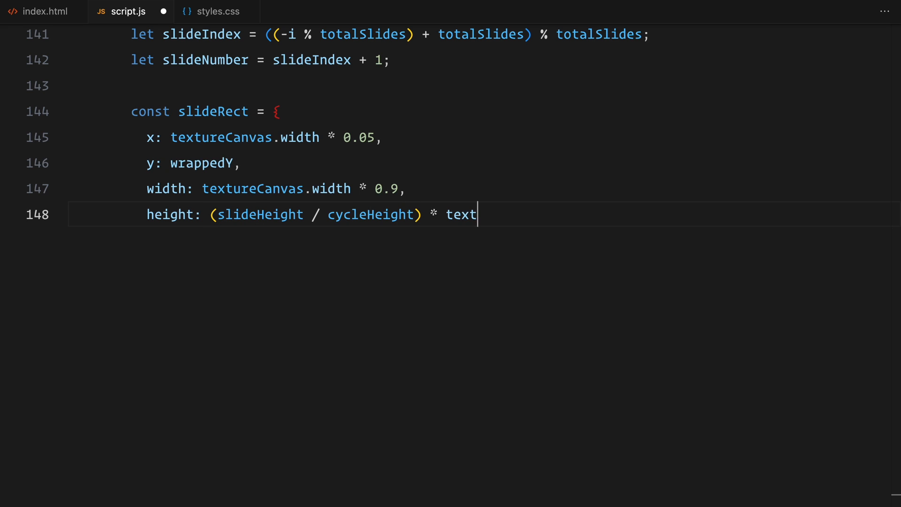
type("ureCanvas.height,")
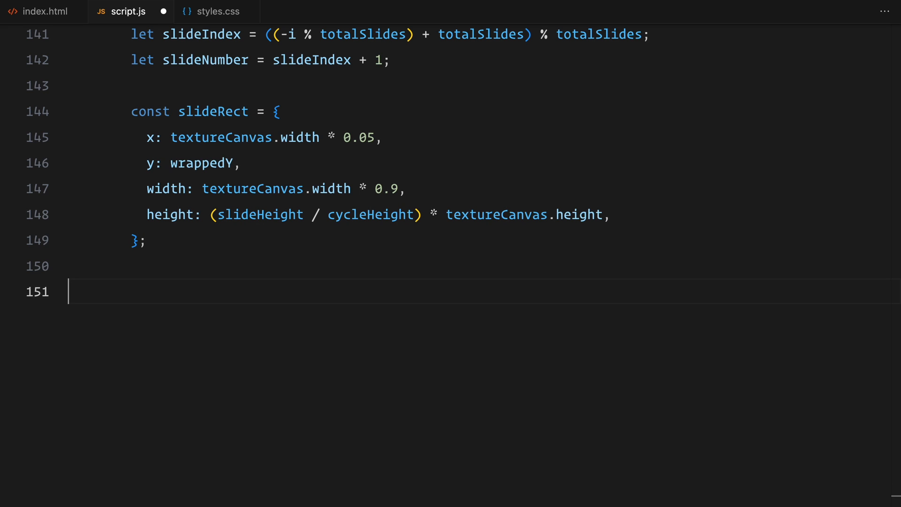
Look up the slide image, compute imgAspect and rectAspect, and declare drawWidth, drawHeight, drawX, drawY
type("const img = images[slideNumber - 1];")
type("const imgAspect = img.width / img.heig")
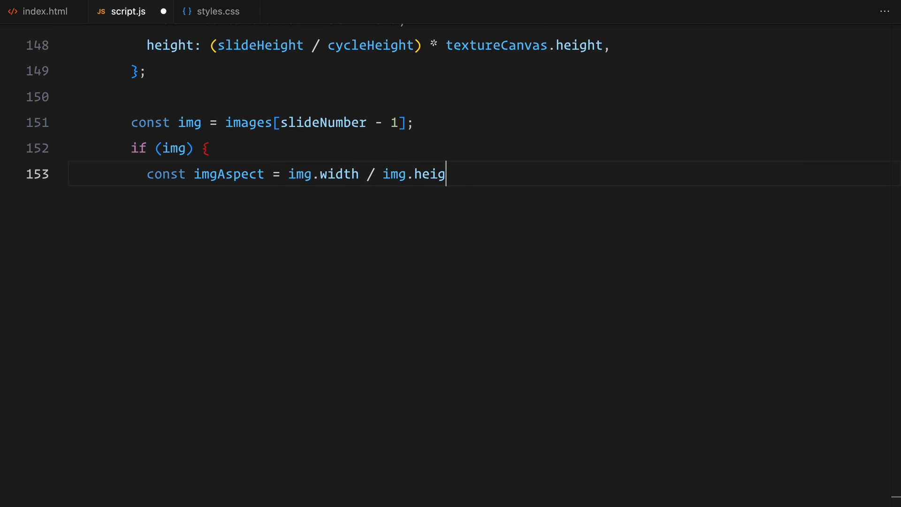
type("ht;")
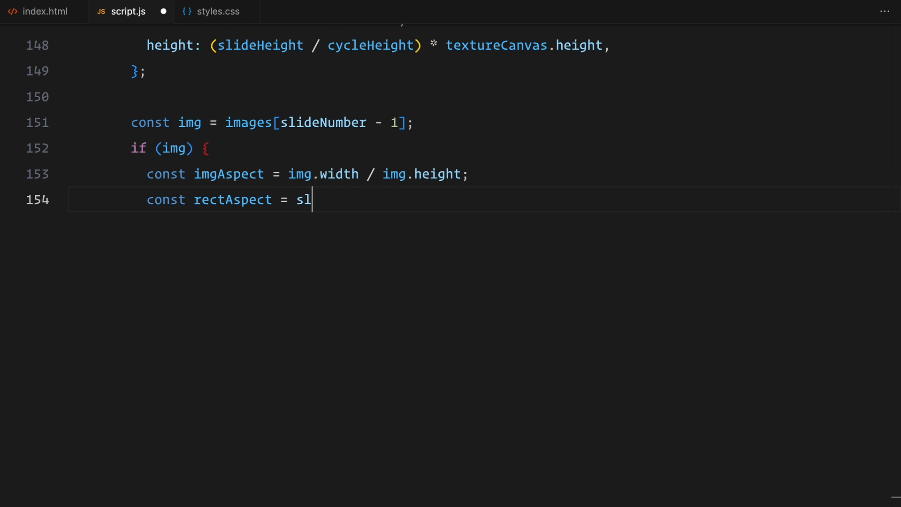
type("ideRect.width / slideRect.height;")
type("let dra")
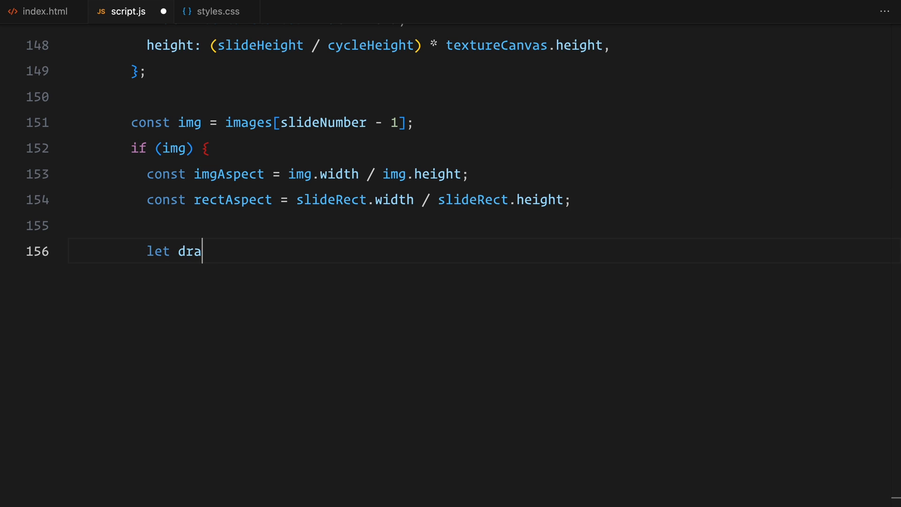
type("Width, drawHeight, draw")
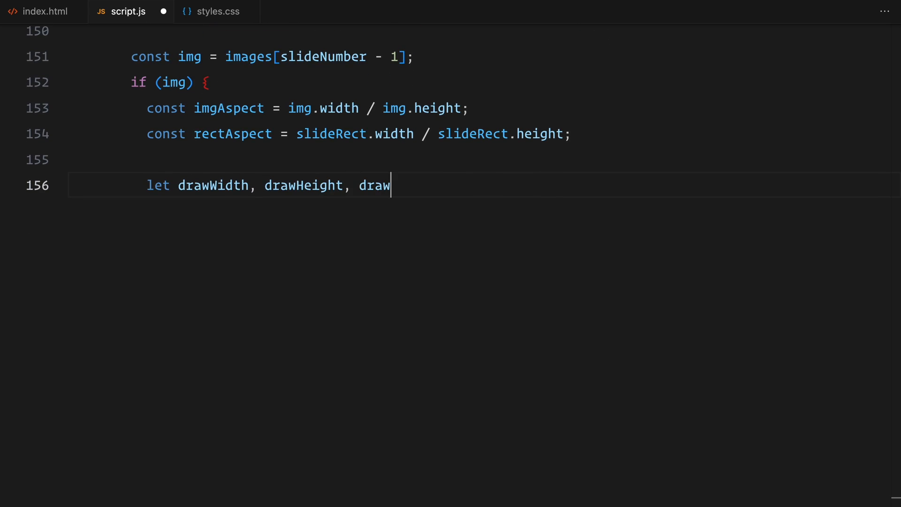
type("X, drawY;")
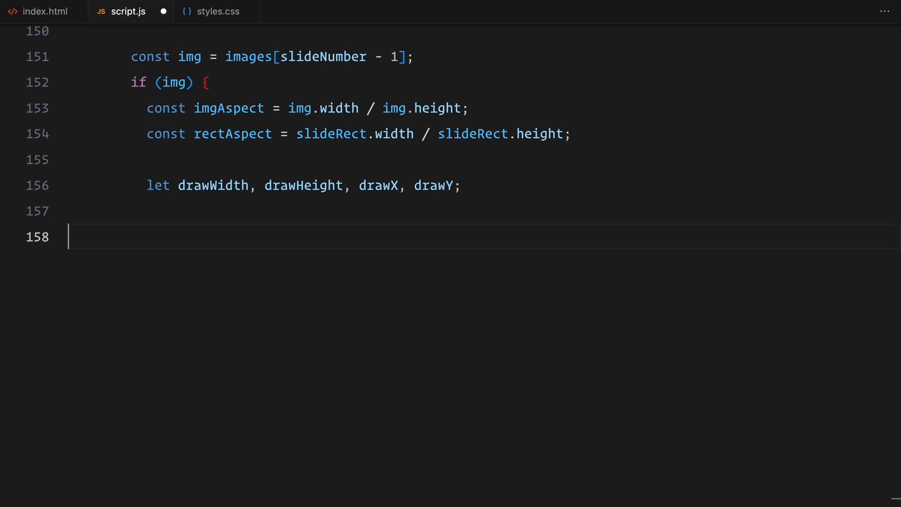
When imgAspect exceeds rectAspect, fill the slide height and centre the image horizontally
type("if (imgAspect > rectAspect) {")
type("drawHeight =")
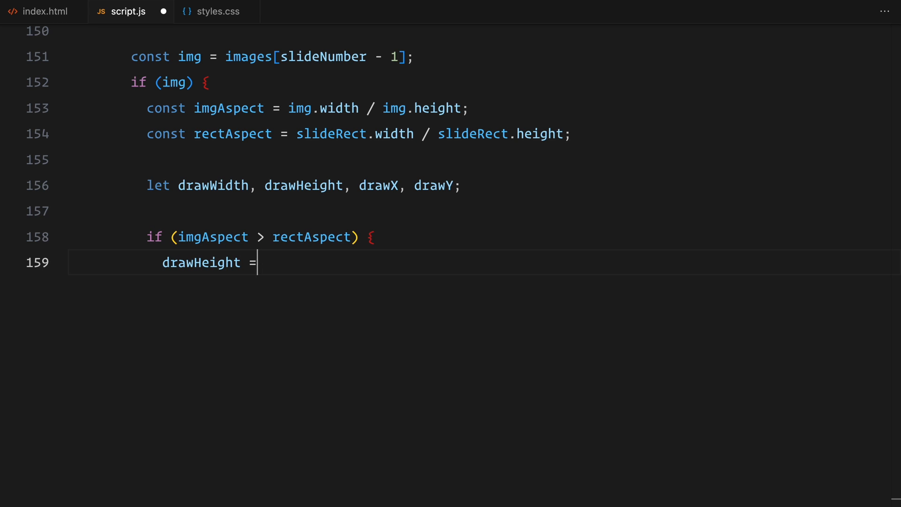
type("slideRect.height;")
type("drawWidth = drawHeight * im")
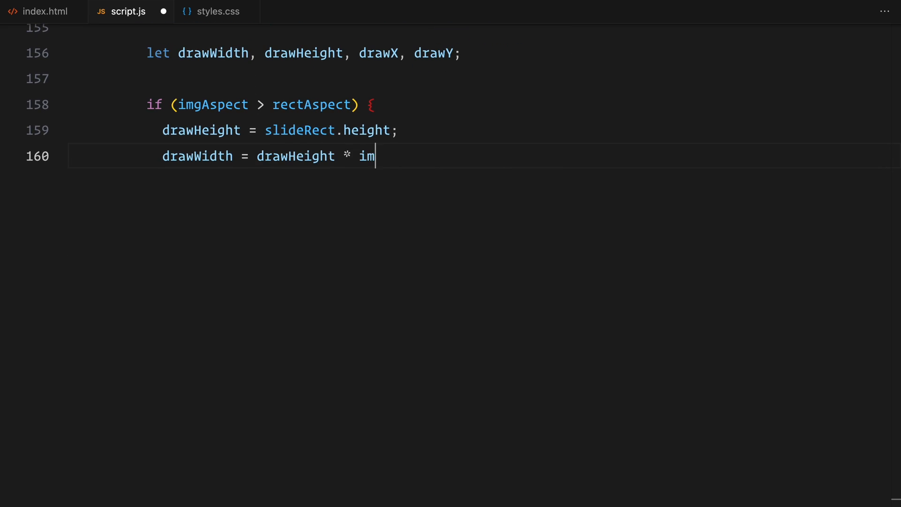
type("gAspect;")
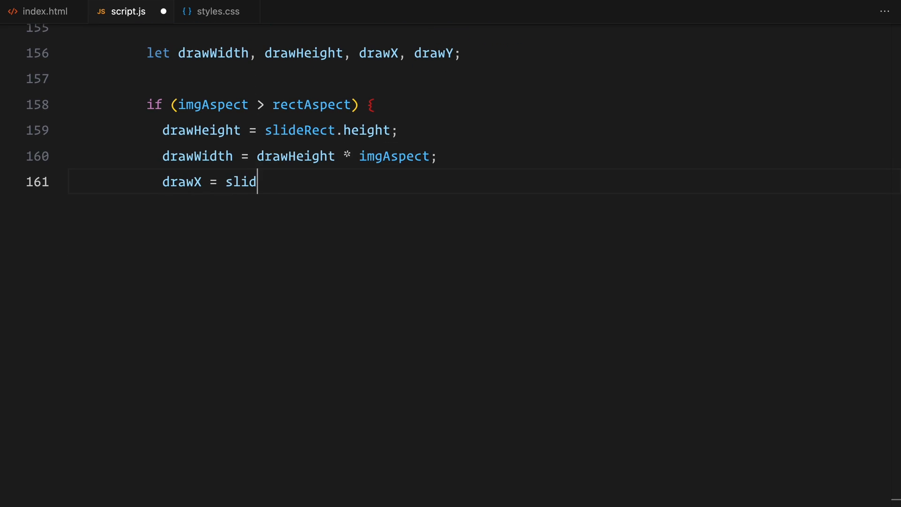
type("eRect.x + (slideRect.width -")
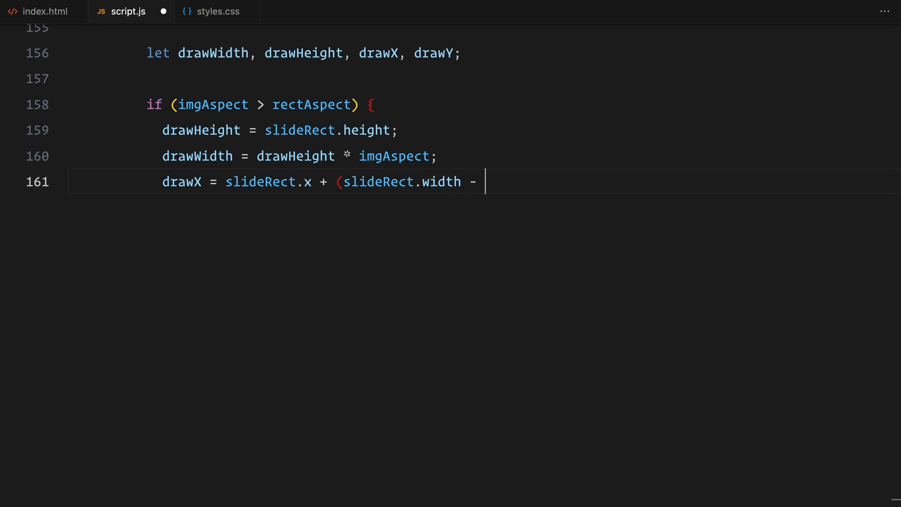
type("drawWidth) / 2;")
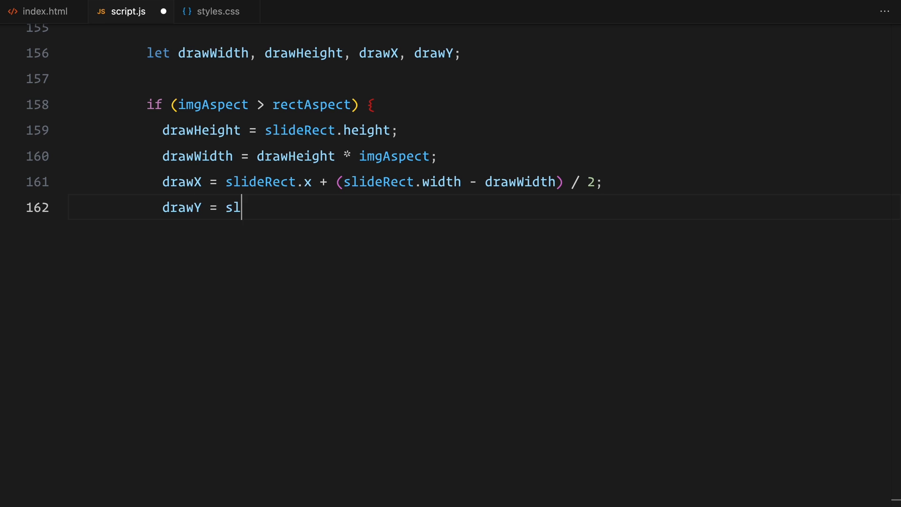
type("ideRect.y;")
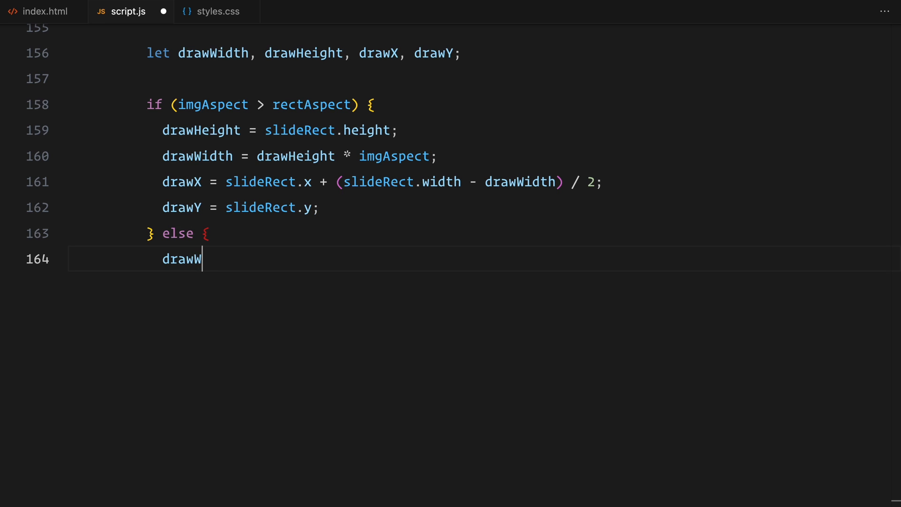
Otherwise fill the slide width with drawHeight = drawWidth / imgAspect and centre vertically, then begin ctx.save
type("Width = slideRect.width;")
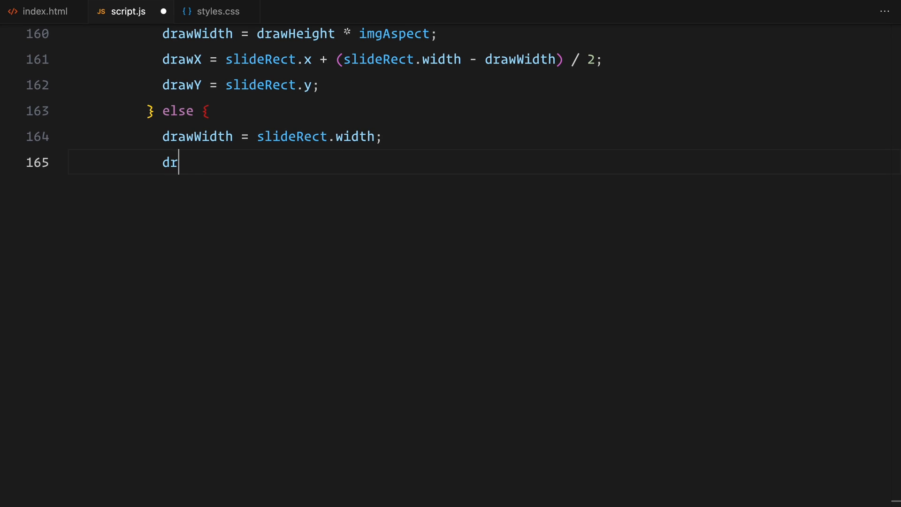
type("awHeight = drawWidth /")
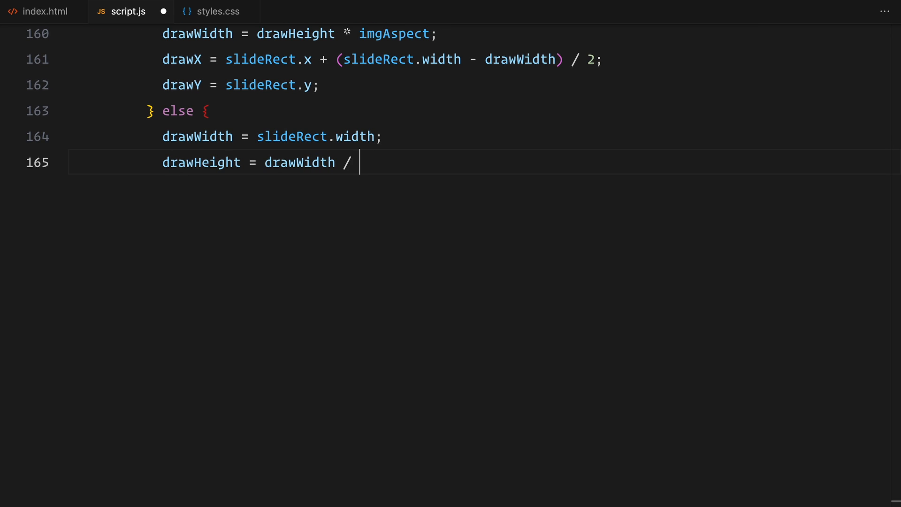
type("imgAspect;")
type("drawY = slideRect.")
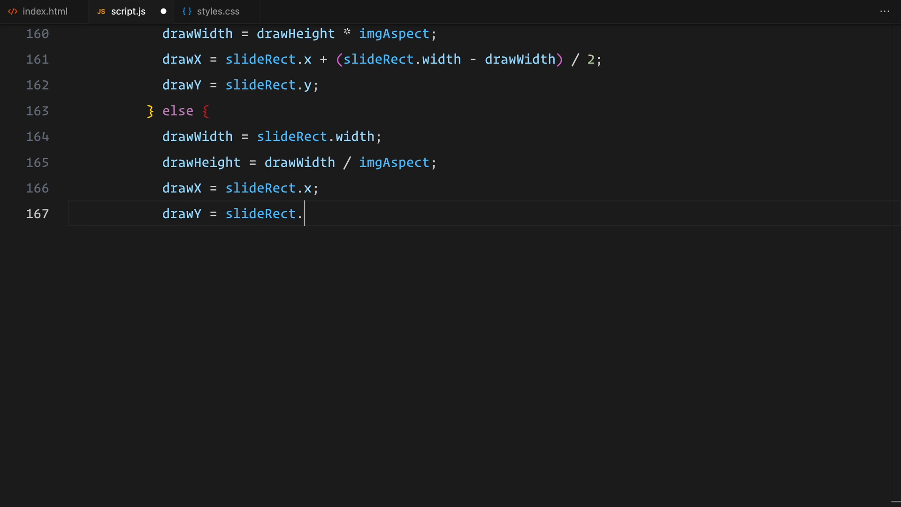
type("y + (slideRect.height -")
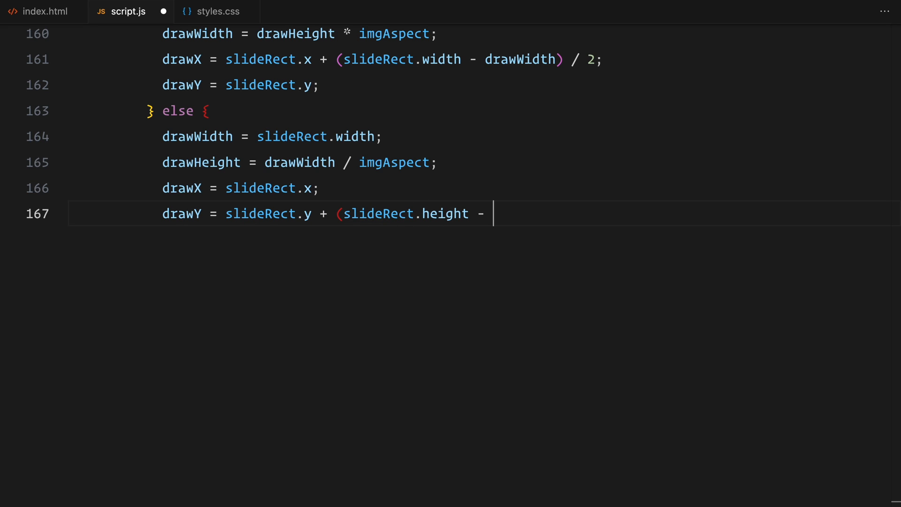
type("drawHeight) / 2;")
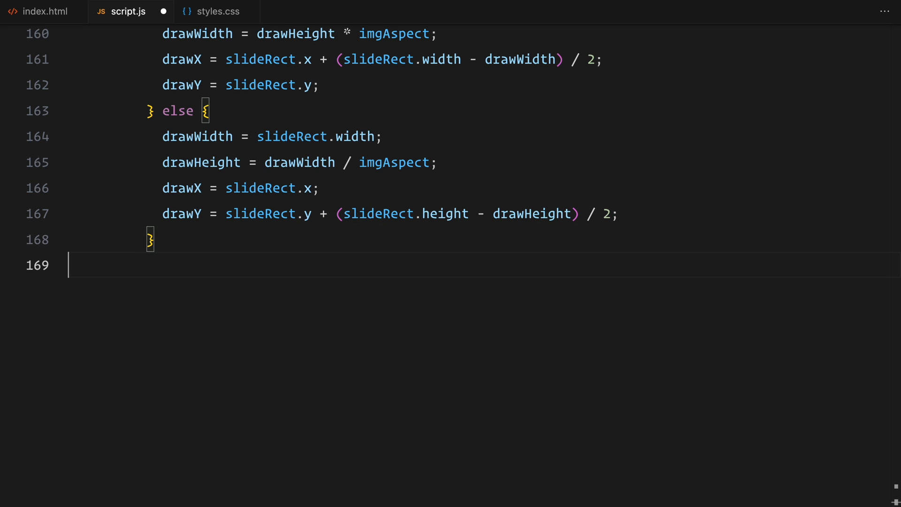
type("ctx.sa")
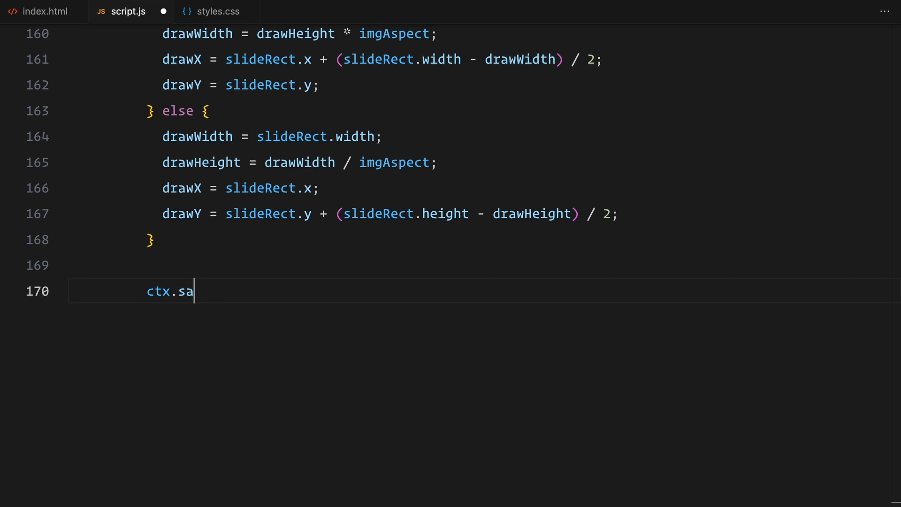
Clip each slide to its rounded area and draw its image with drawImage at drawX, drawY, drawWidth, drawHeight
type("ve();")
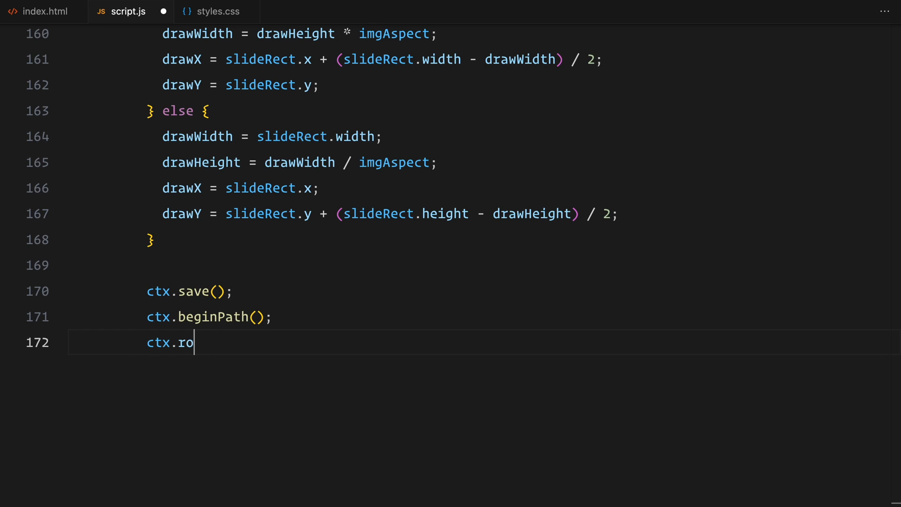
scroll("left", 3)
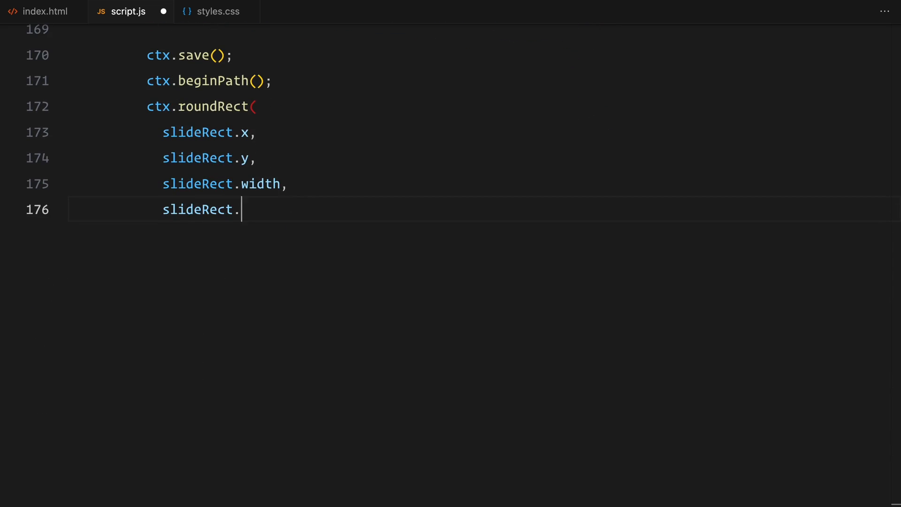
type("height")
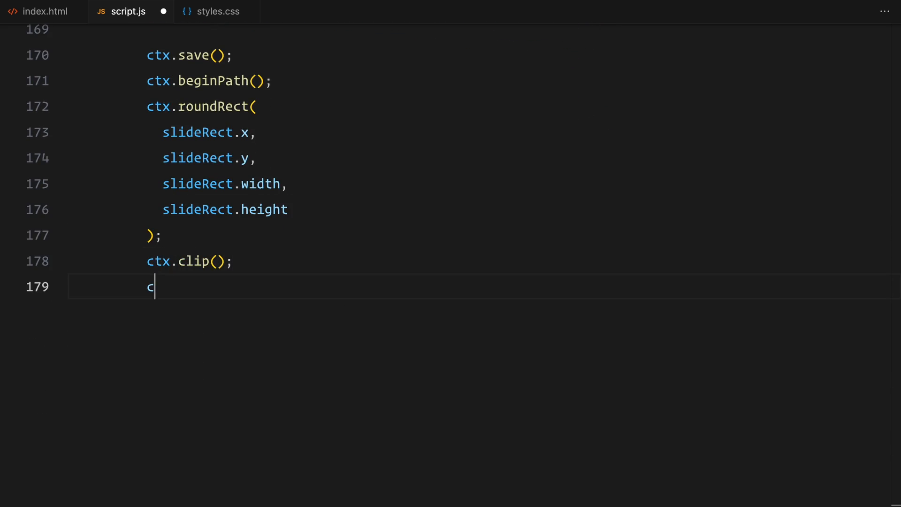
type("tx.drawImage(img, drawX, dra")
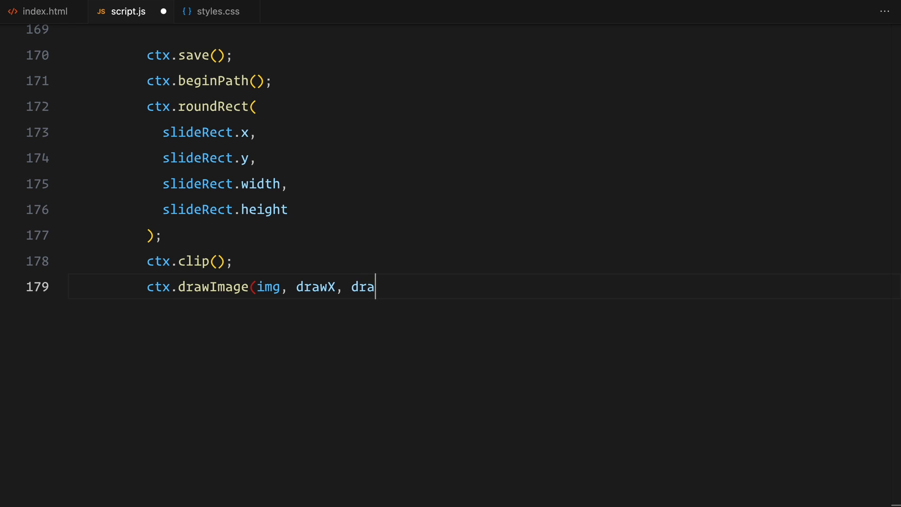
type("wY, drawWidth, drawHeight);")
type("ctx.restore();")
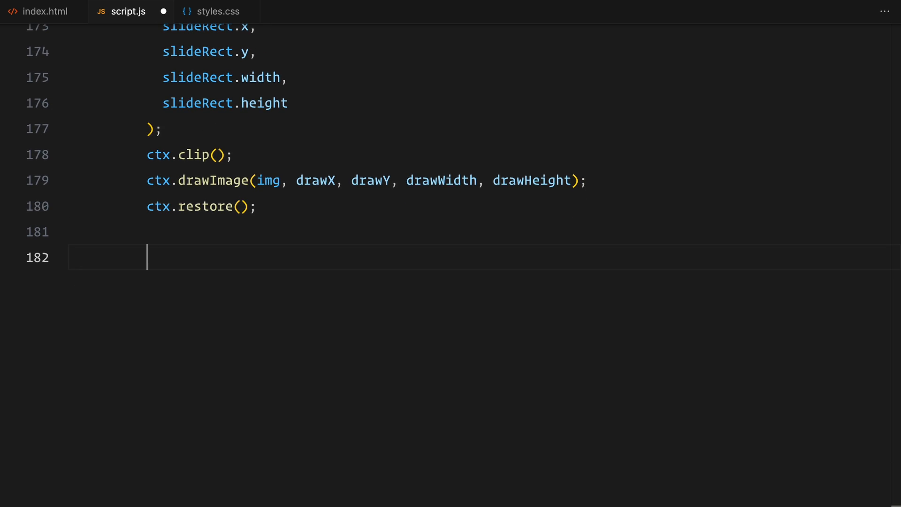
Fill the slide title from slideTitles[slideIndex] in white and set texture.needsUpdate = true
type("ctx.fillStyle = \"white\";")
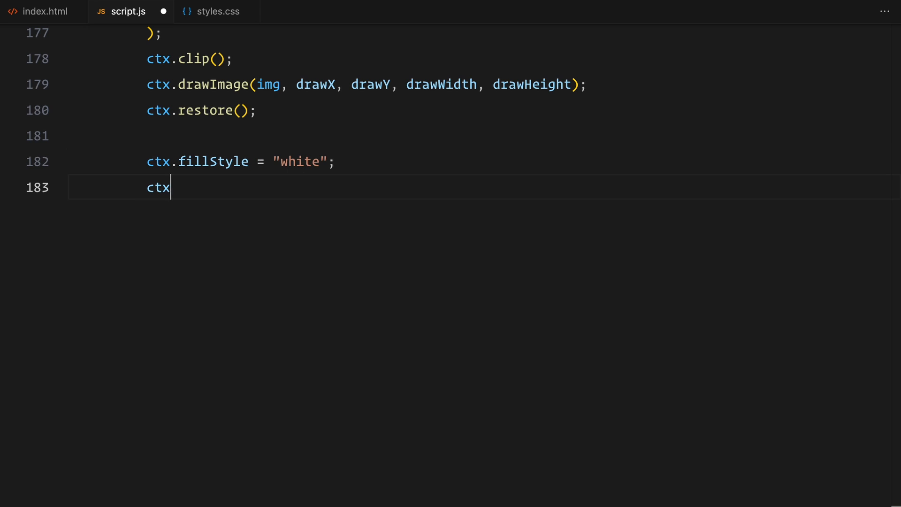
type(".fillText(")
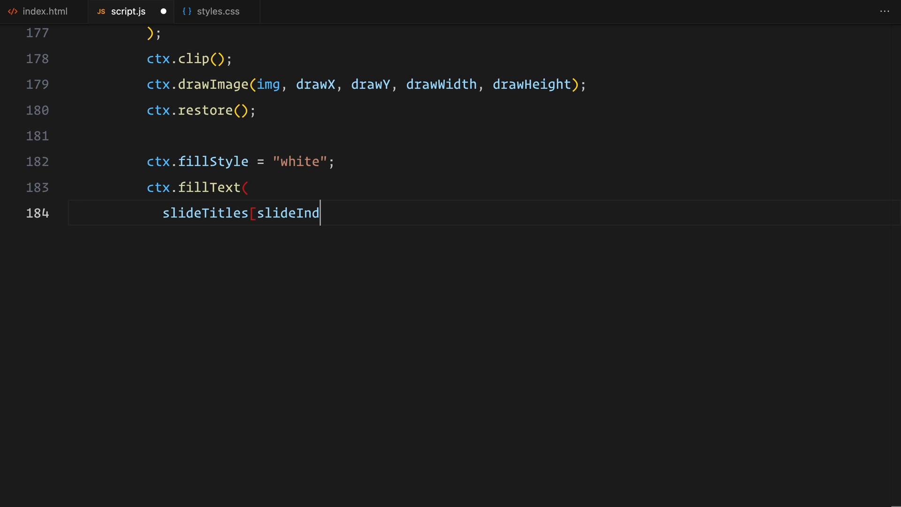
type("ex],")
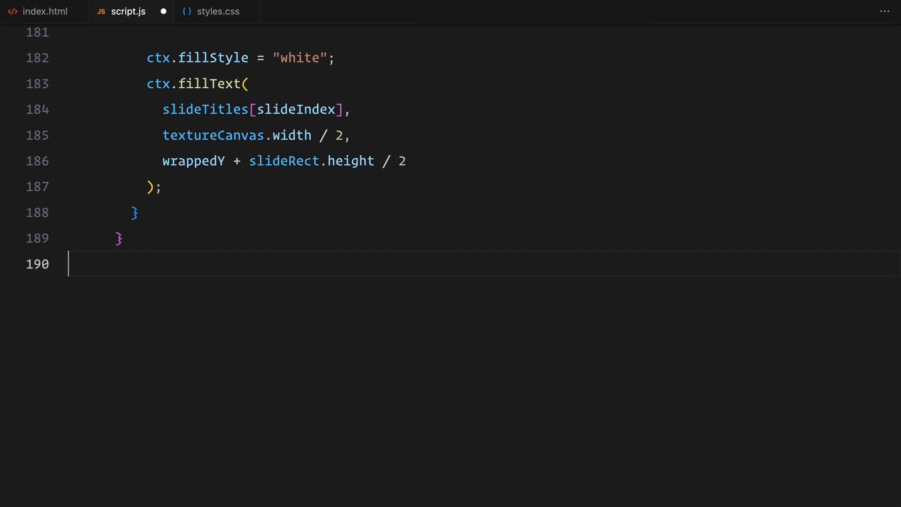
type("texture.needsUpdate =")
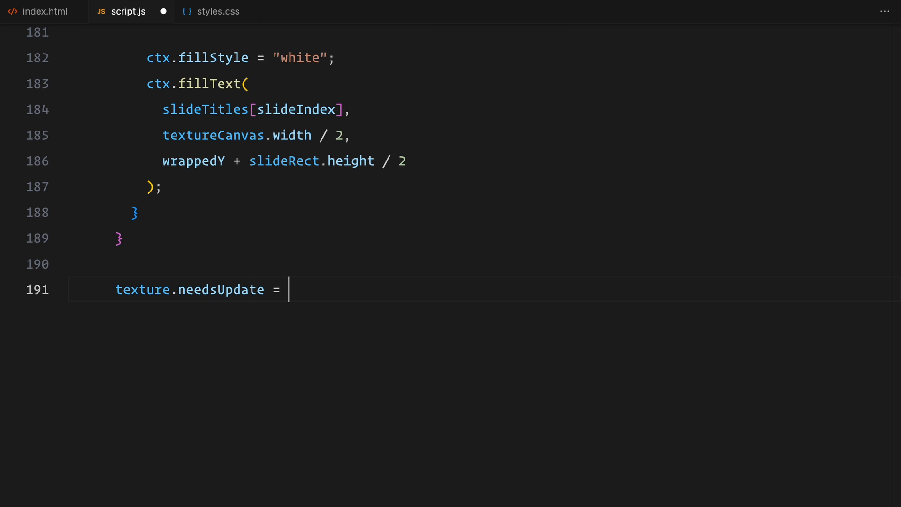
type("true;")
type("lenis.on(")
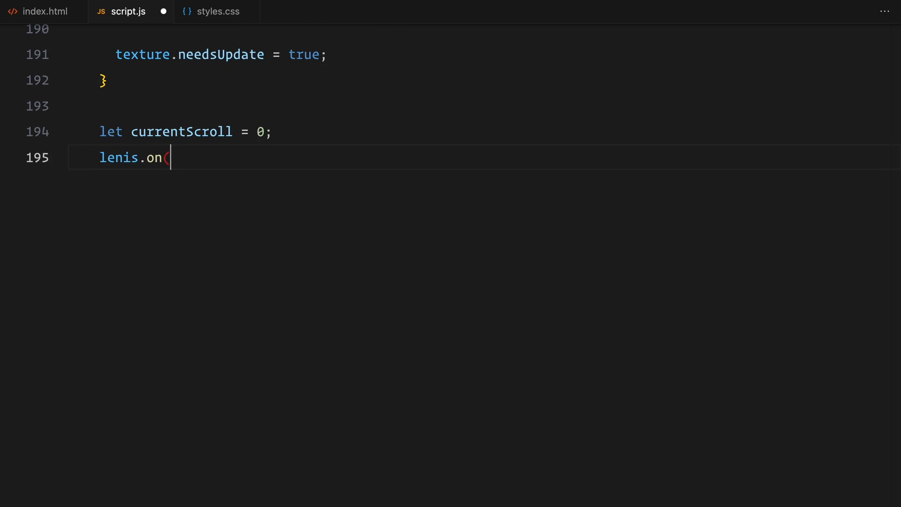
Add lenis.on("scroll") handler that updates the texture from scroll/limit and calls renderer.render(scene, camera)
type("\"scroll\", ({ scroll, limit,")
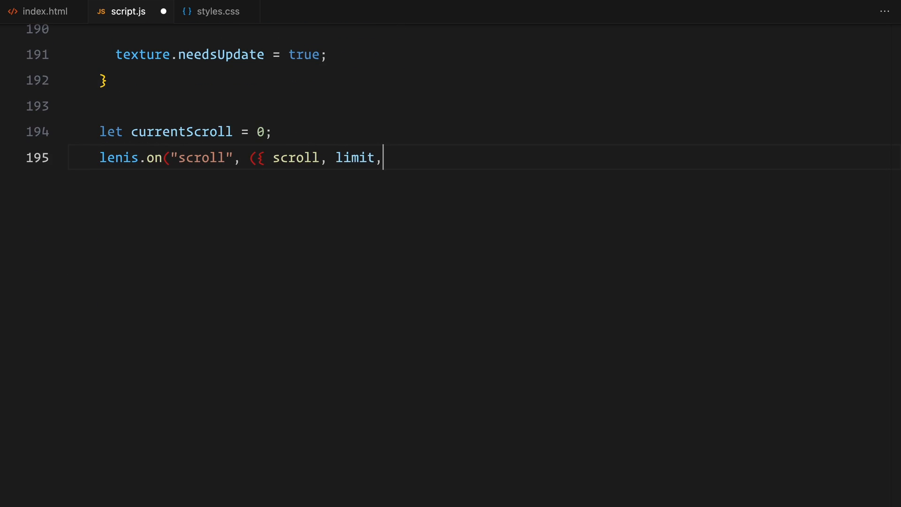
type("velocity, direction, progress }) => {")
type("renderer.r")
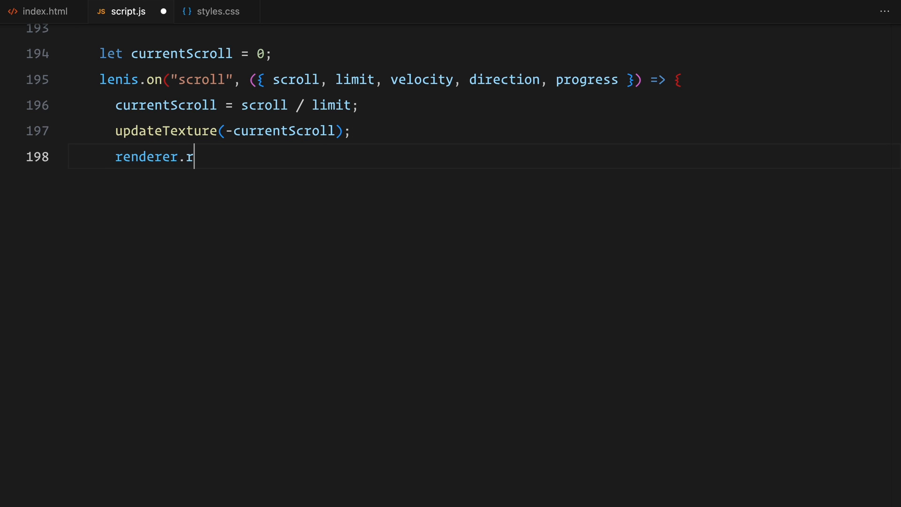
type("ender(scene, camera);")
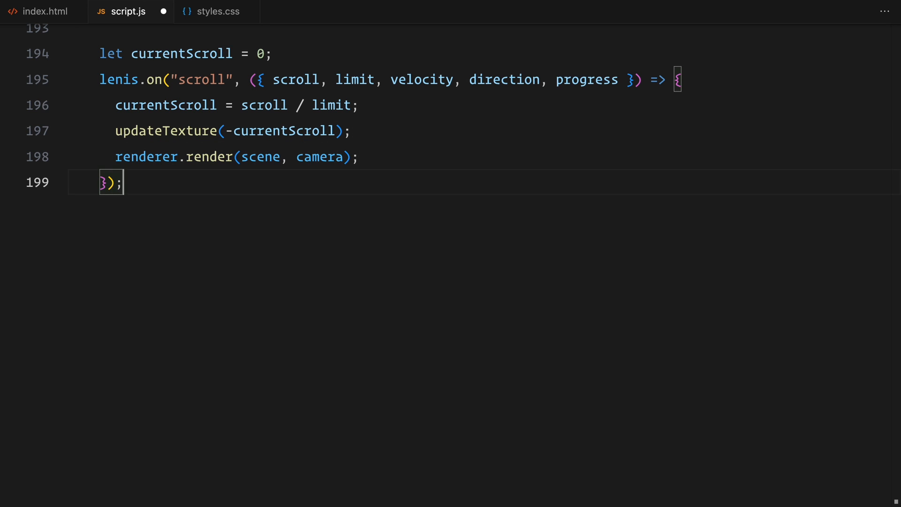
type("let resizeTimeout;")
type("if (resizeTime")
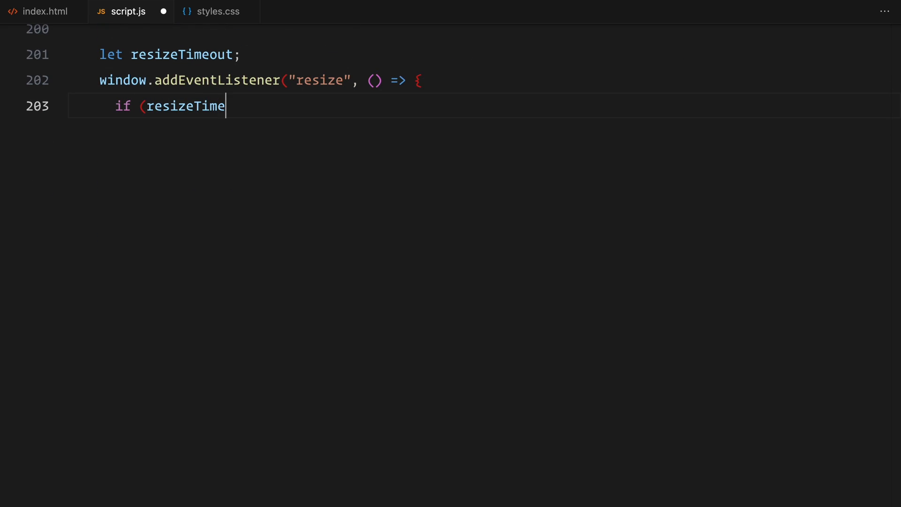
Add a debounced resize listener updating camera.aspect and renderer.setSize to window.innerWidth/innerHeight
type("out) clearTimeout(resizeTimeout);")
type("camera.aspect")
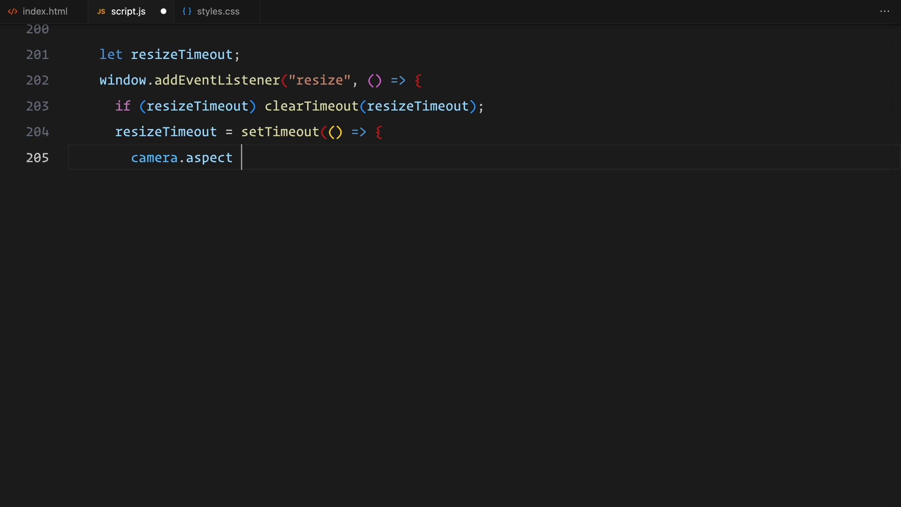
type("= window.innerWidth / window.innerHeight;")
type("camera.updateProjectionMatrix();")
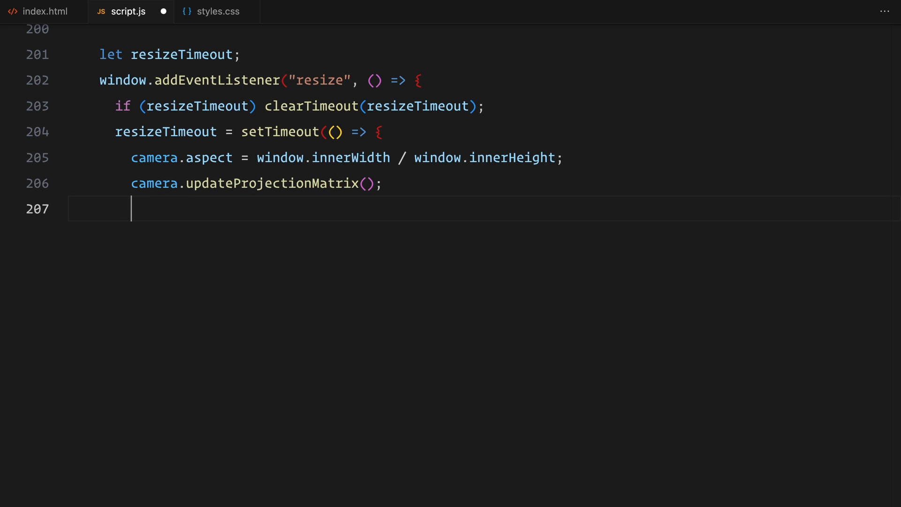
type("renderer.setSize(window.i")
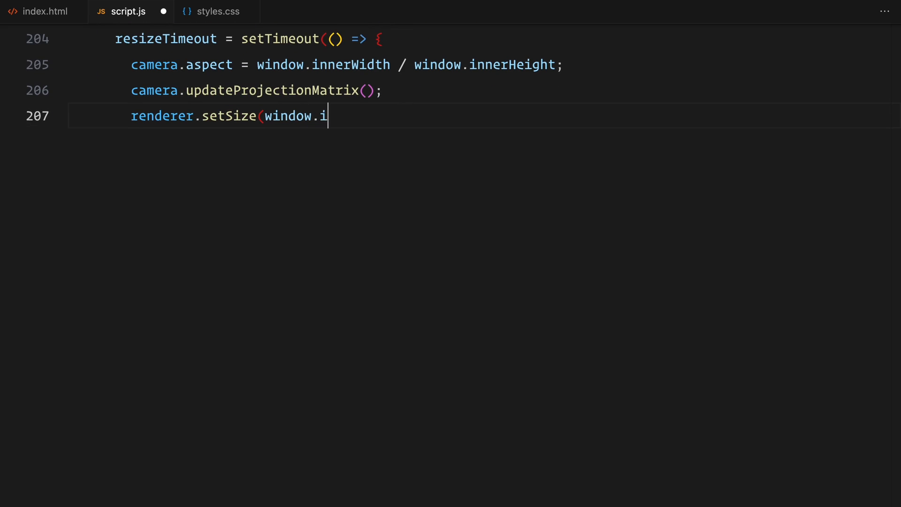
type("nnerWidth, window.inn")
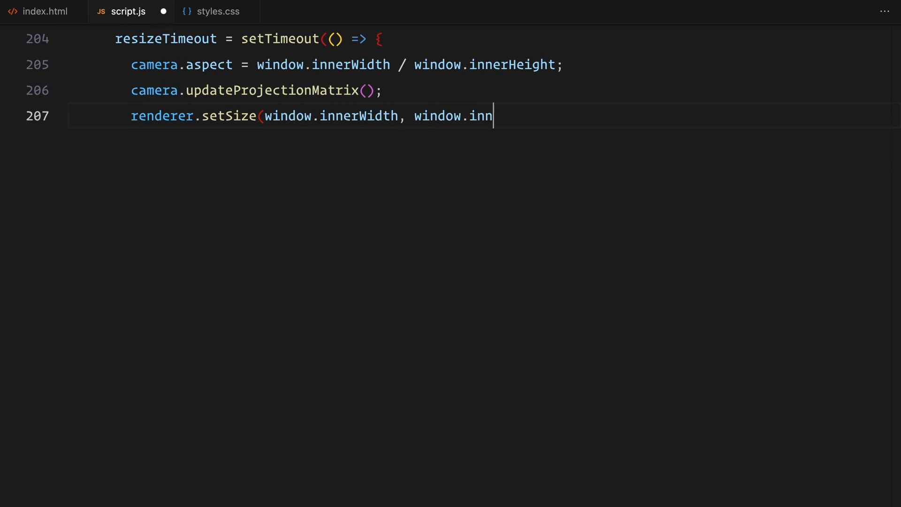
type("erHeight);")
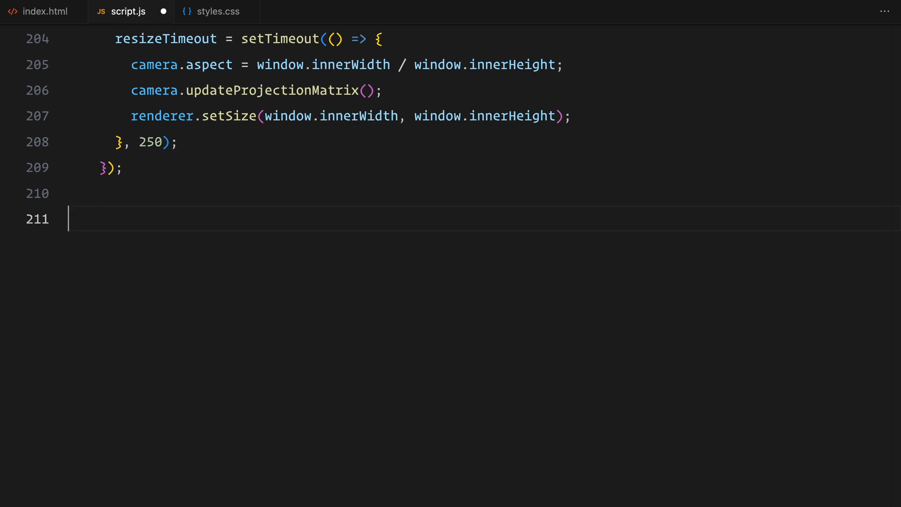
Draw the first frame with updateTexture(0), renderer.render and call loadImages()
type("updateTexture(0);")
type("renderer.render(scene, camera);")
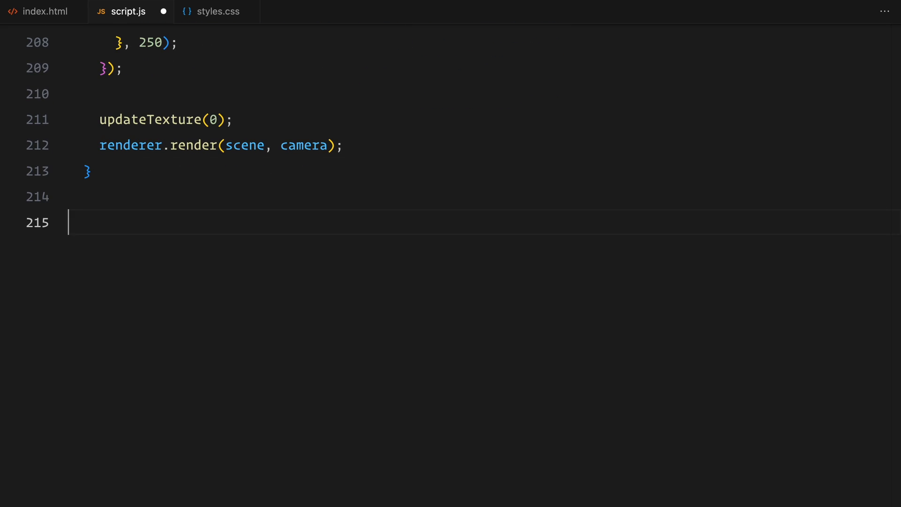
type("loadImages();")
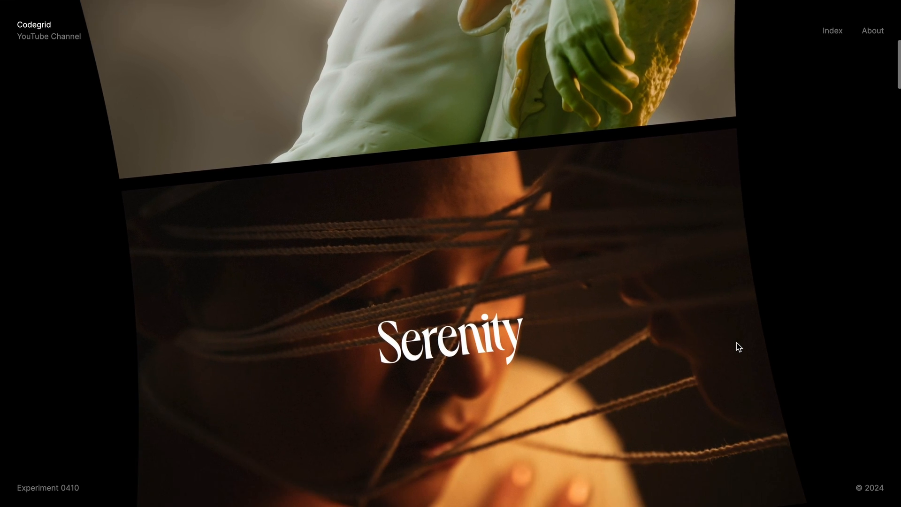
Scroll the page so the curved slider advances from the Serenity slide to Luminous
scroll("down", 3)
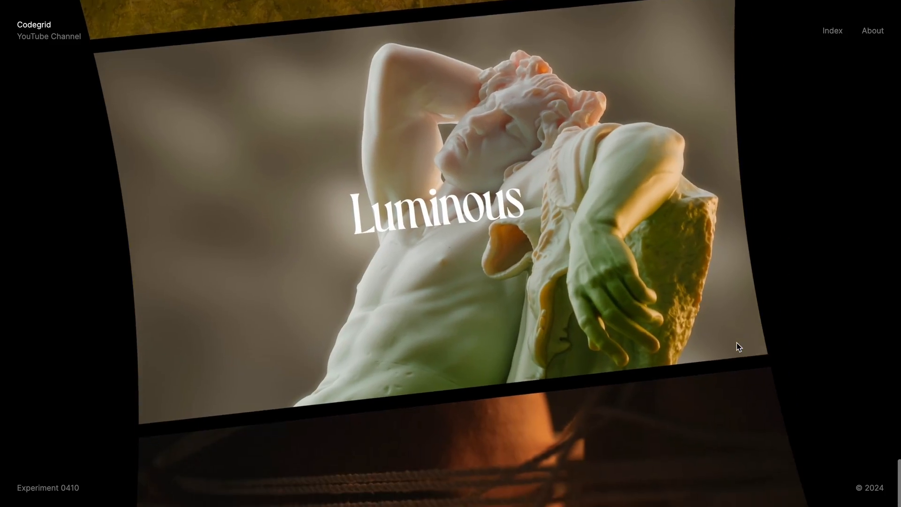